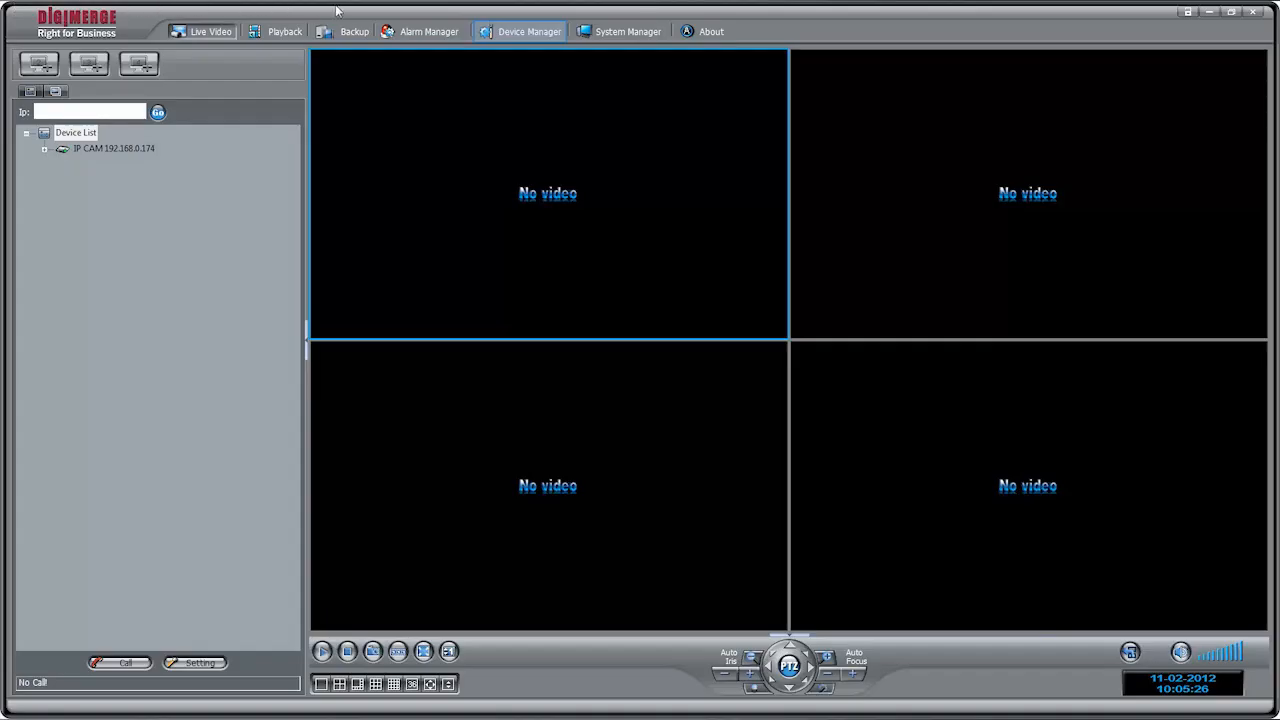
Load IP CAM 192.168.0.174 in Video Device Management and expand its Device Hardware settings.
click(529, 31)
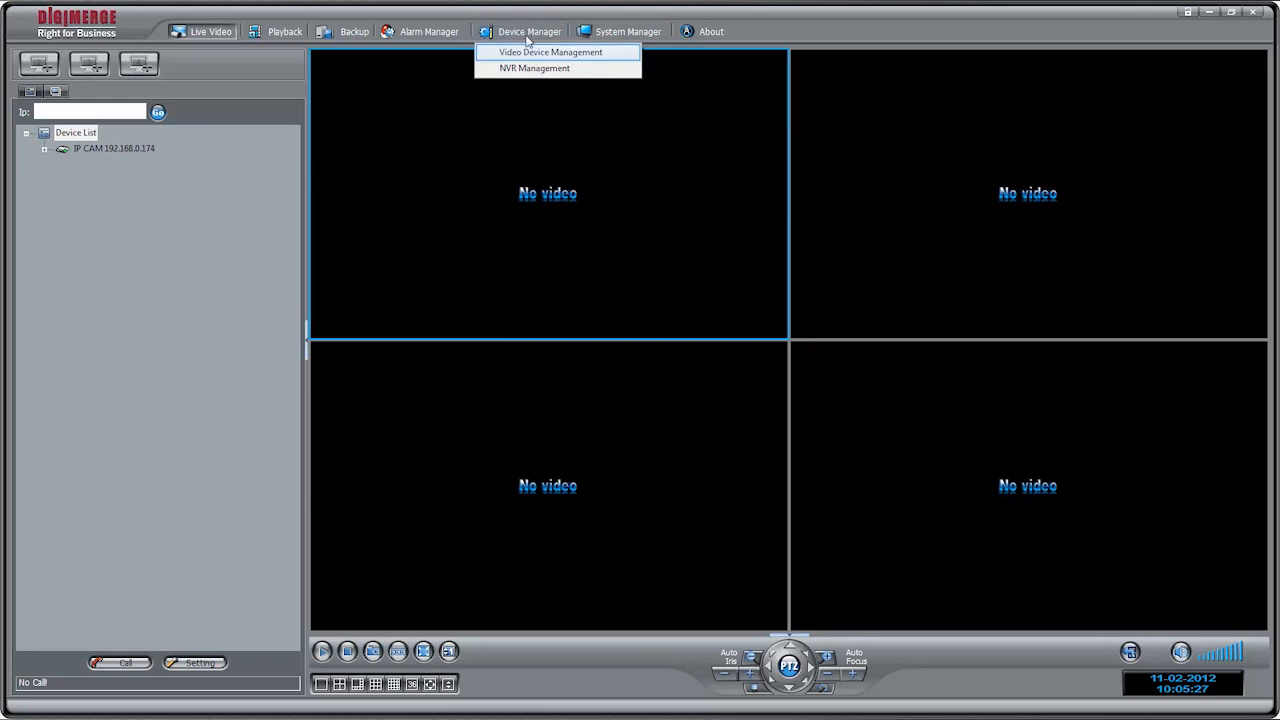
click(551, 52)
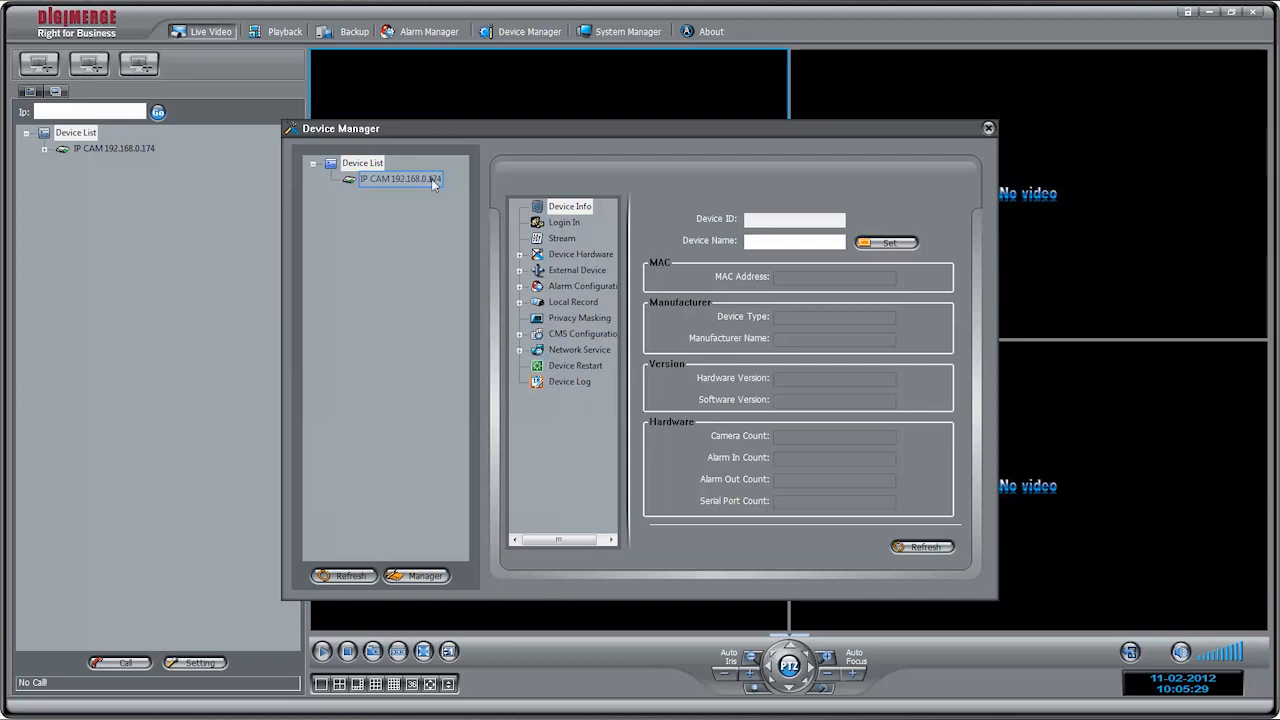
click(400, 179)
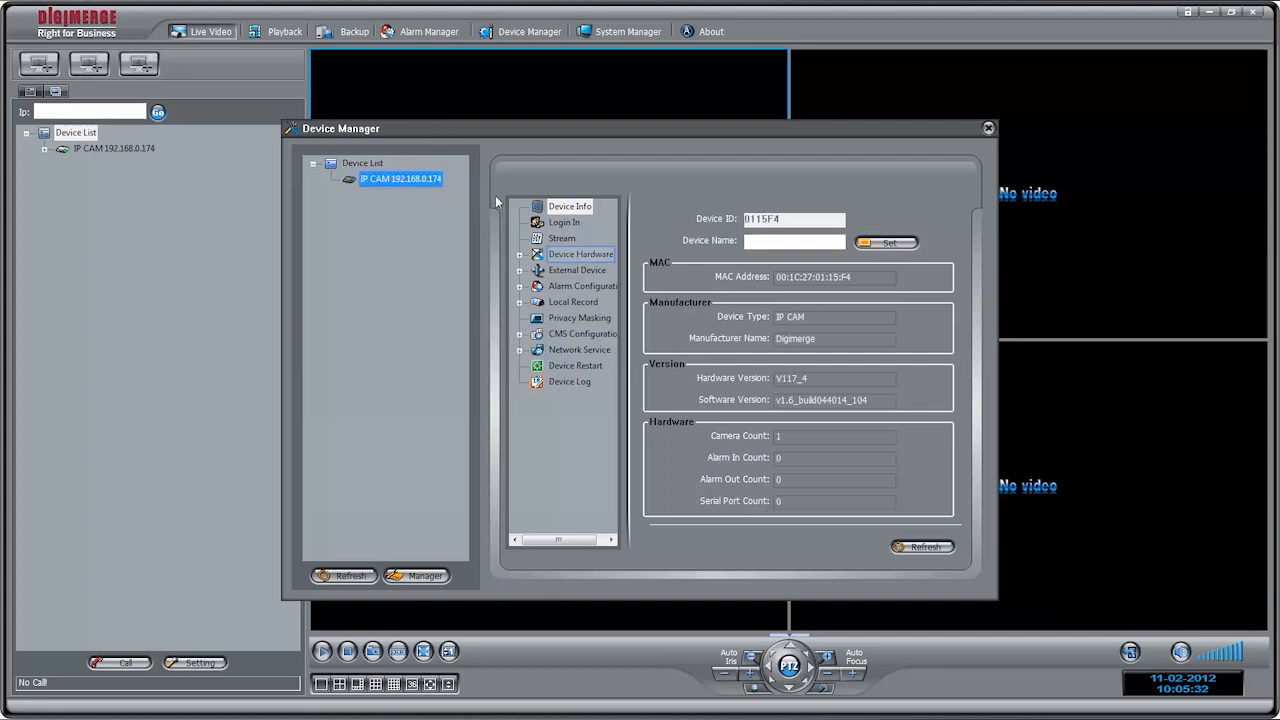
click(520, 254)
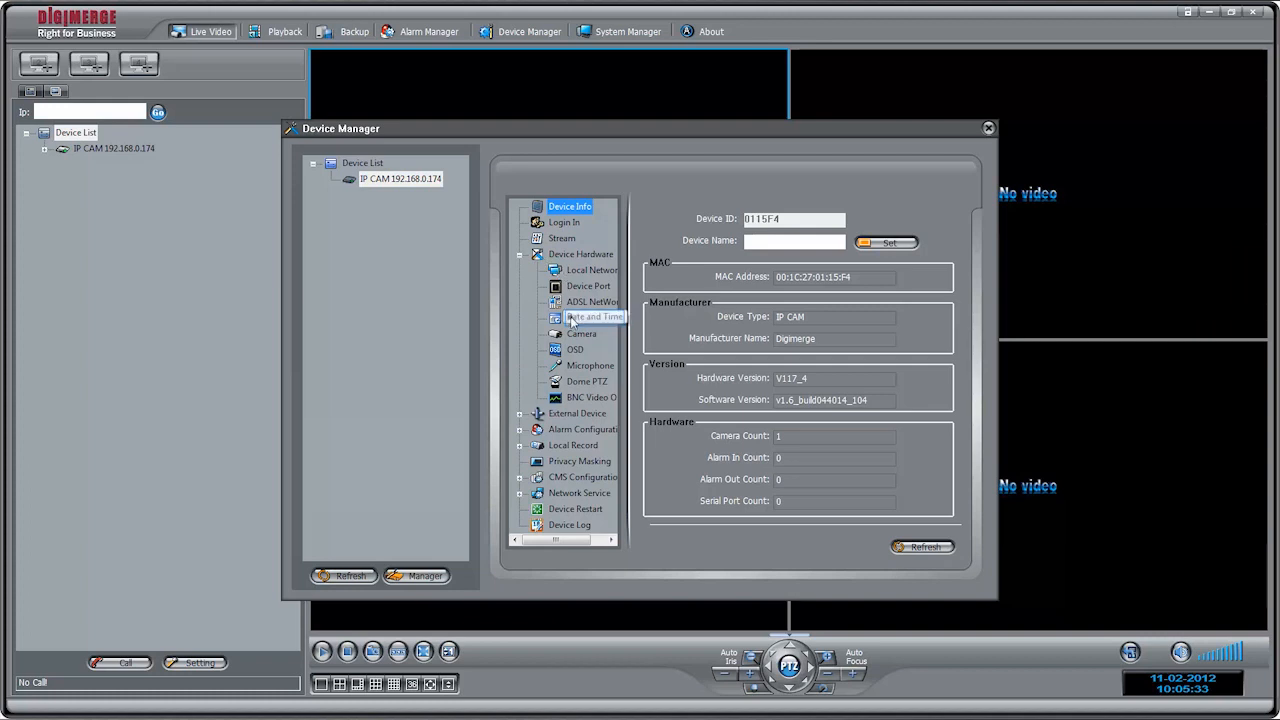
Set the camera to Eastern Time, sync its clock to computer time, and close Device Manager.
click(594, 317)
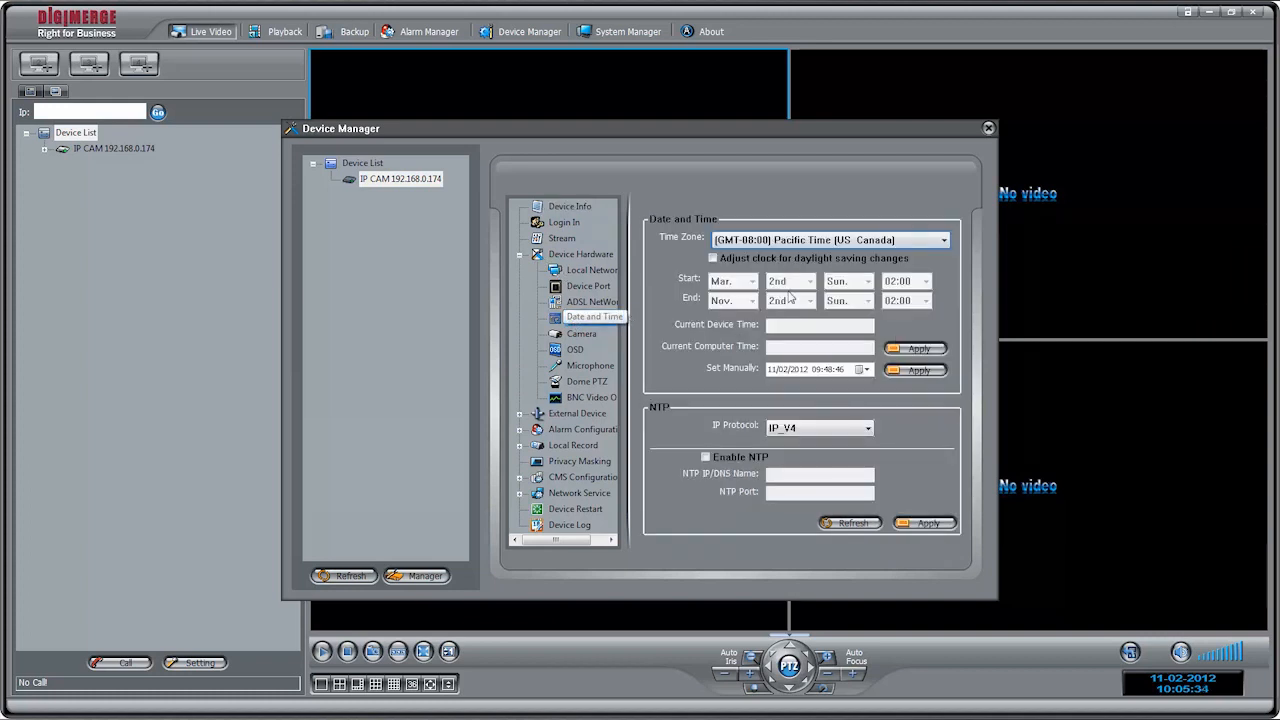
click(941, 239)
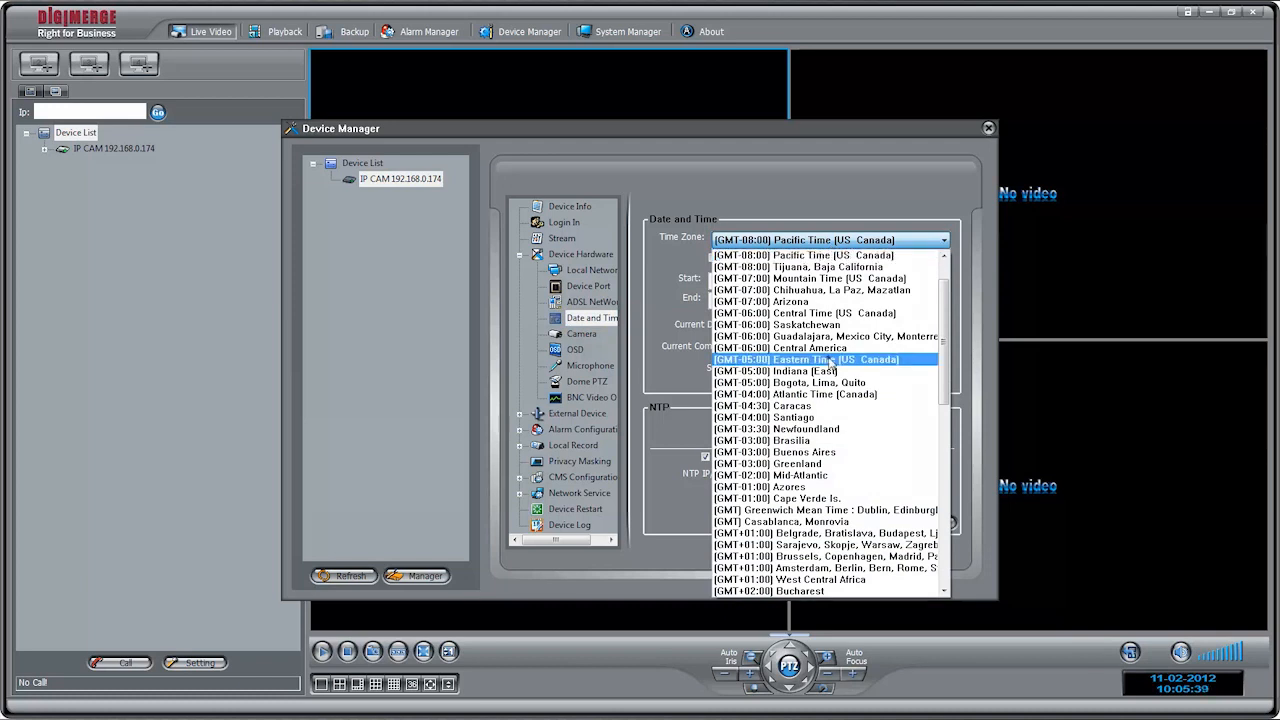
click(820, 359)
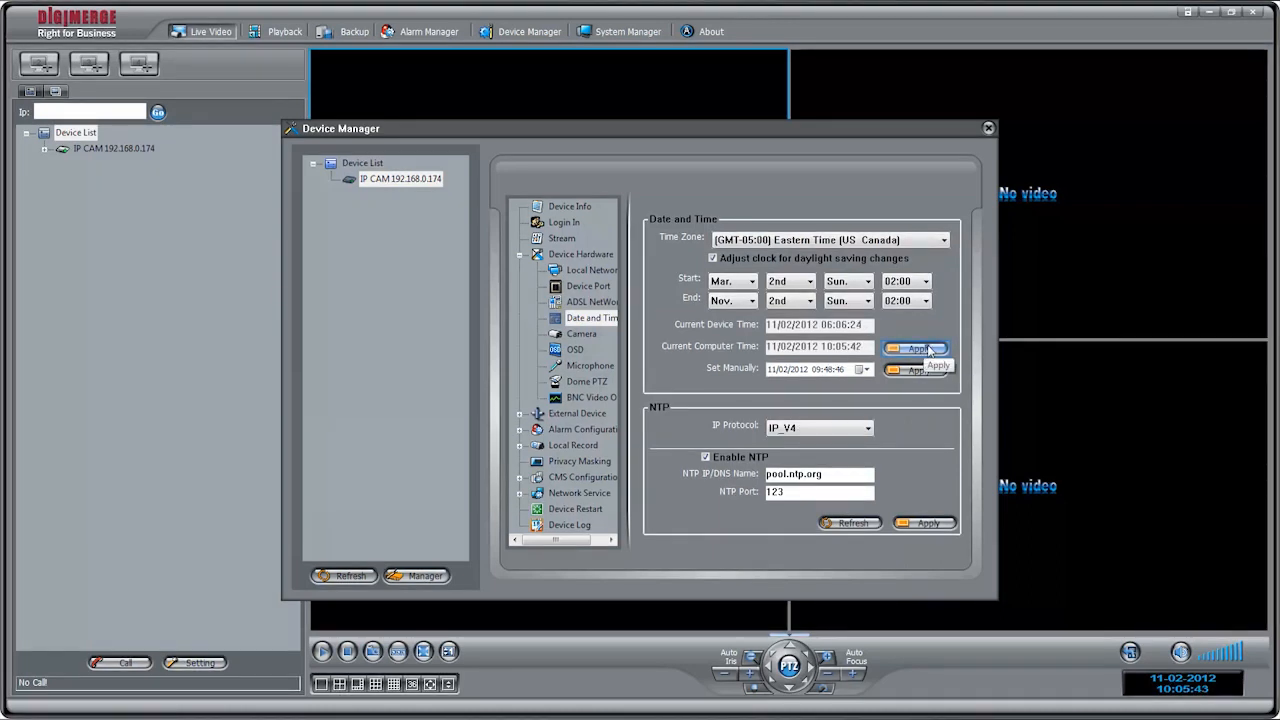
click(915, 348)
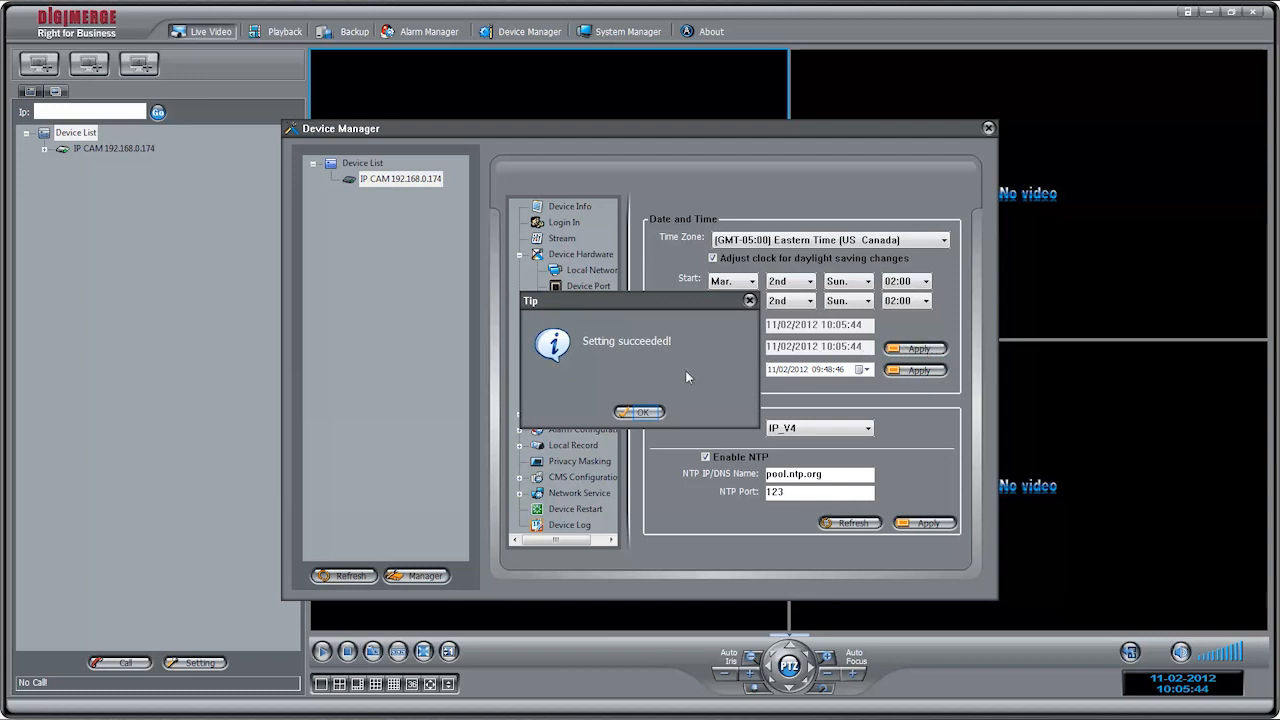
click(638, 411)
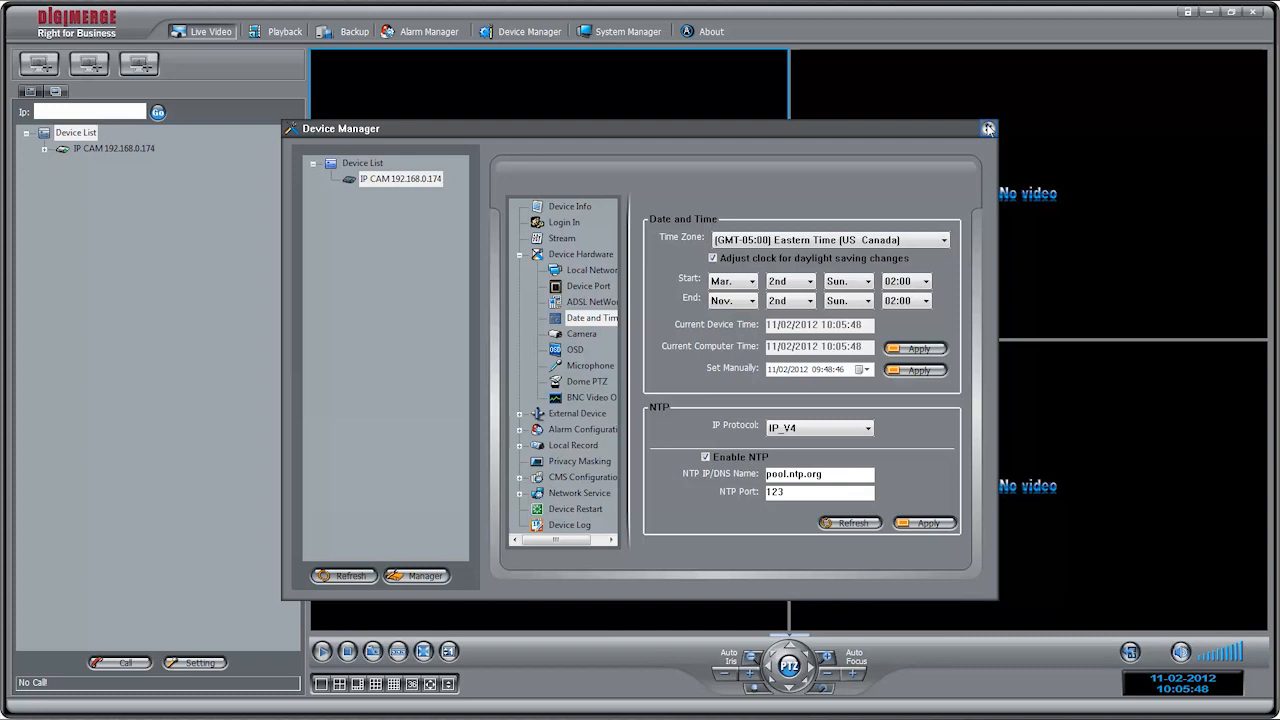
click(987, 128)
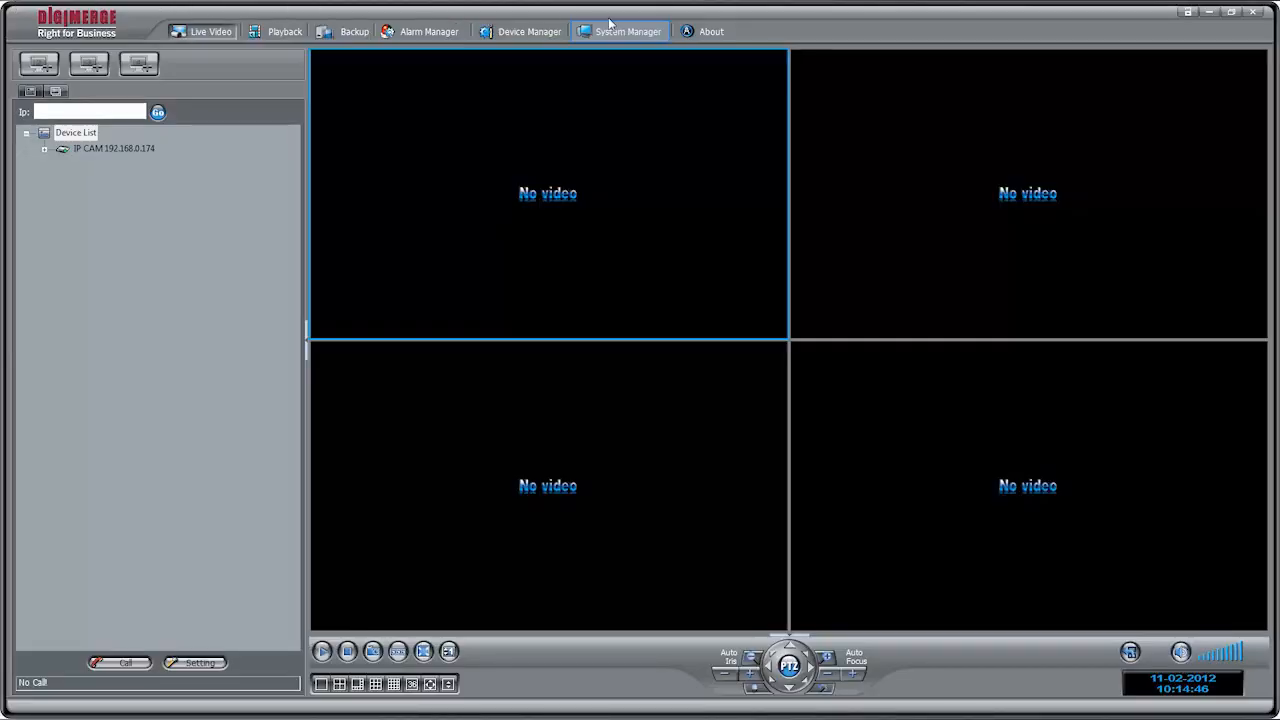
Start adding a record directory under System Manager's Concentrate Record Store Config.
click(627, 31)
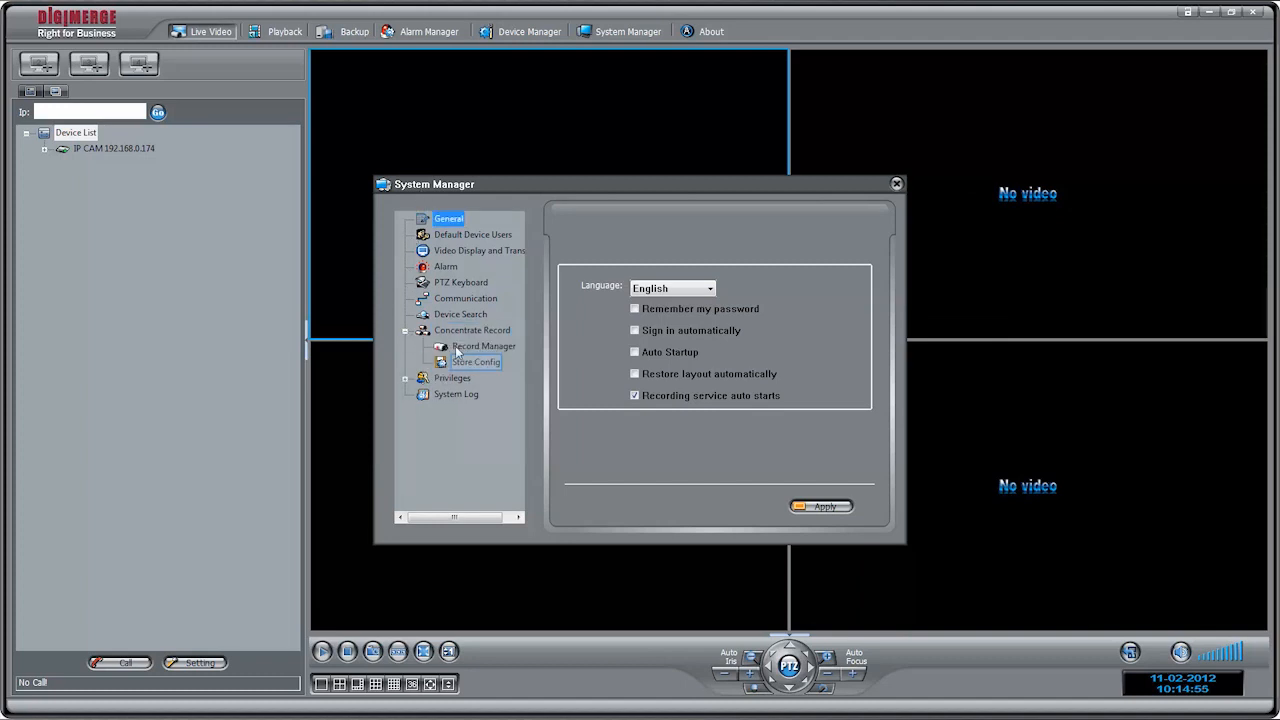
click(476, 362)
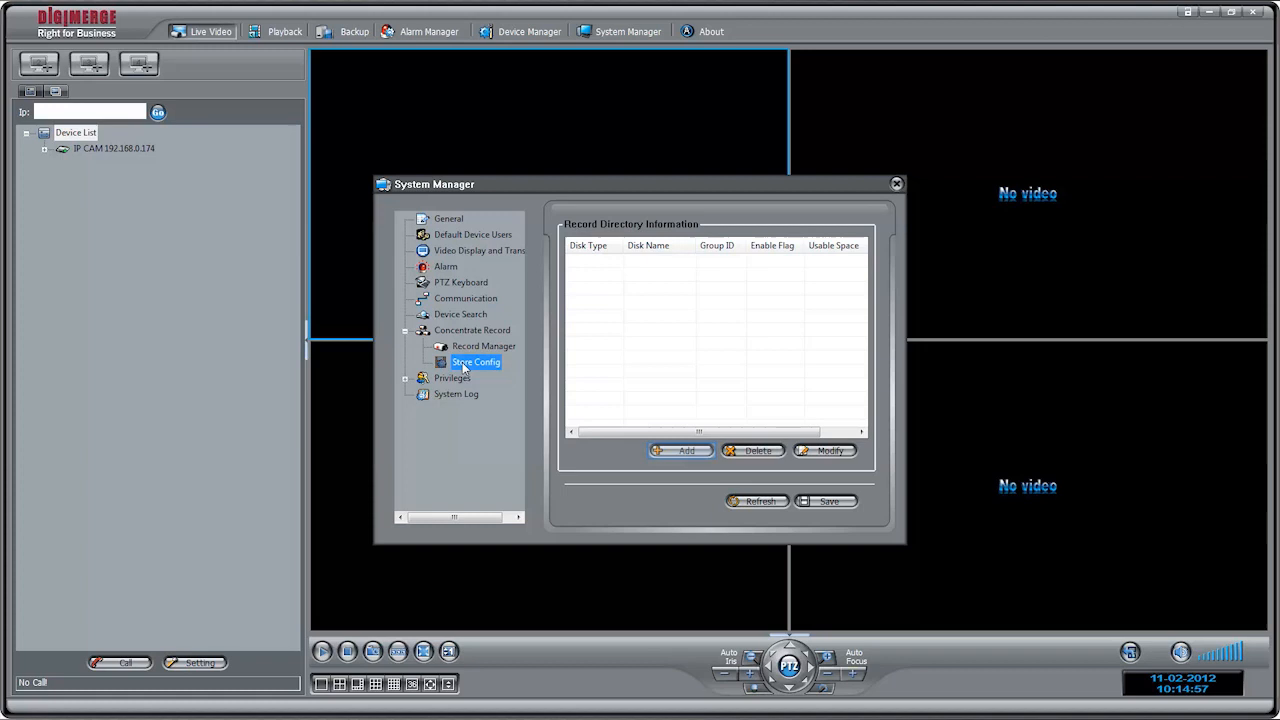
click(685, 450)
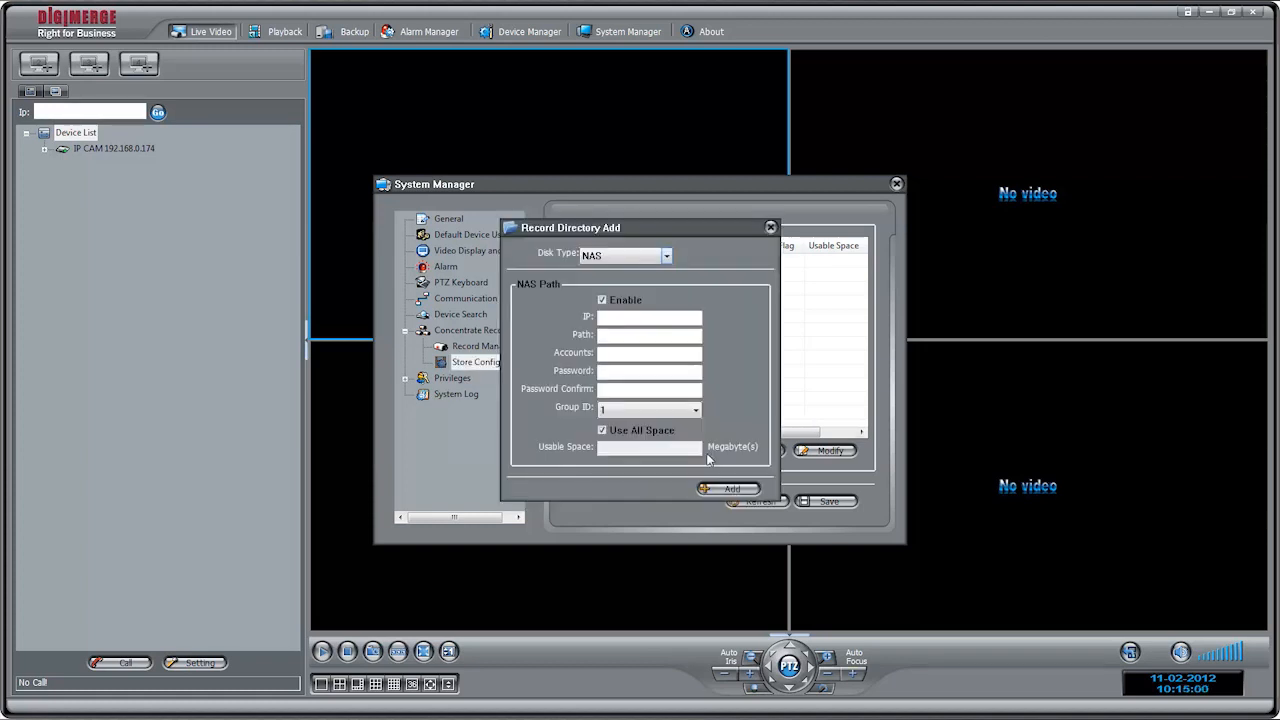
mouse_move(674, 372)
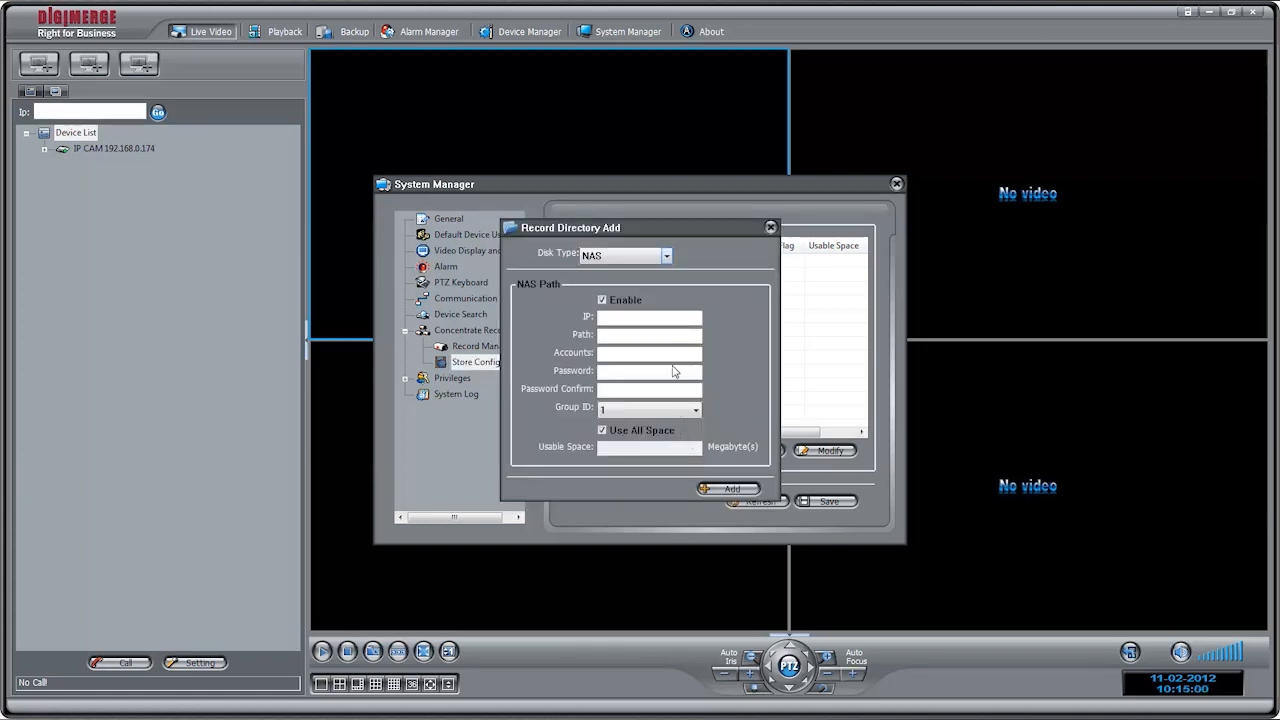
Point the new record directory at Harddisk folder D:\ipcameras with group ID 1.
click(666, 255)
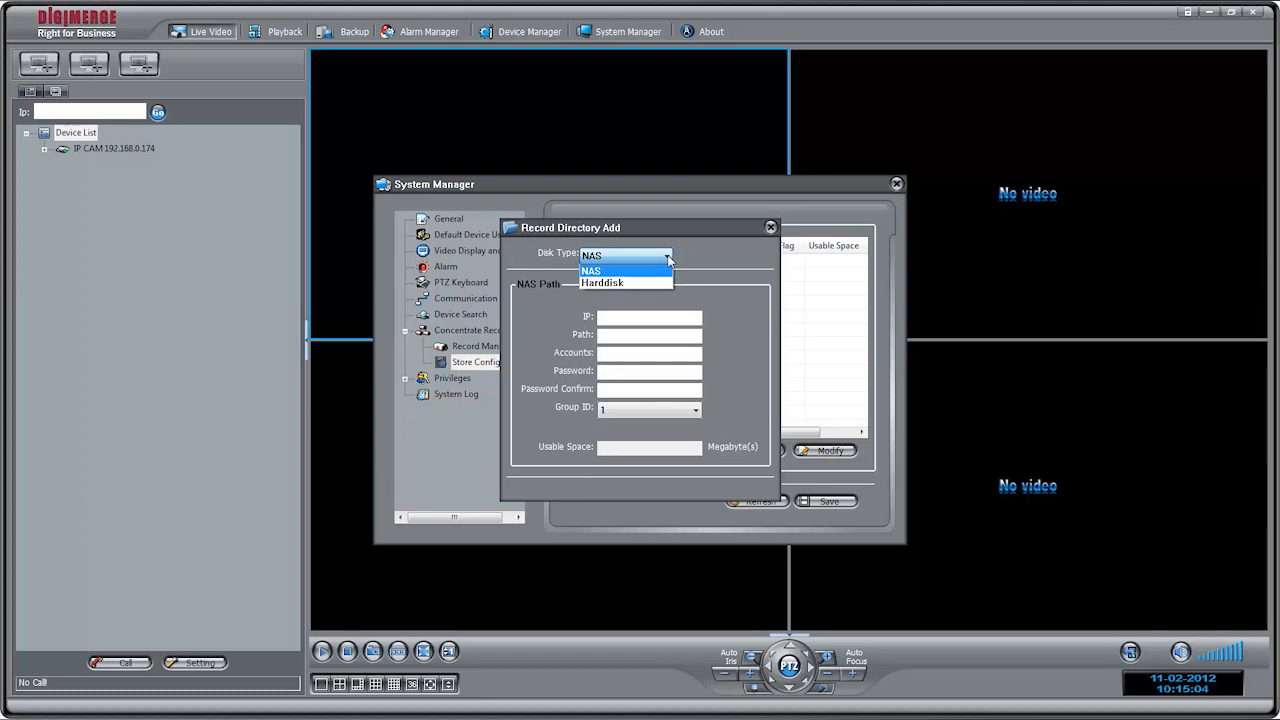
click(602, 283)
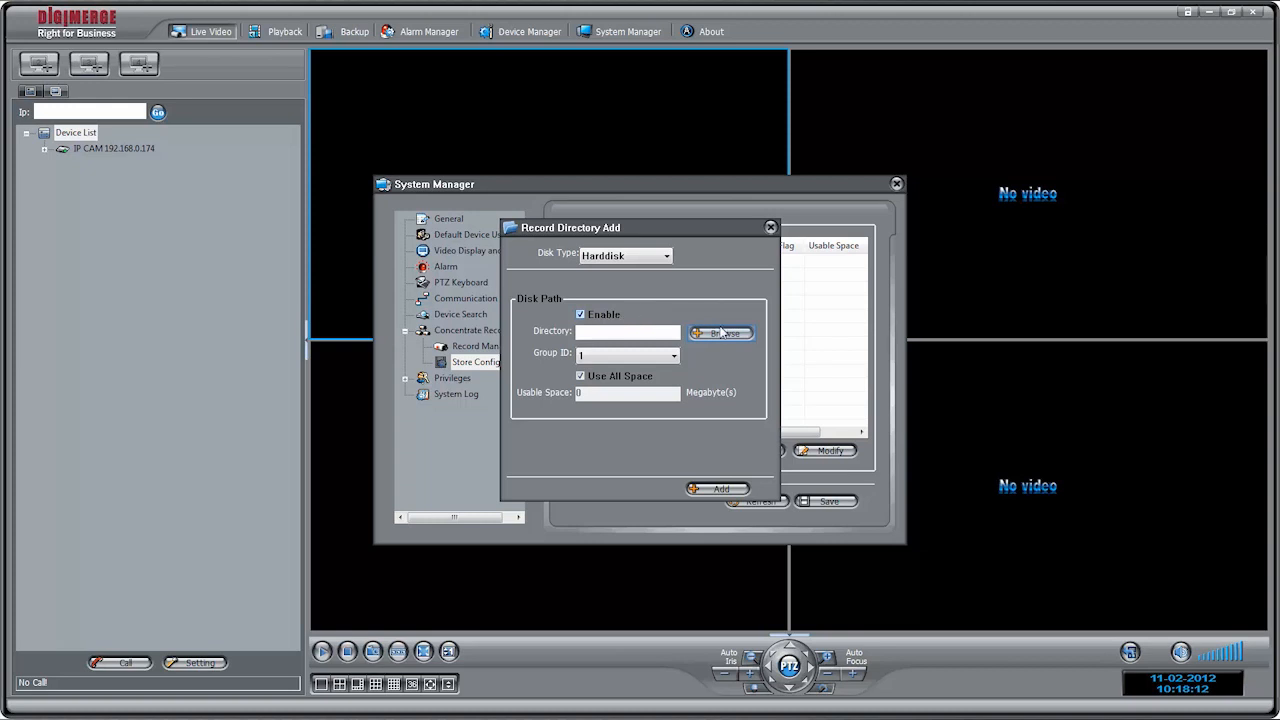
click(721, 332)
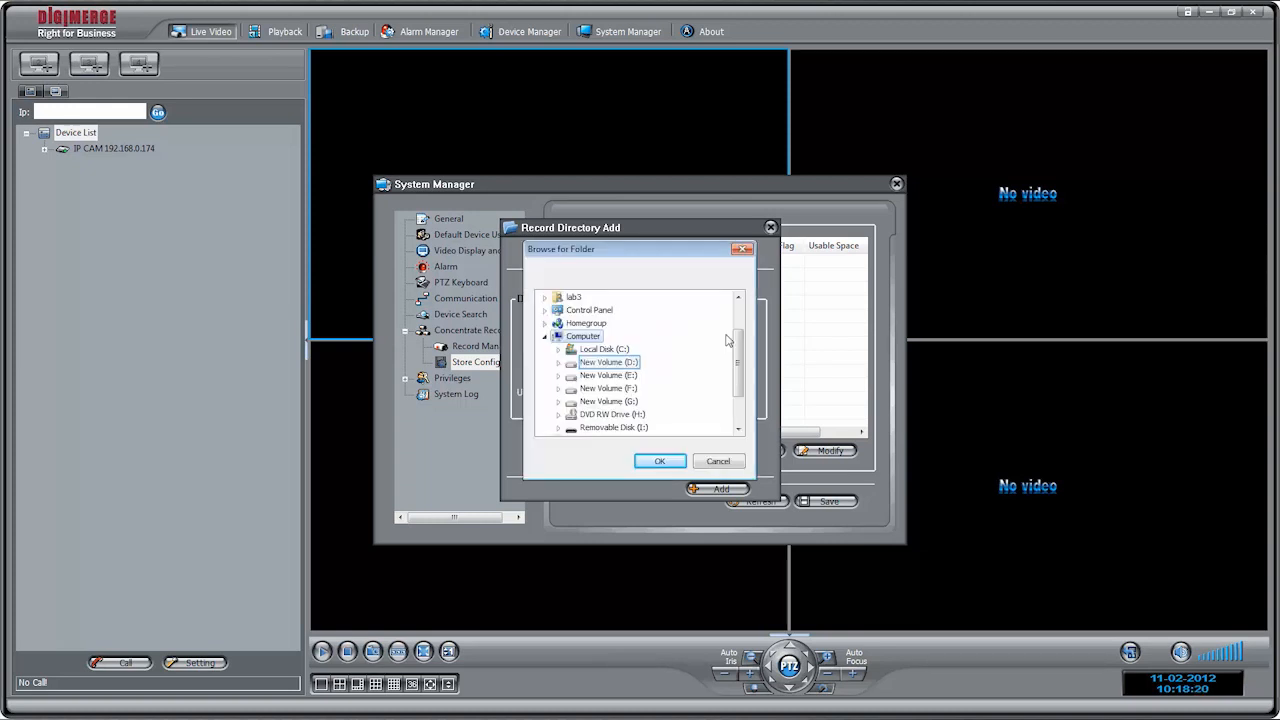
double_click(608, 362)
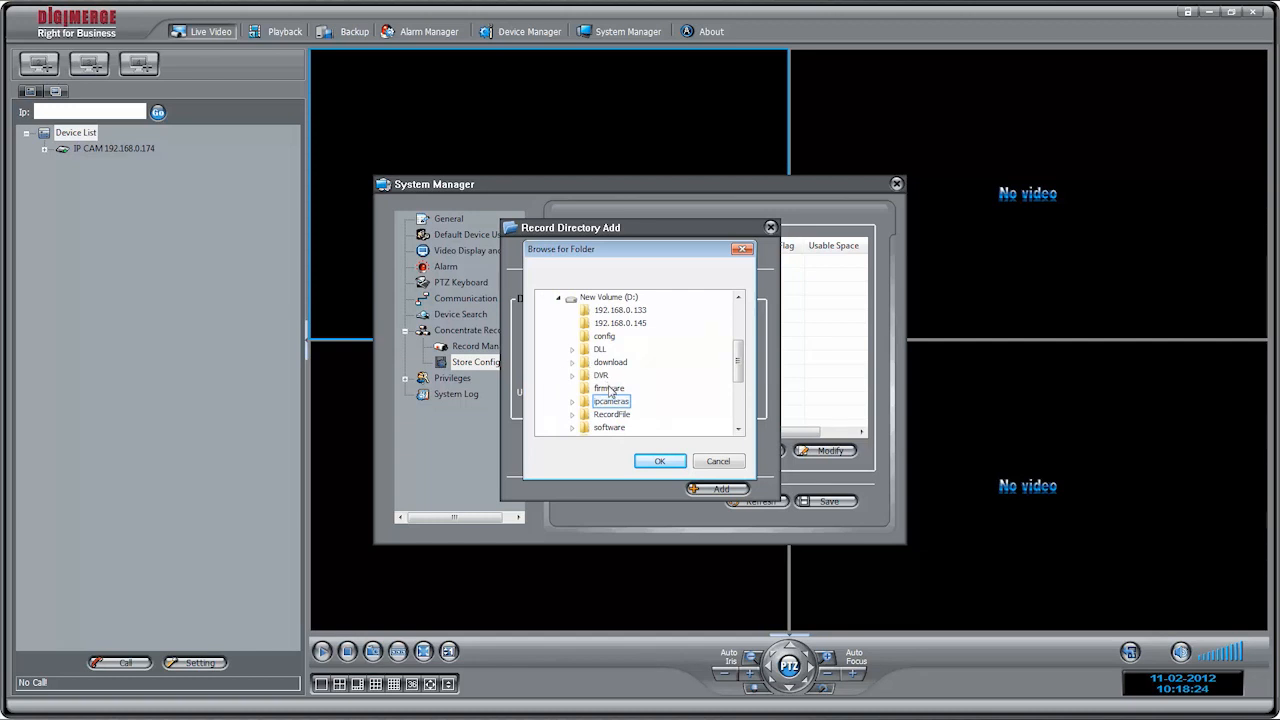
click(611, 401)
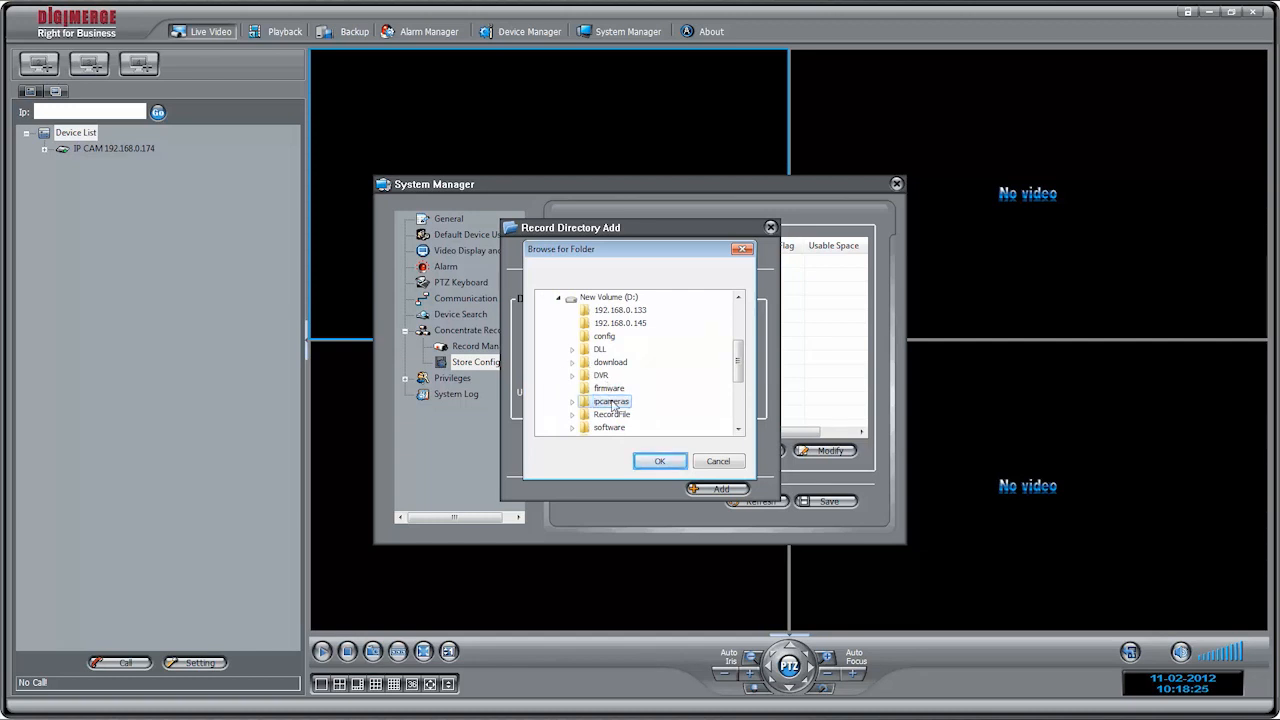
click(659, 461)
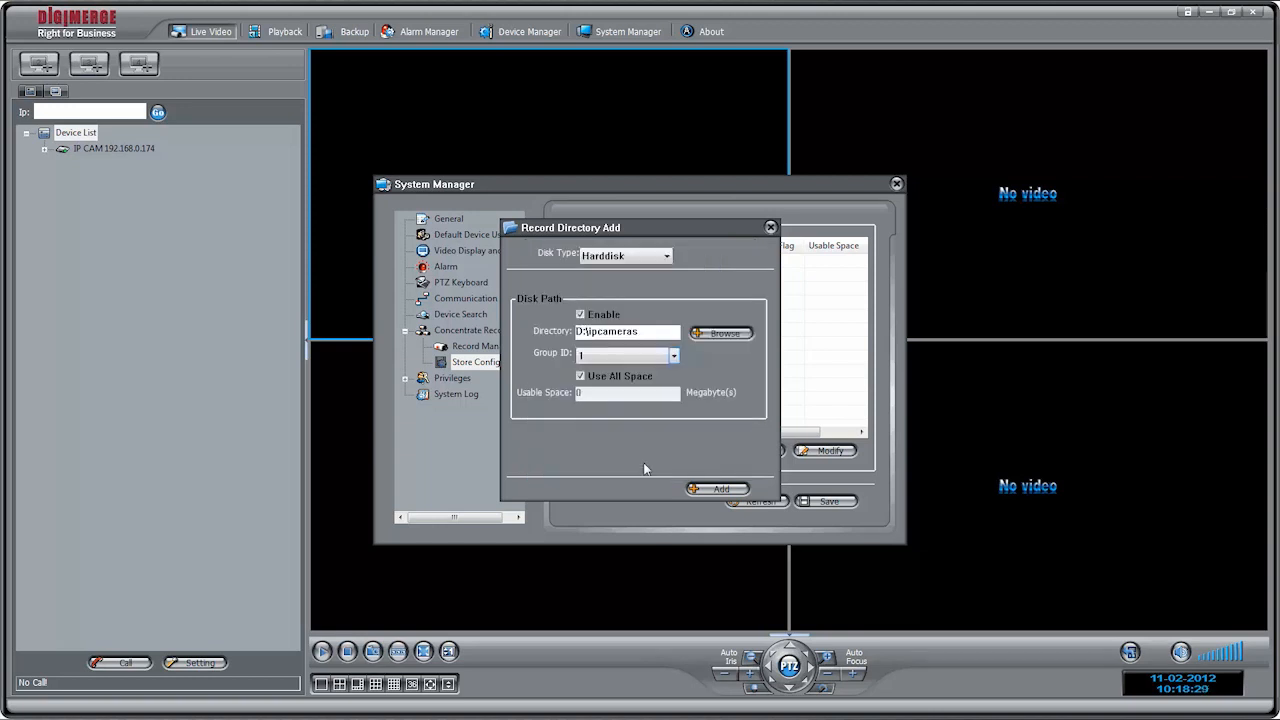
mouse_move(675, 403)
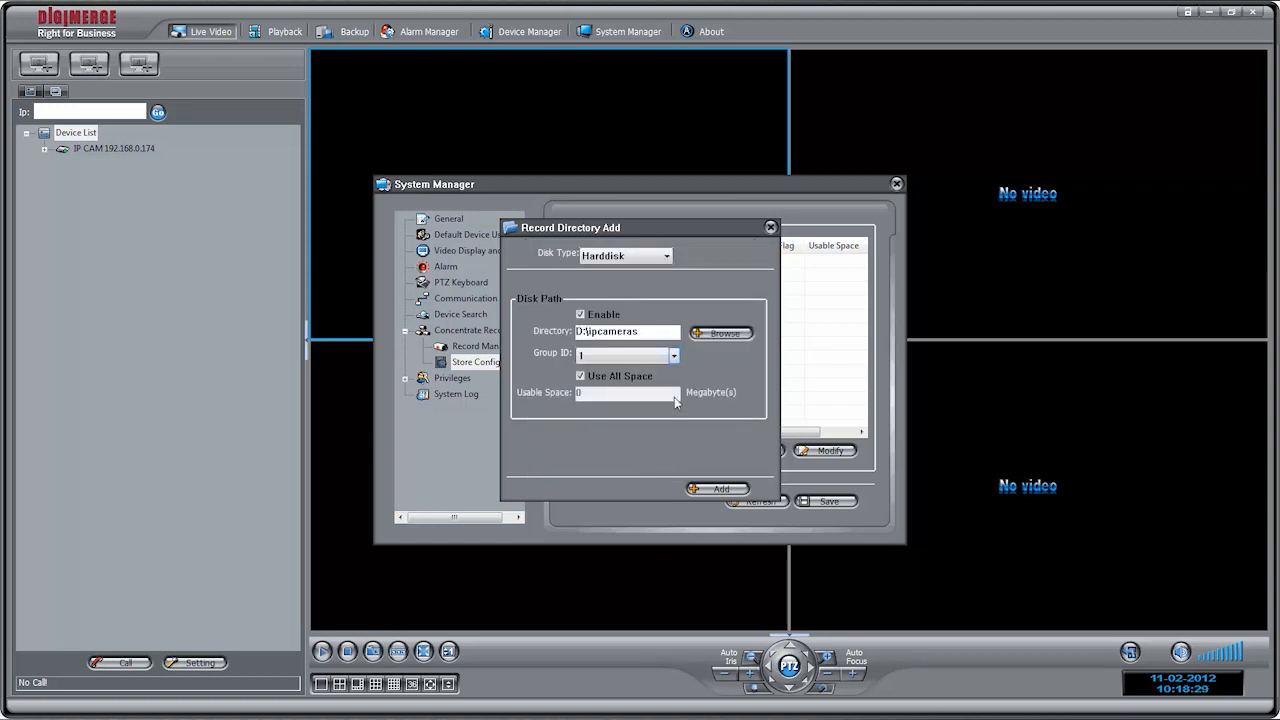
click(673, 355)
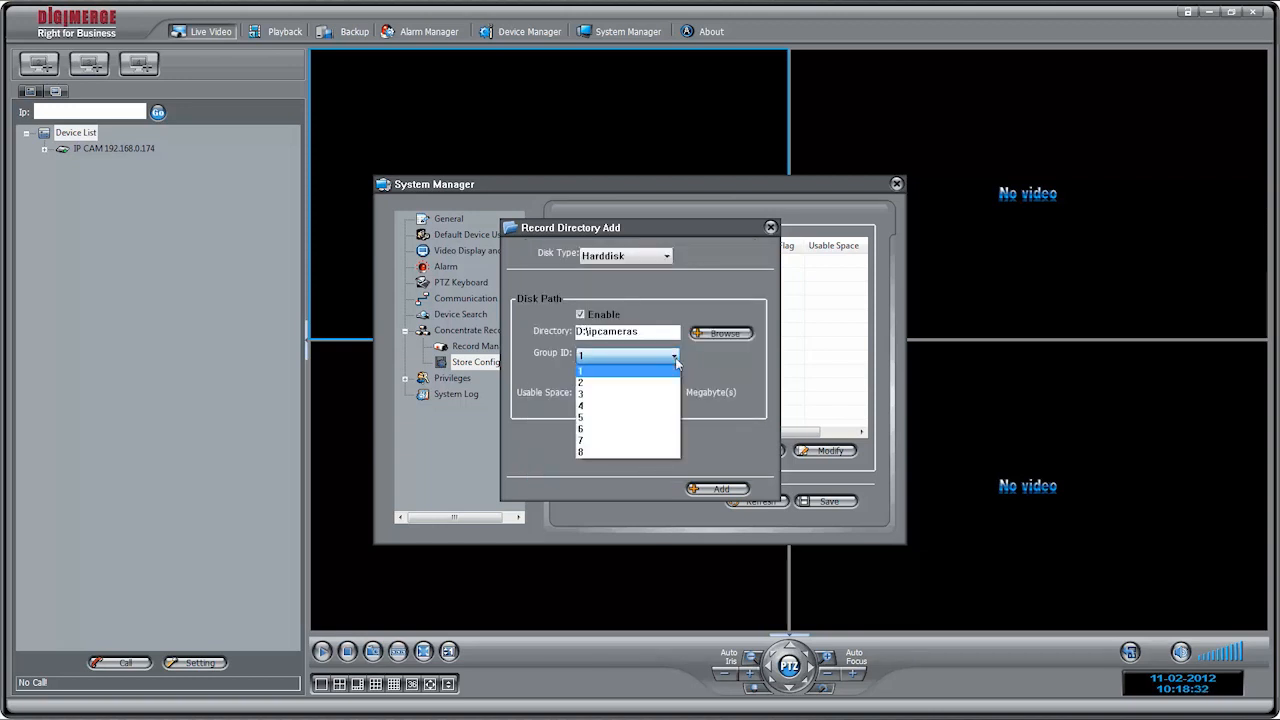
click(580, 370)
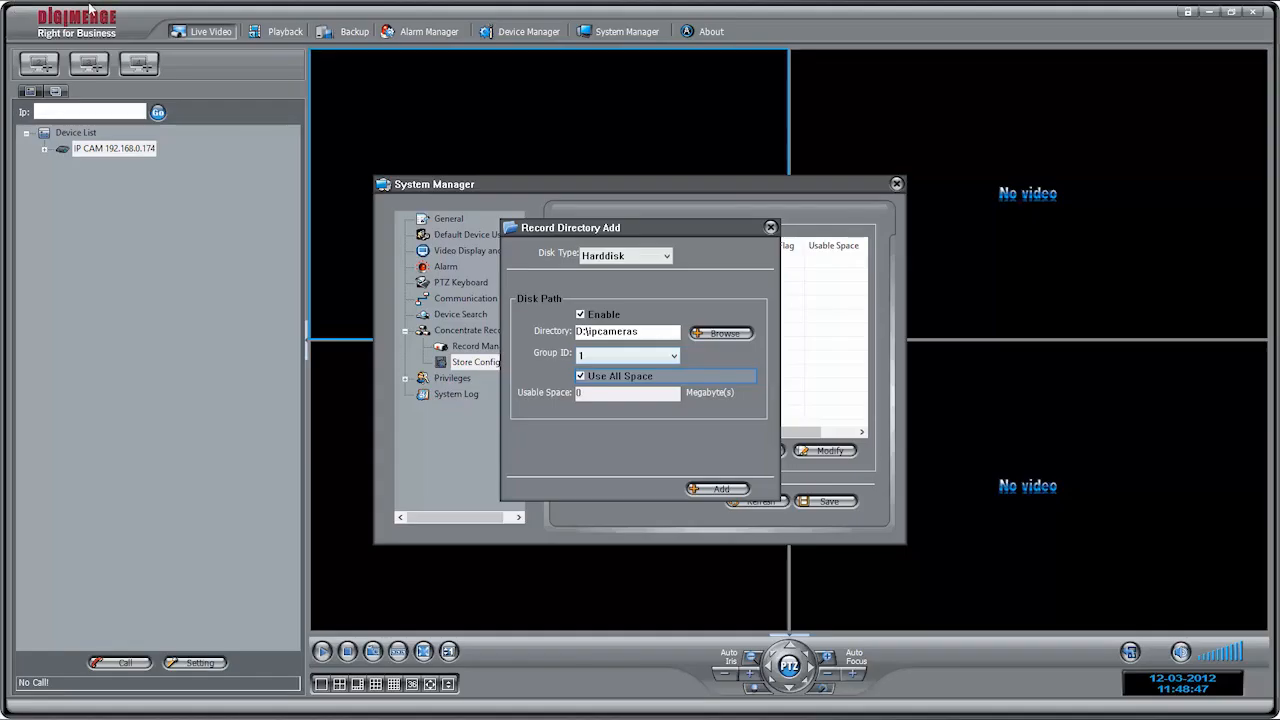
mouse_move(575, 300)
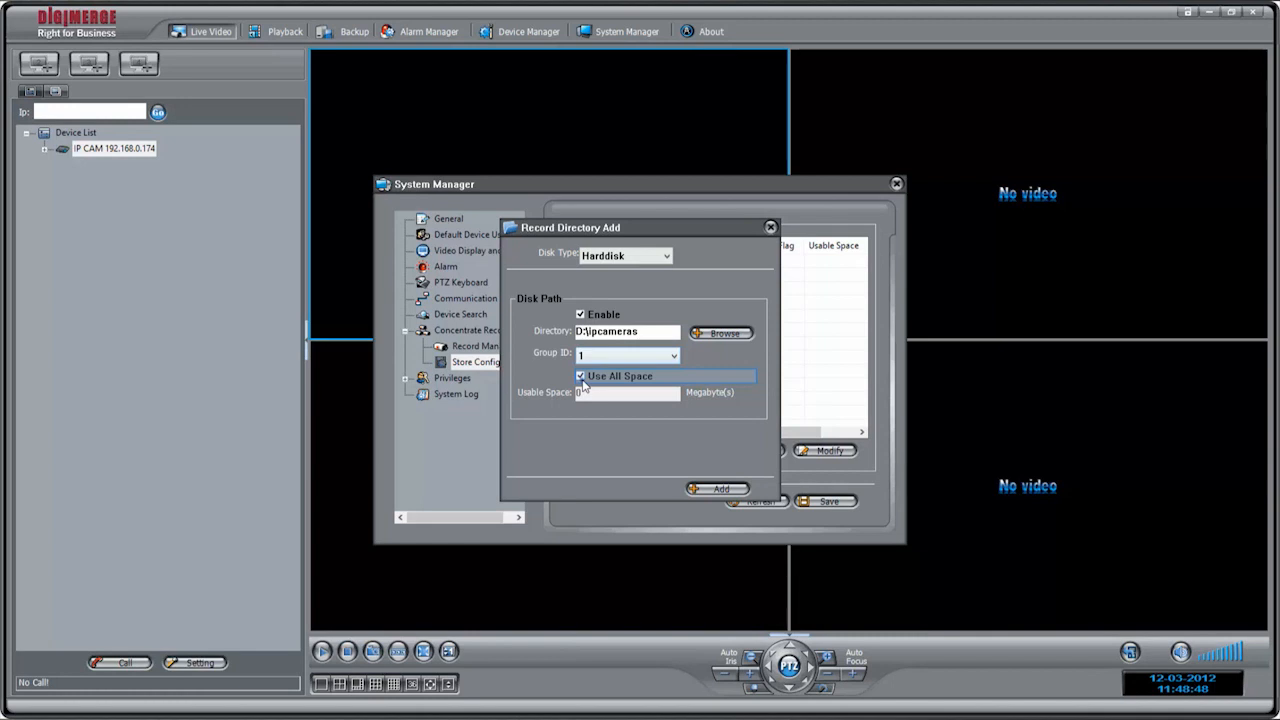
Limit the hard-disk directory to 80000 MB usable space and add it.
click(580, 375)
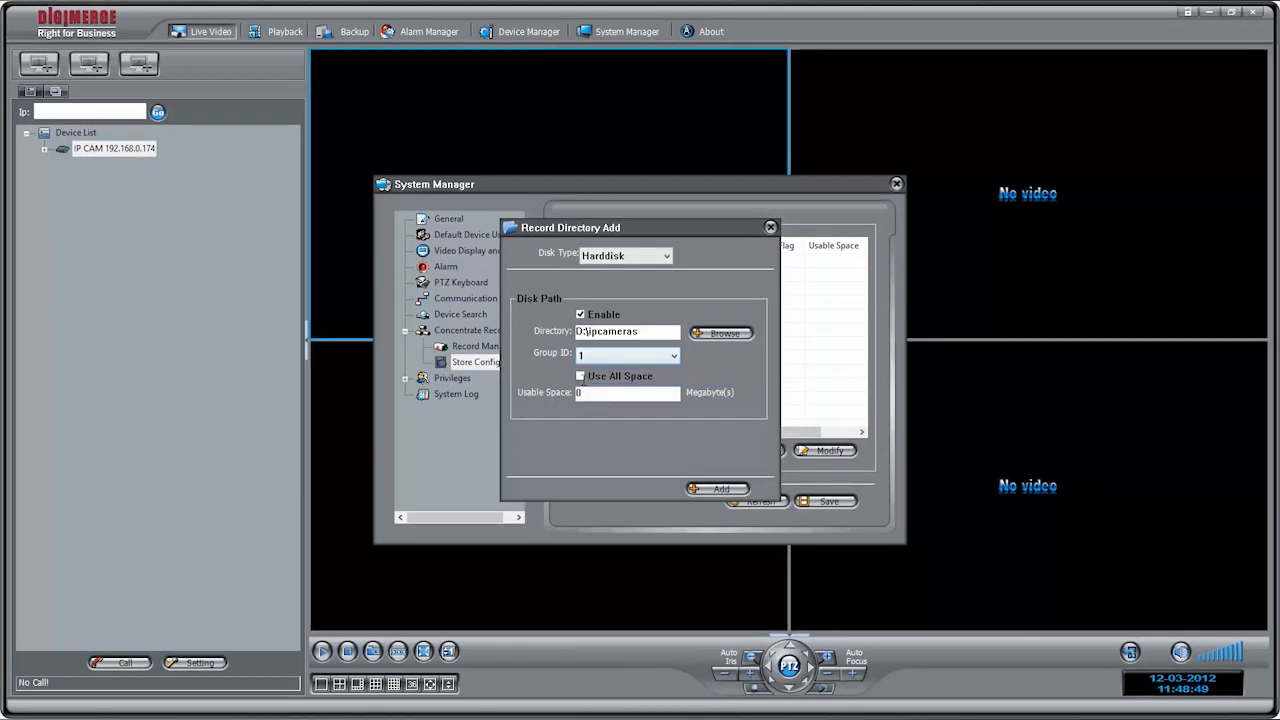
click(628, 392)
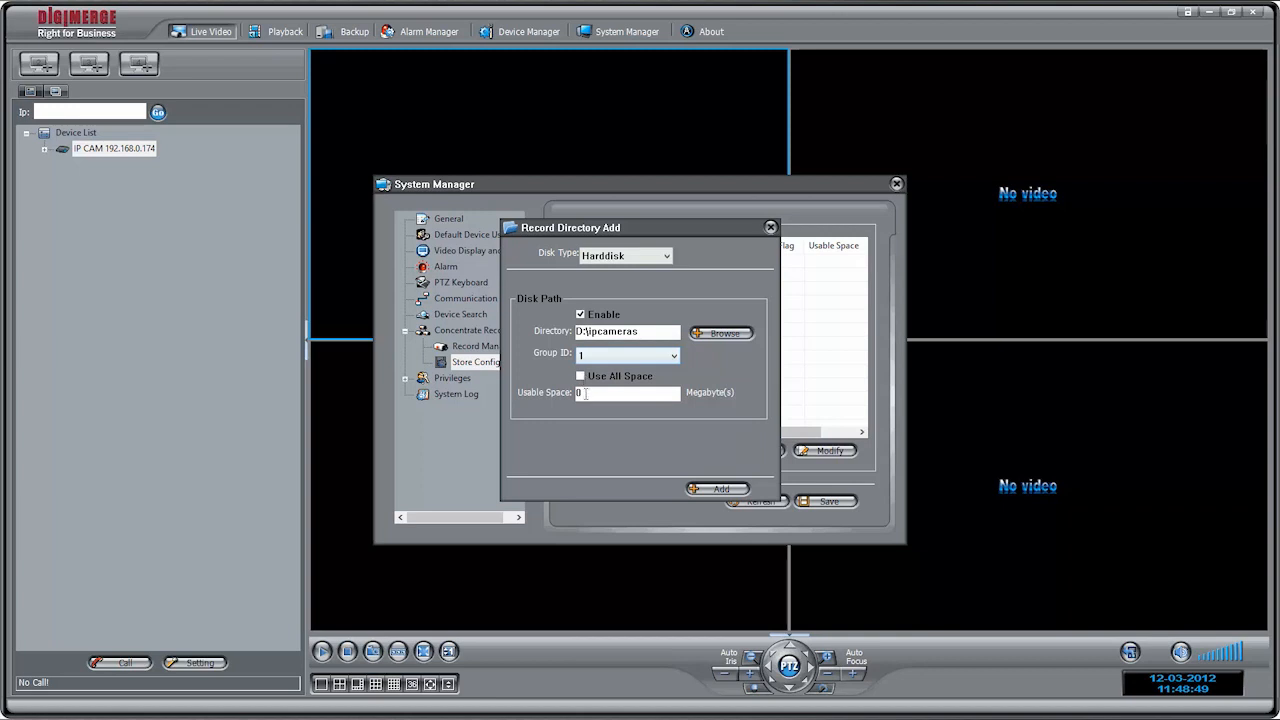
text(80000)
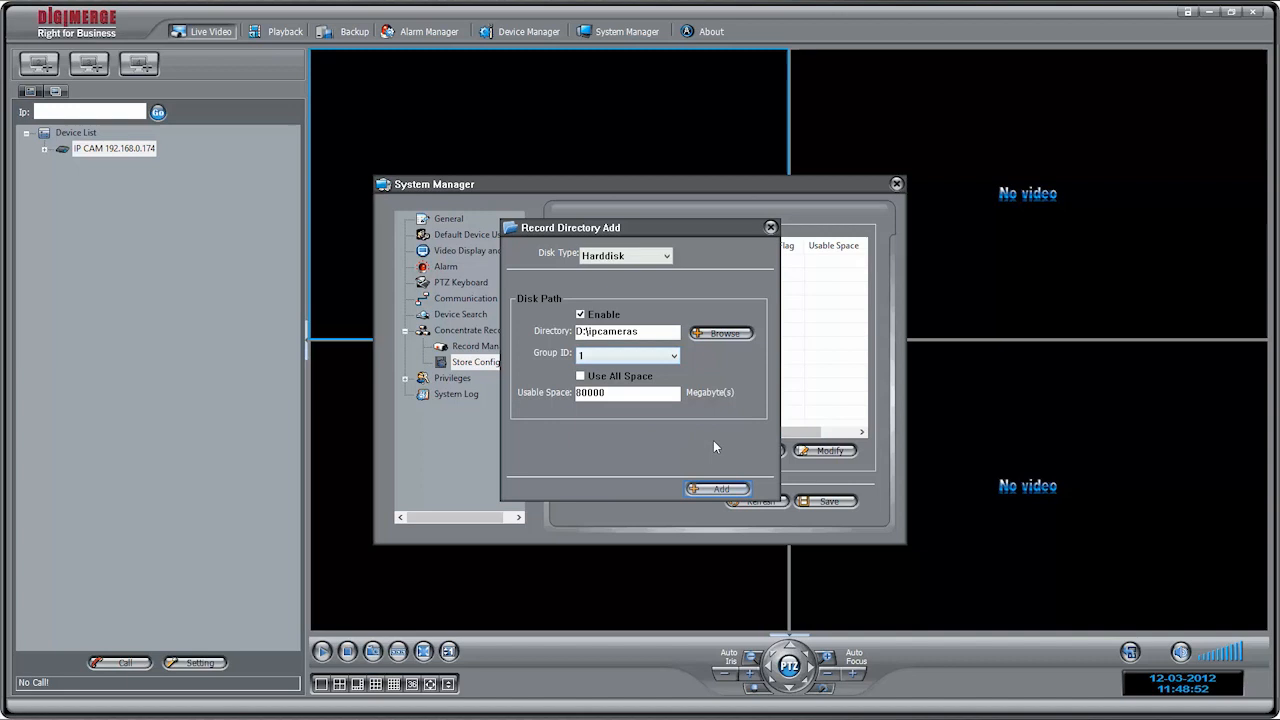
click(717, 489)
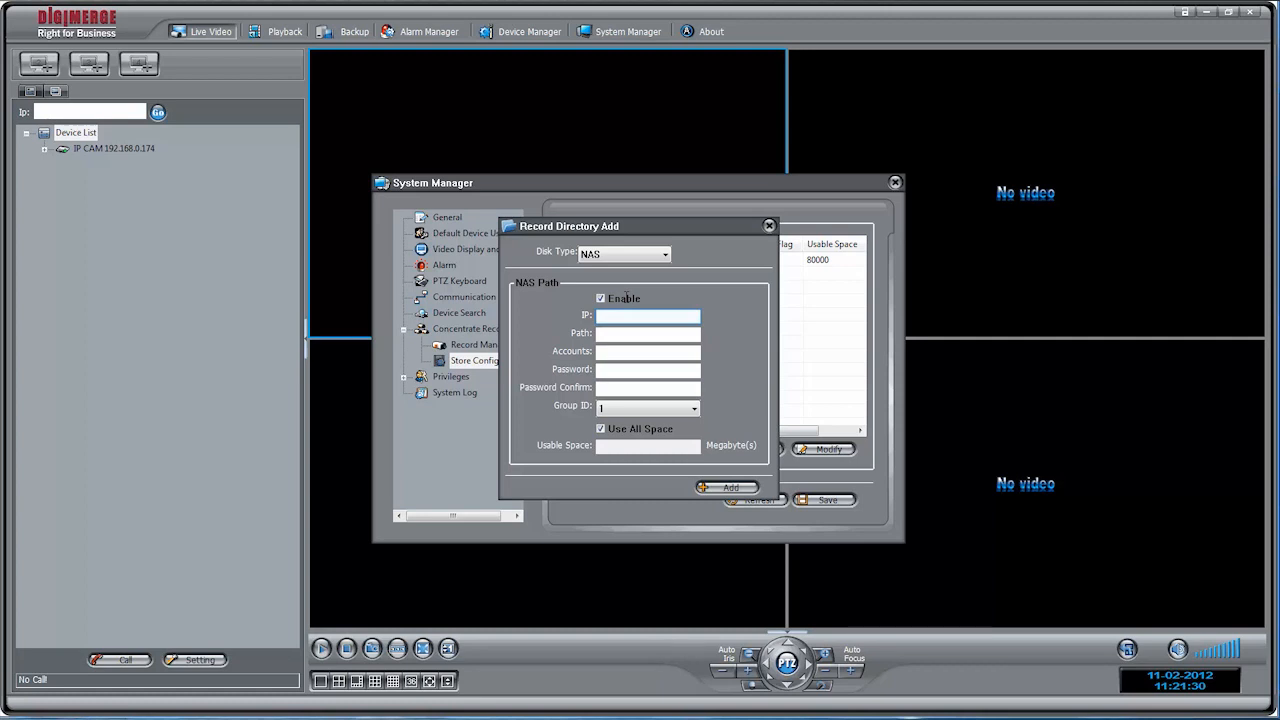
Fill the NAS directory with IP 192.168.0.158, path /ipcam, account admin, group 1.
text(192.168.0.158)
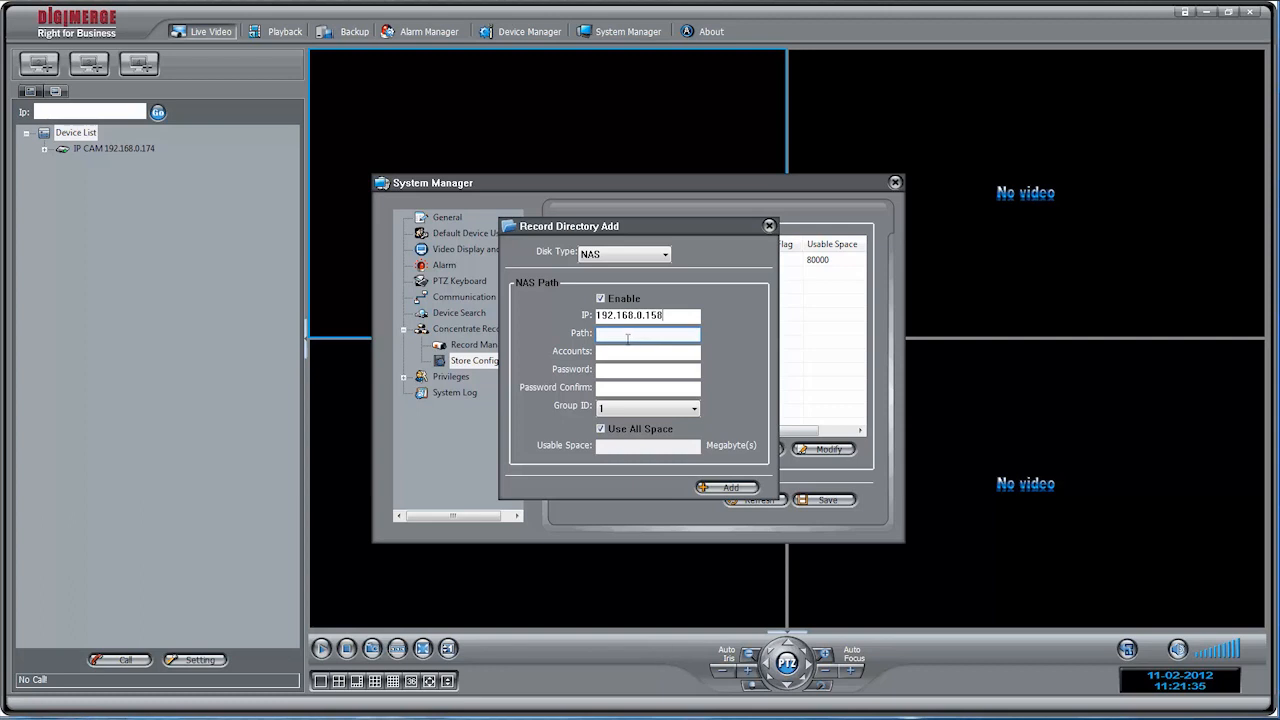
text(/ipcameras)
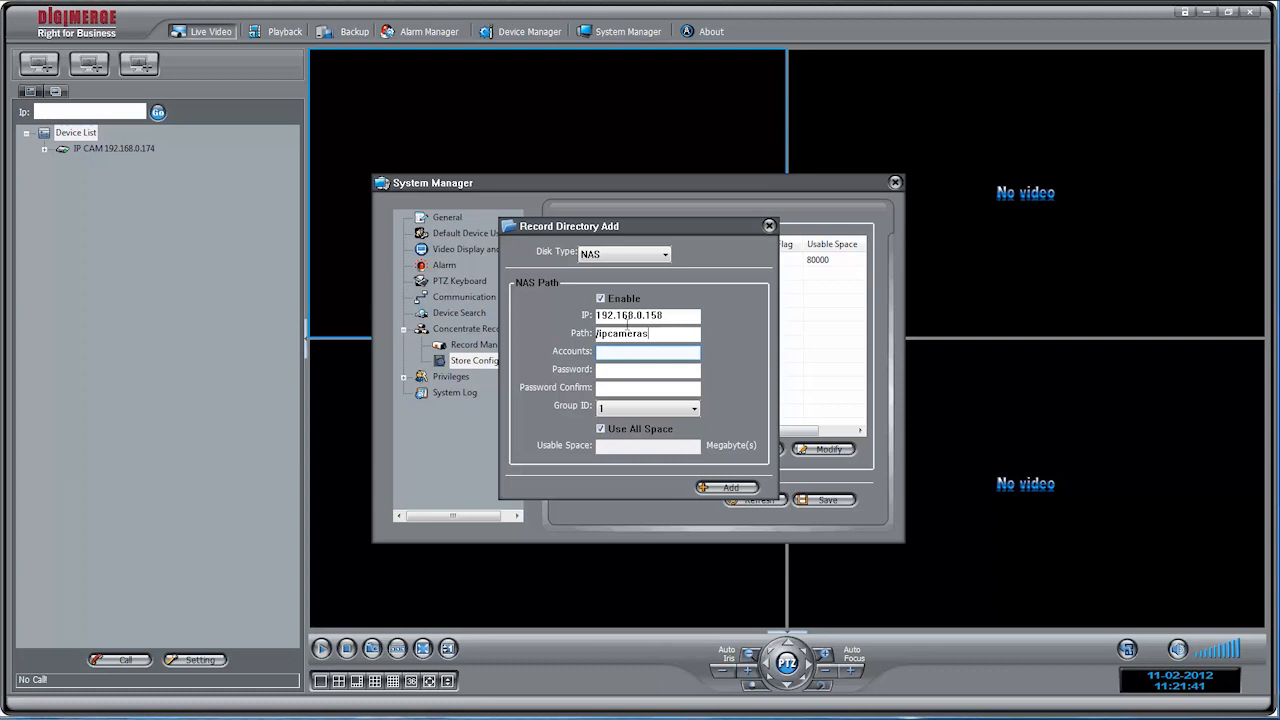
text(admin)
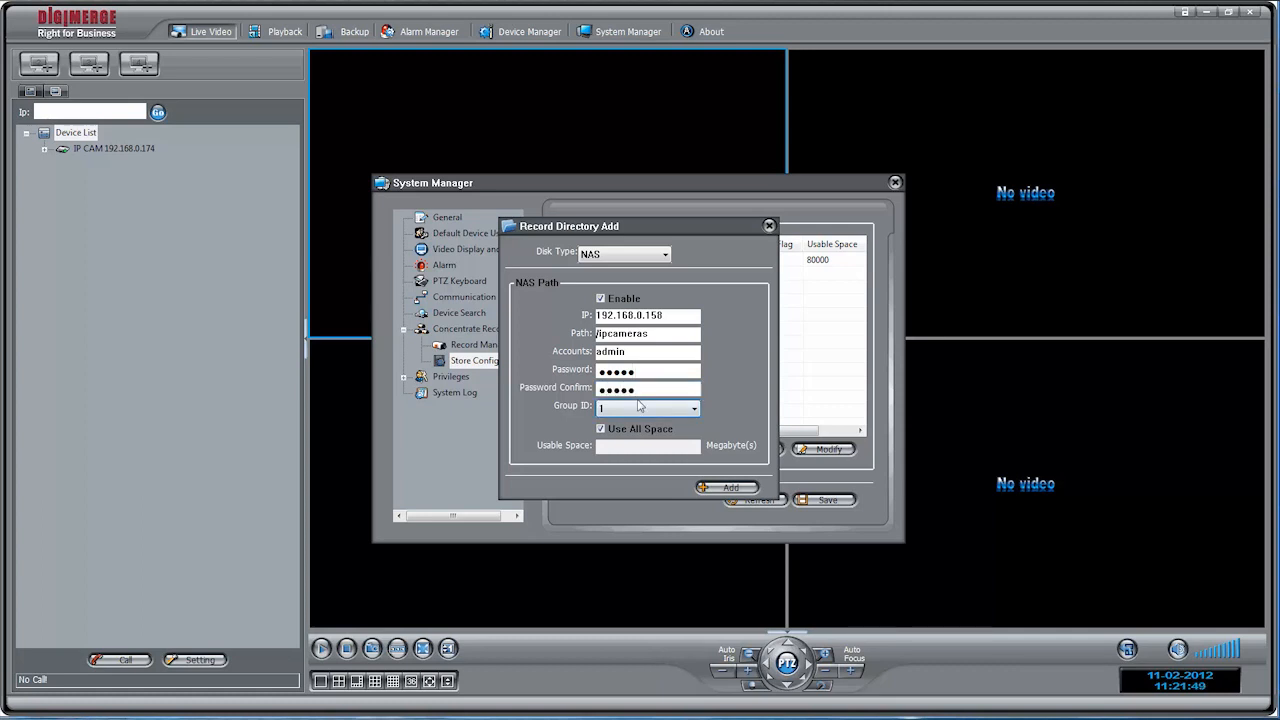
click(693, 408)
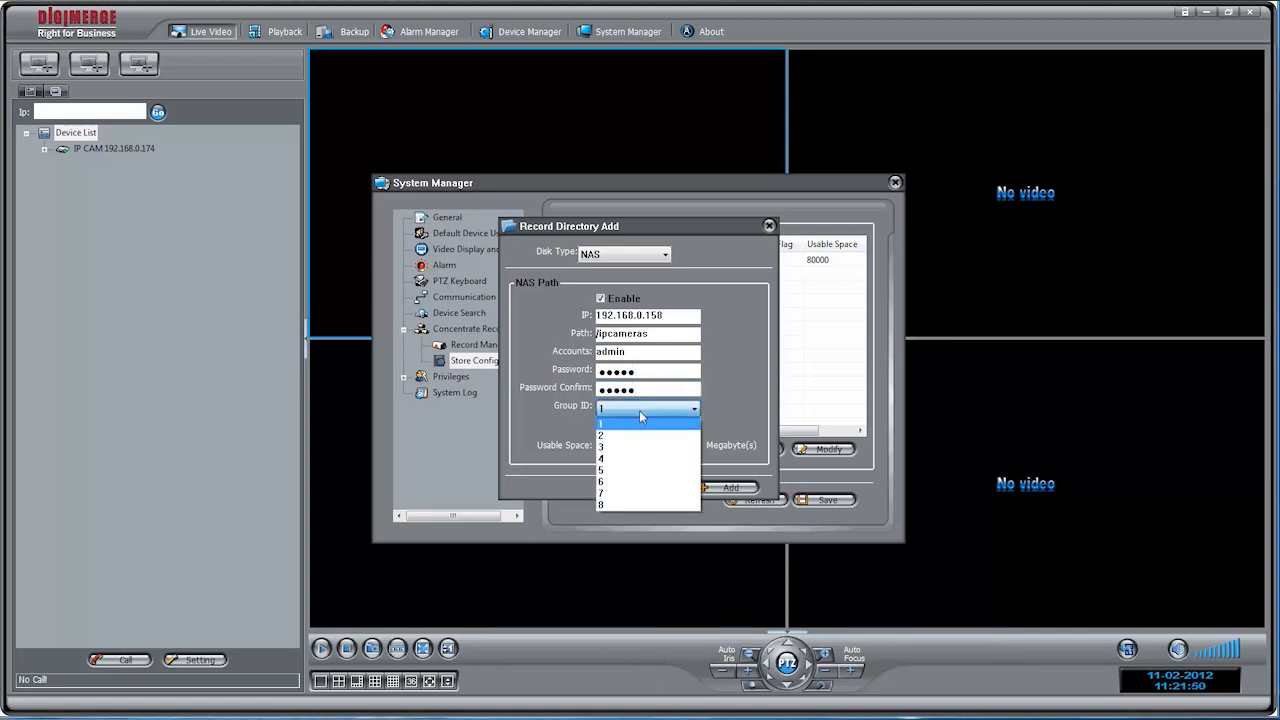
click(648, 420)
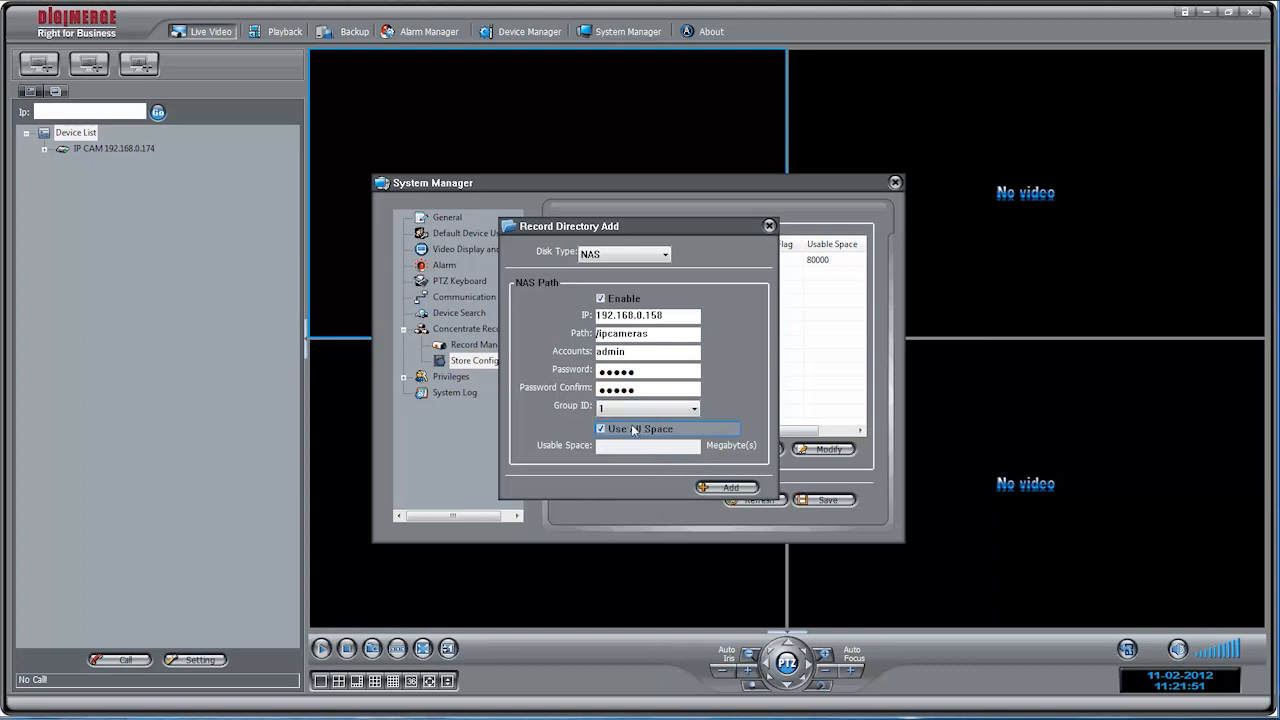
Limit the NAS directory to 80000 MB usable space and add it to the list.
click(600, 428)
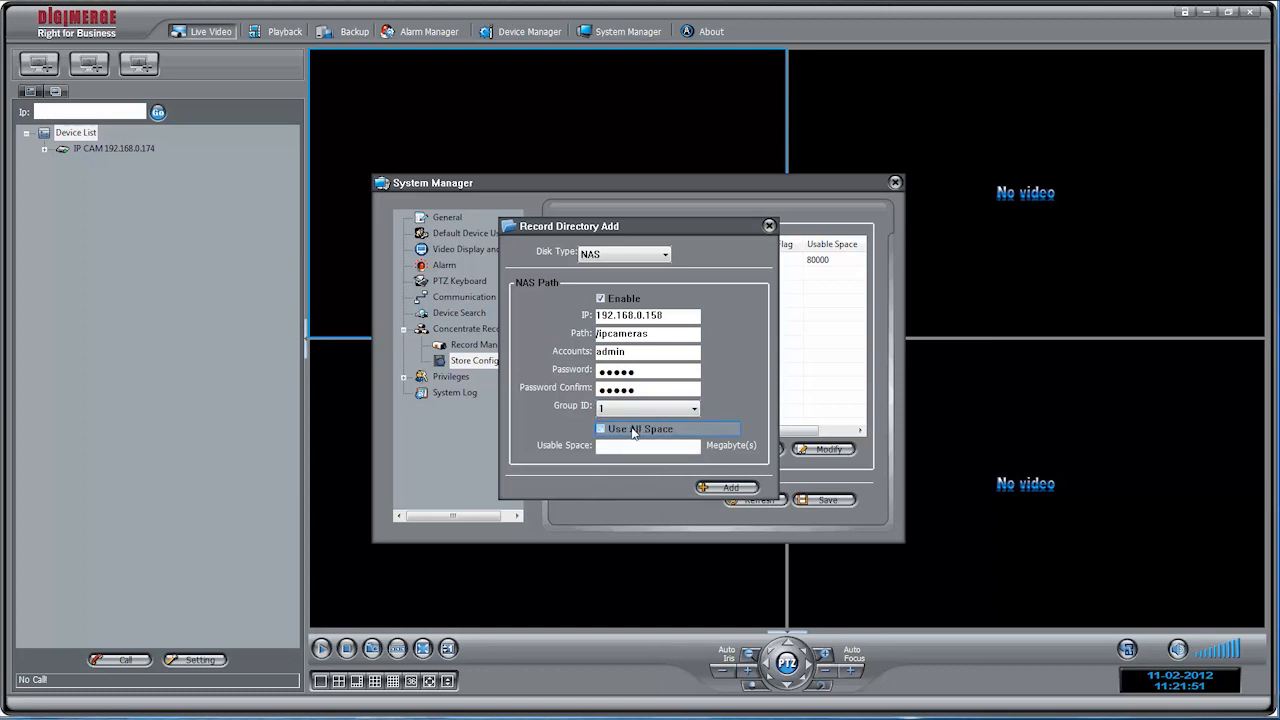
click(600, 428)
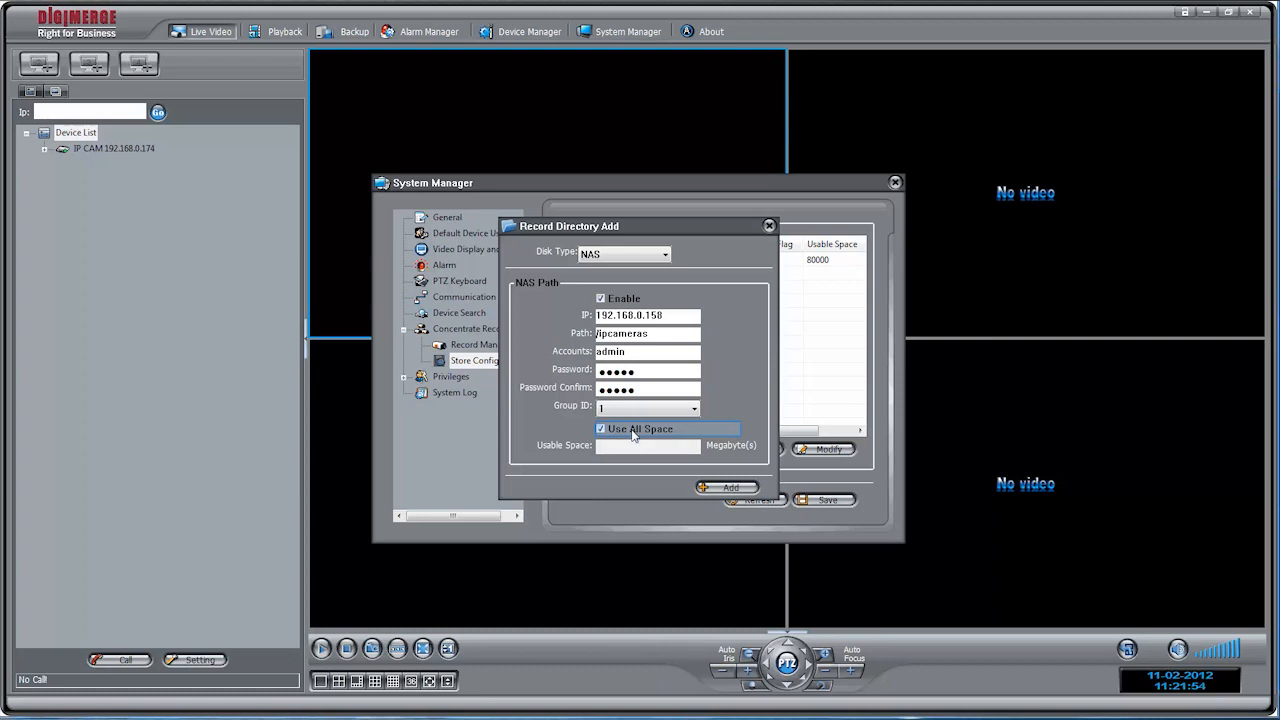
click(600, 428)
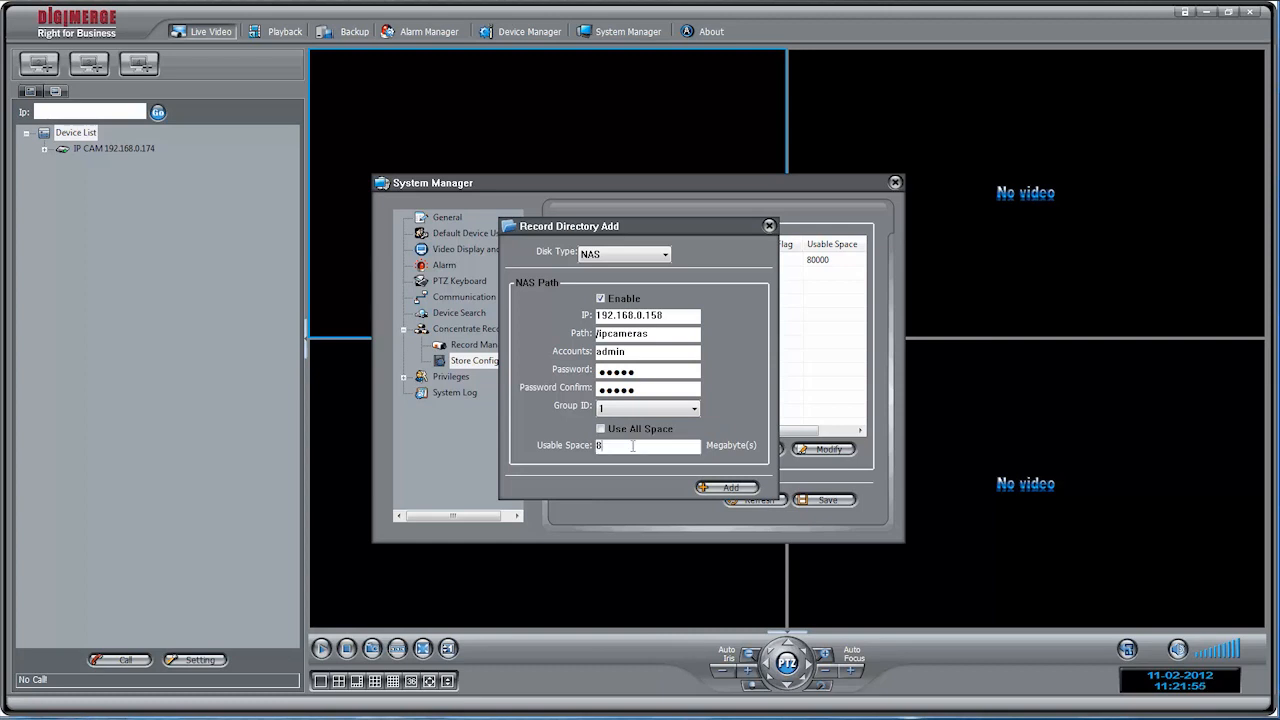
text(0000)
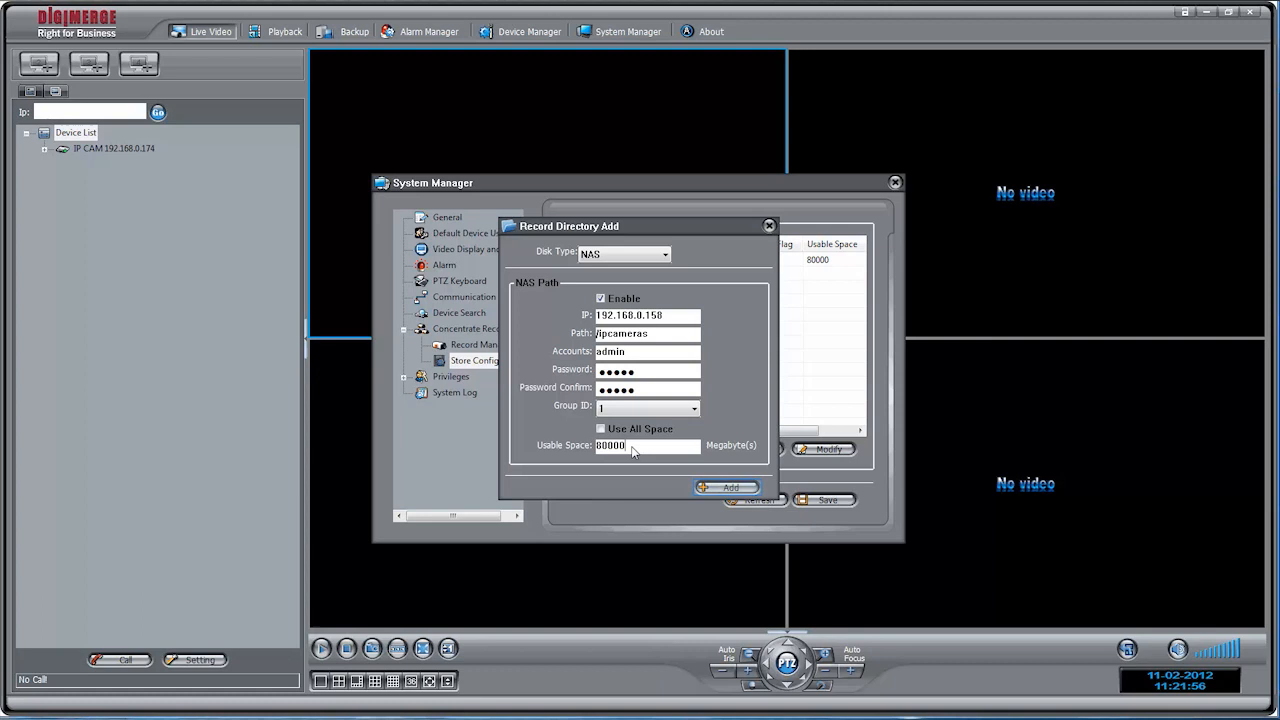
click(726, 487)
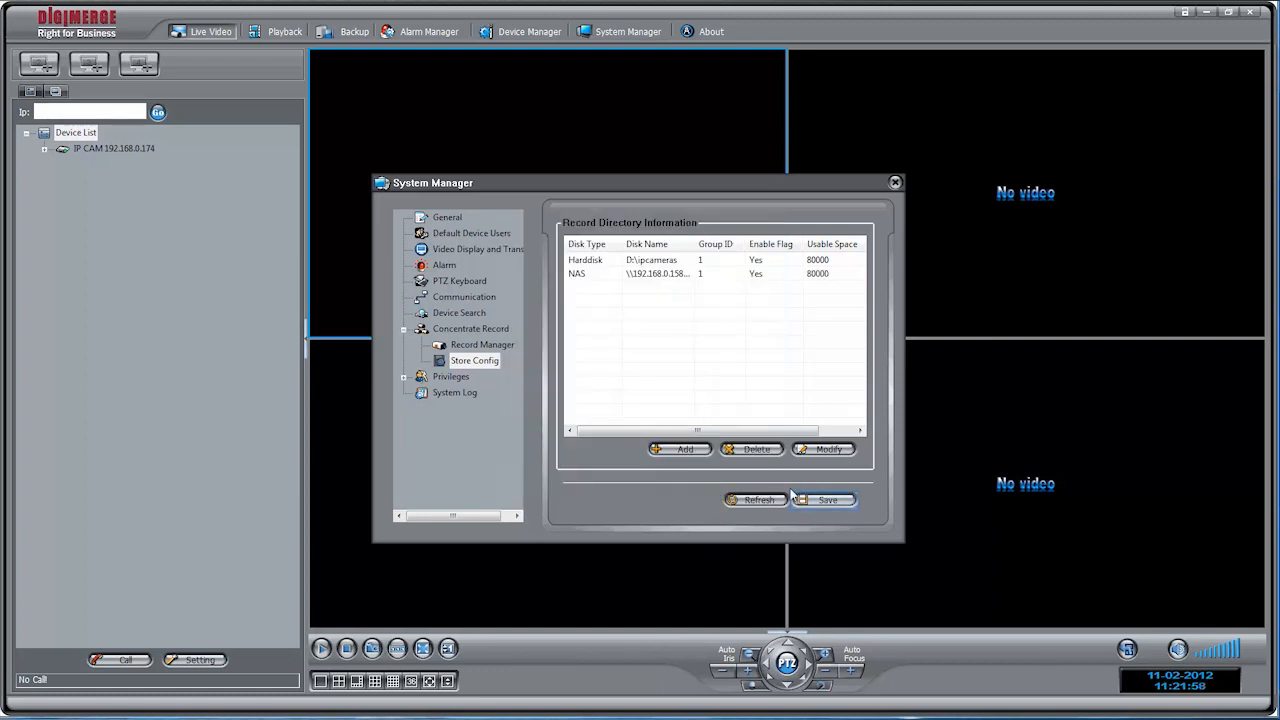
Save the record directory settings and reopen System Manager.
click(826, 499)
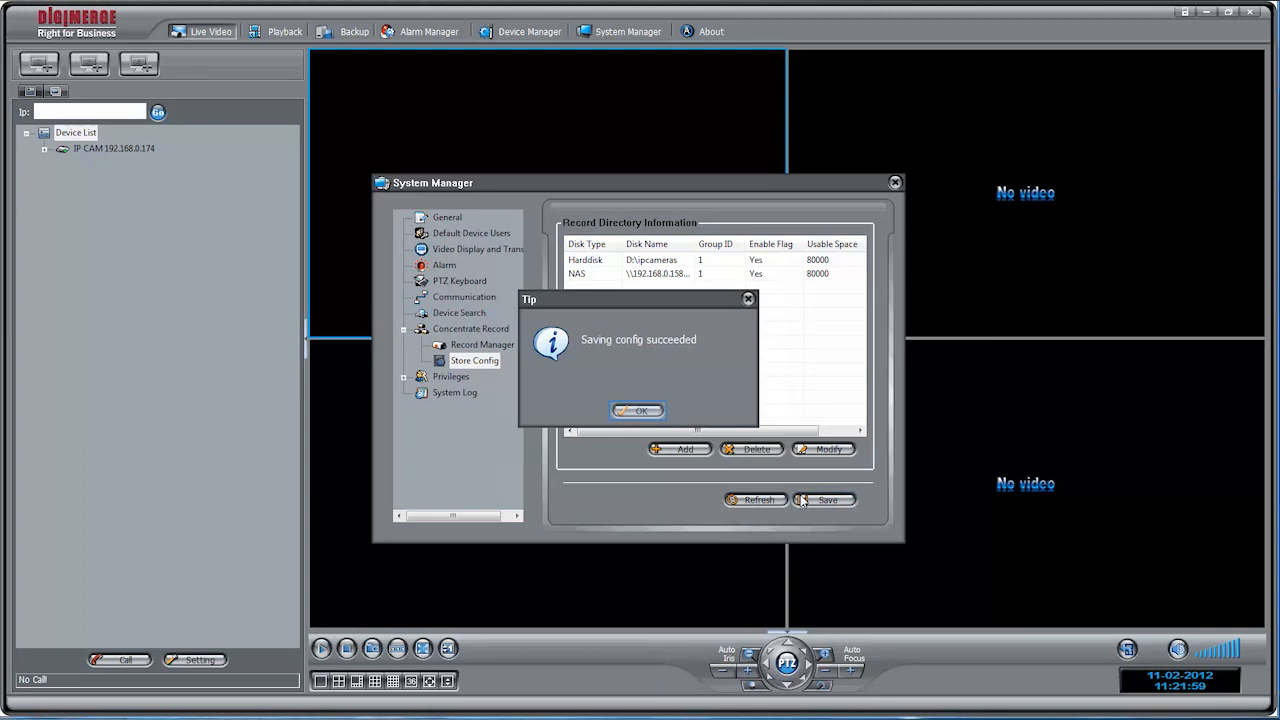
click(637, 410)
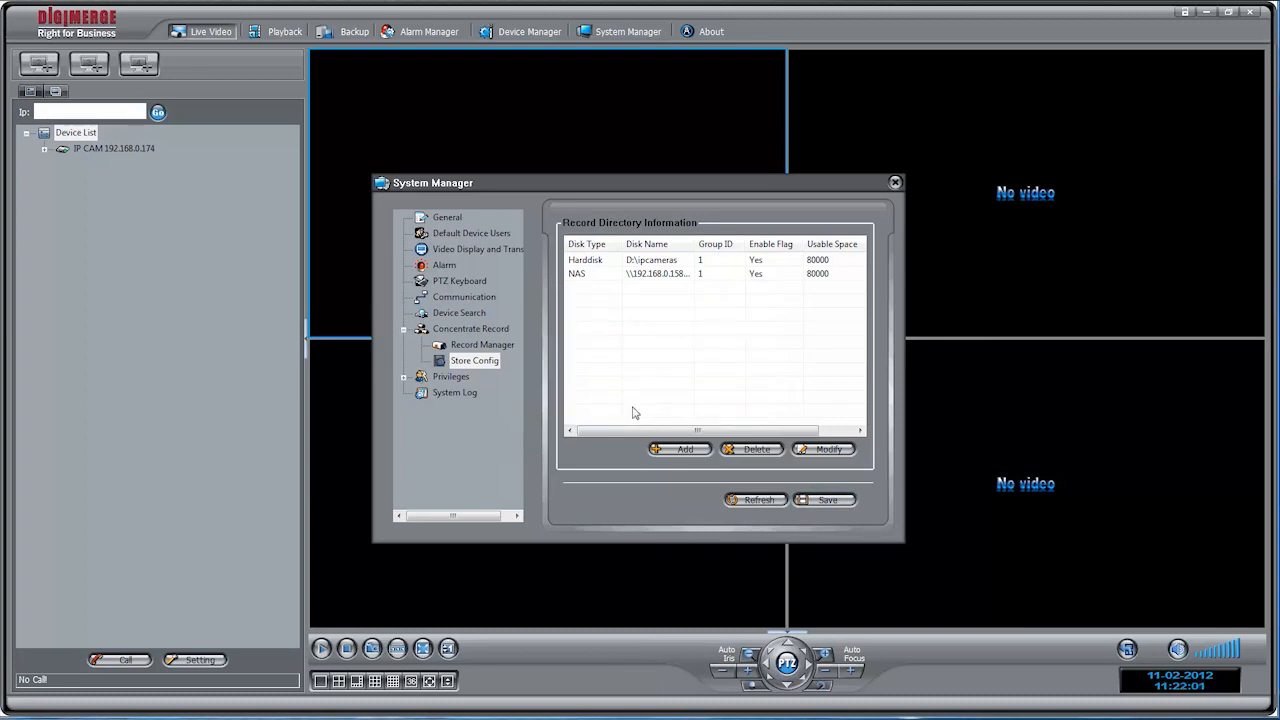
click(893, 182)
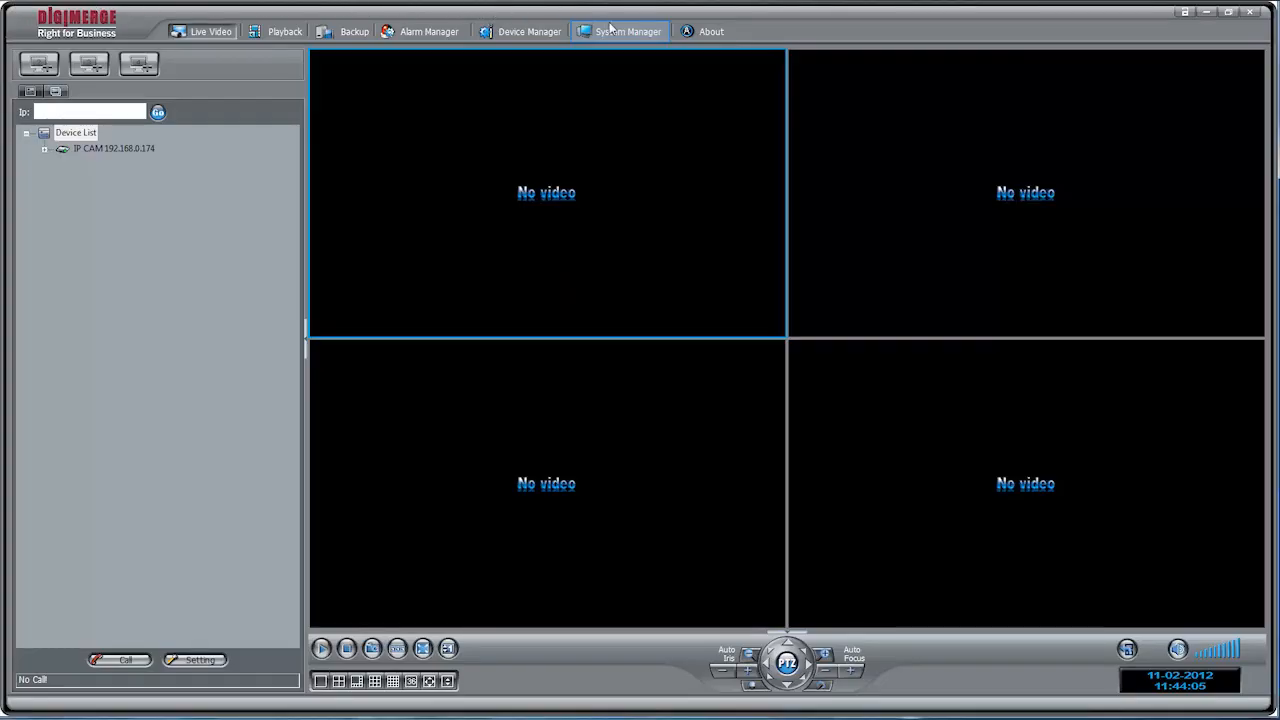
click(627, 31)
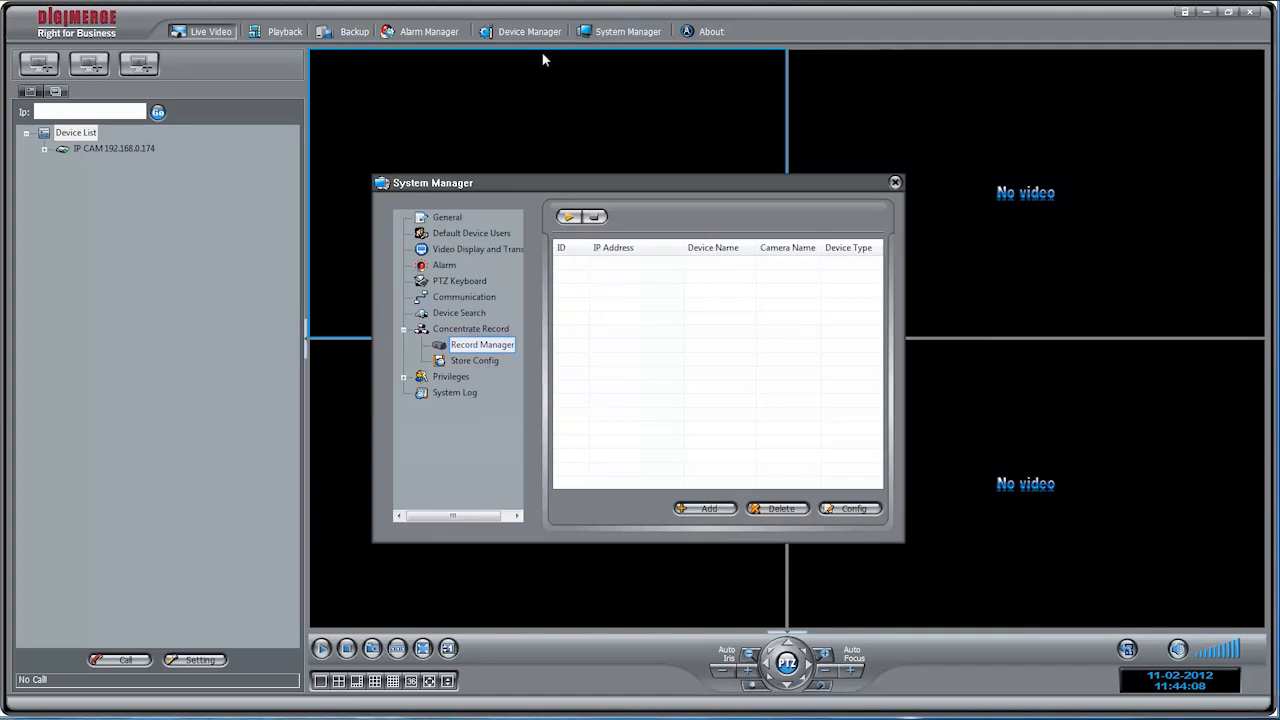
Add IP CAM 192.168.0.174 from the Device List to the recording camera list.
click(482, 344)
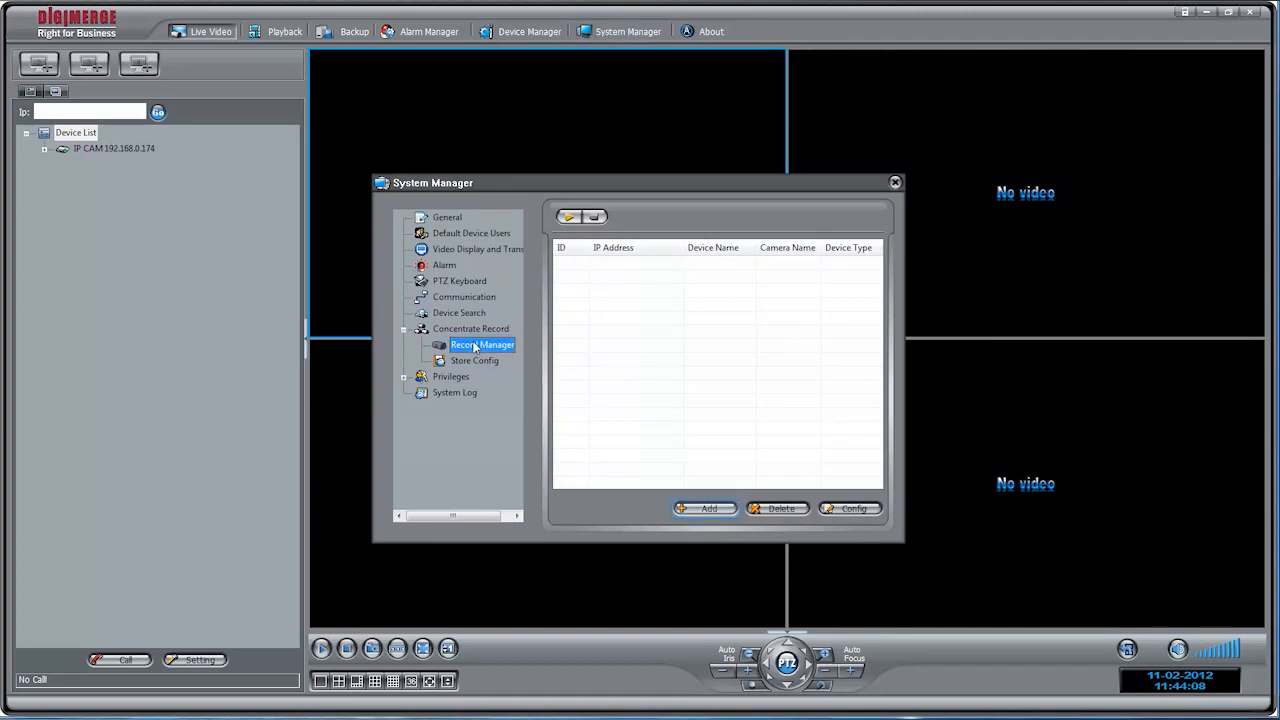
click(704, 508)
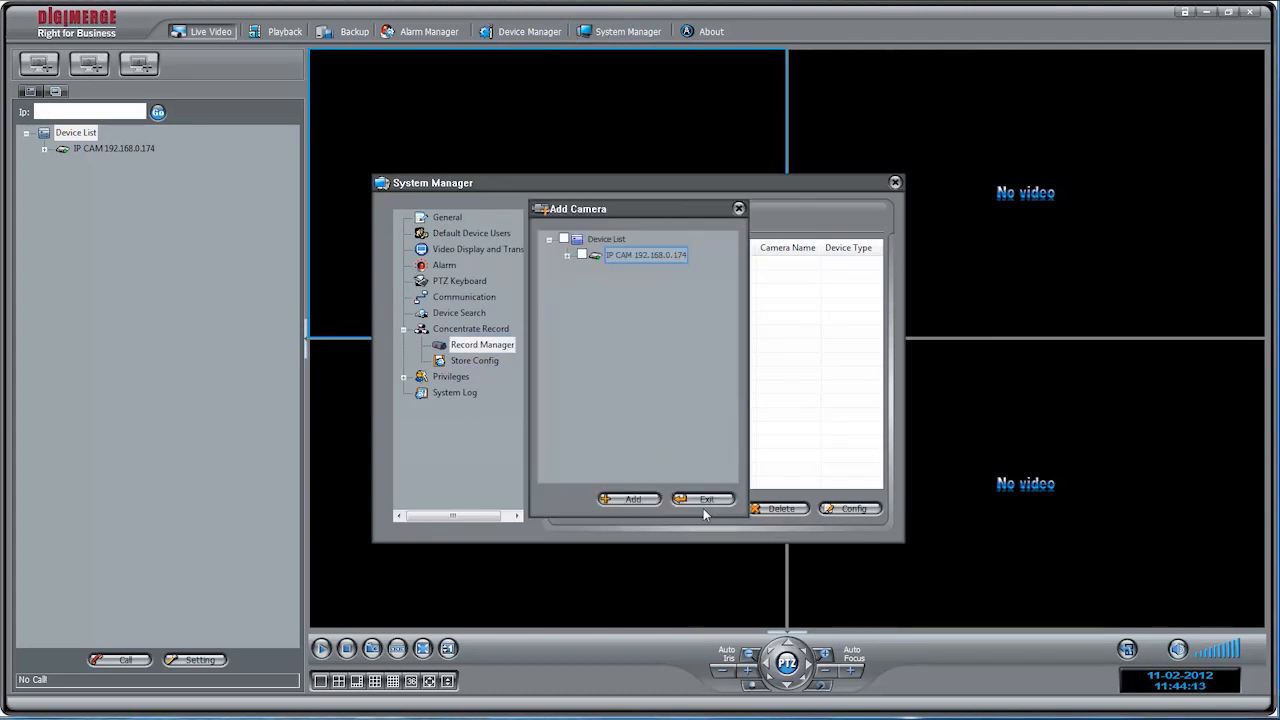
click(563, 238)
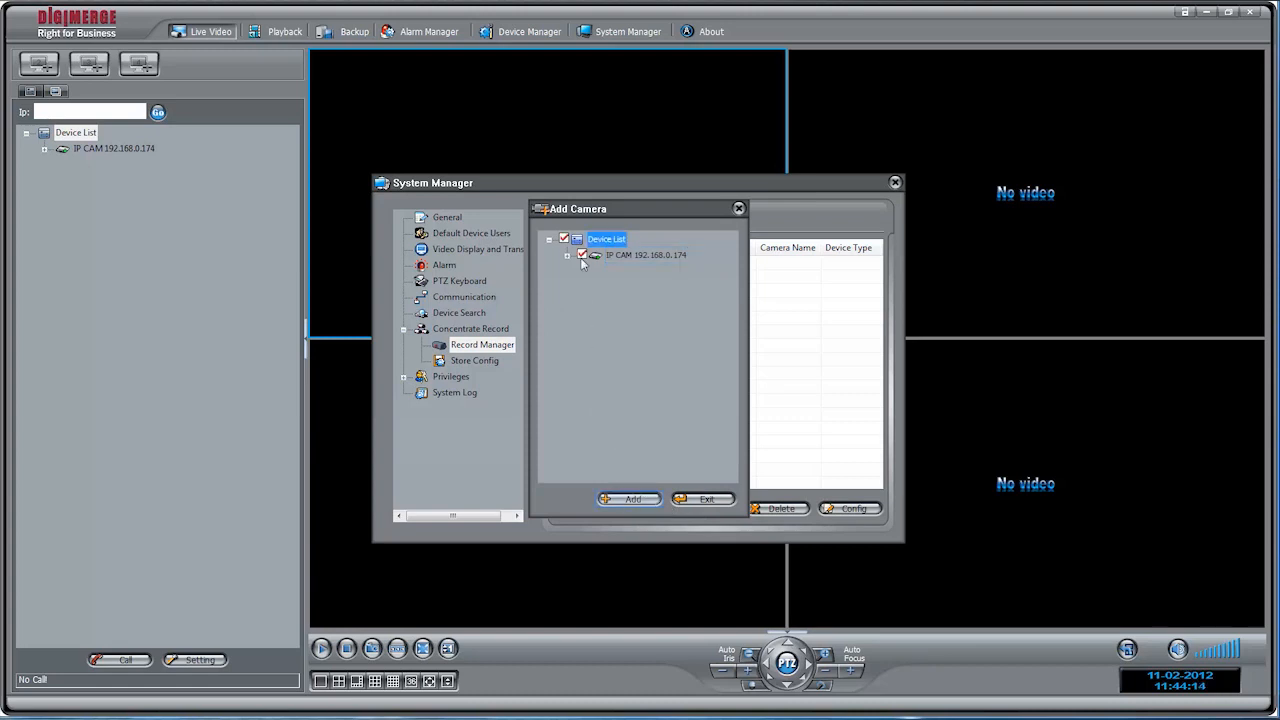
click(628, 499)
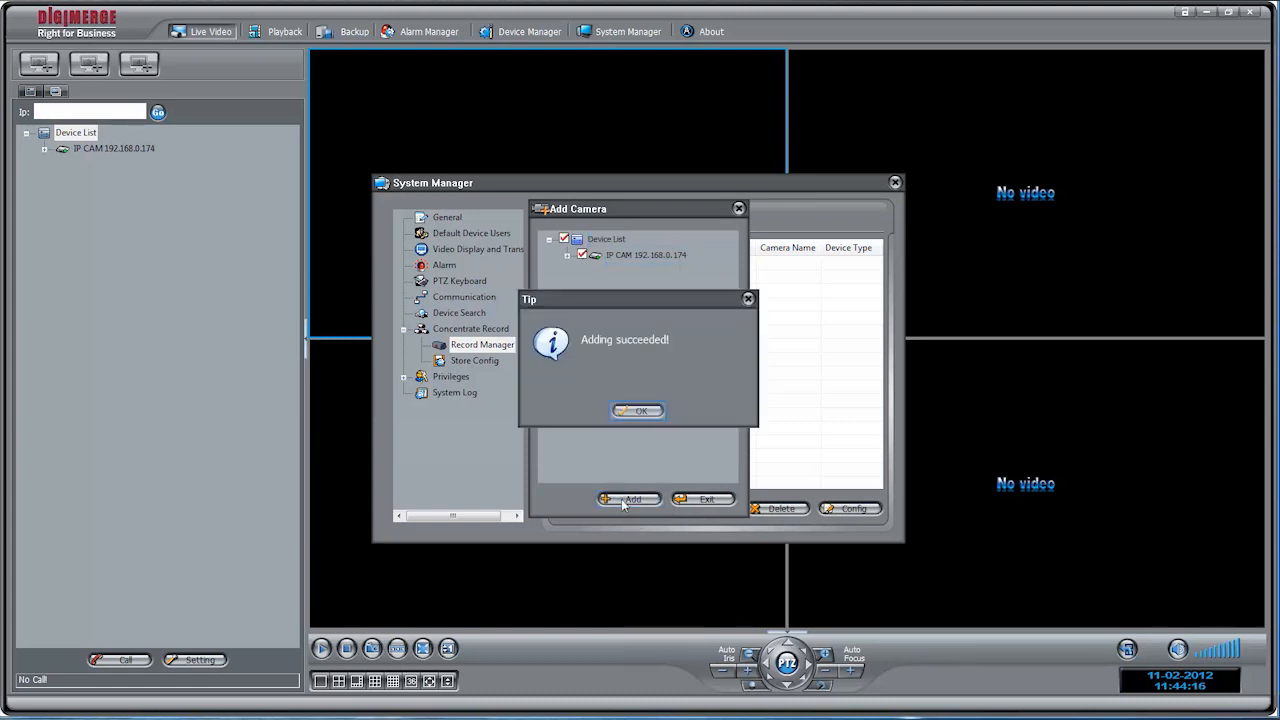
click(637, 411)
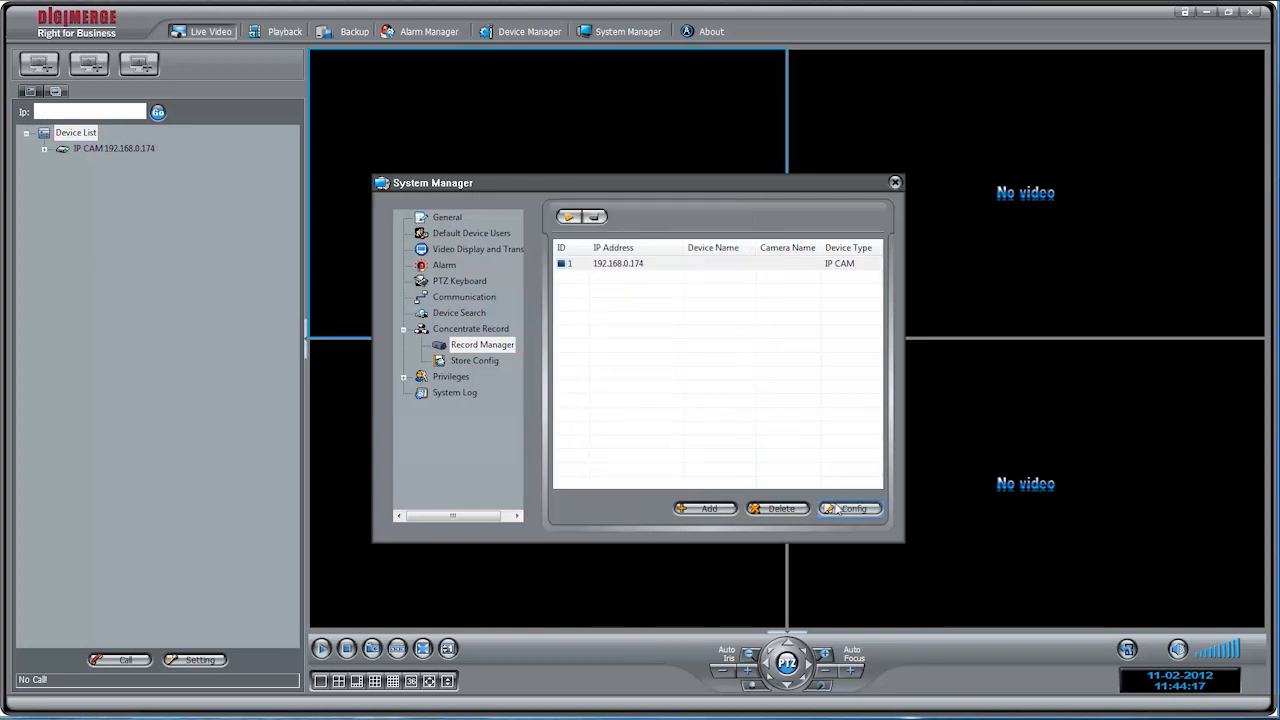
Open the camera's Record Config with scheduled recording enabled.
click(849, 508)
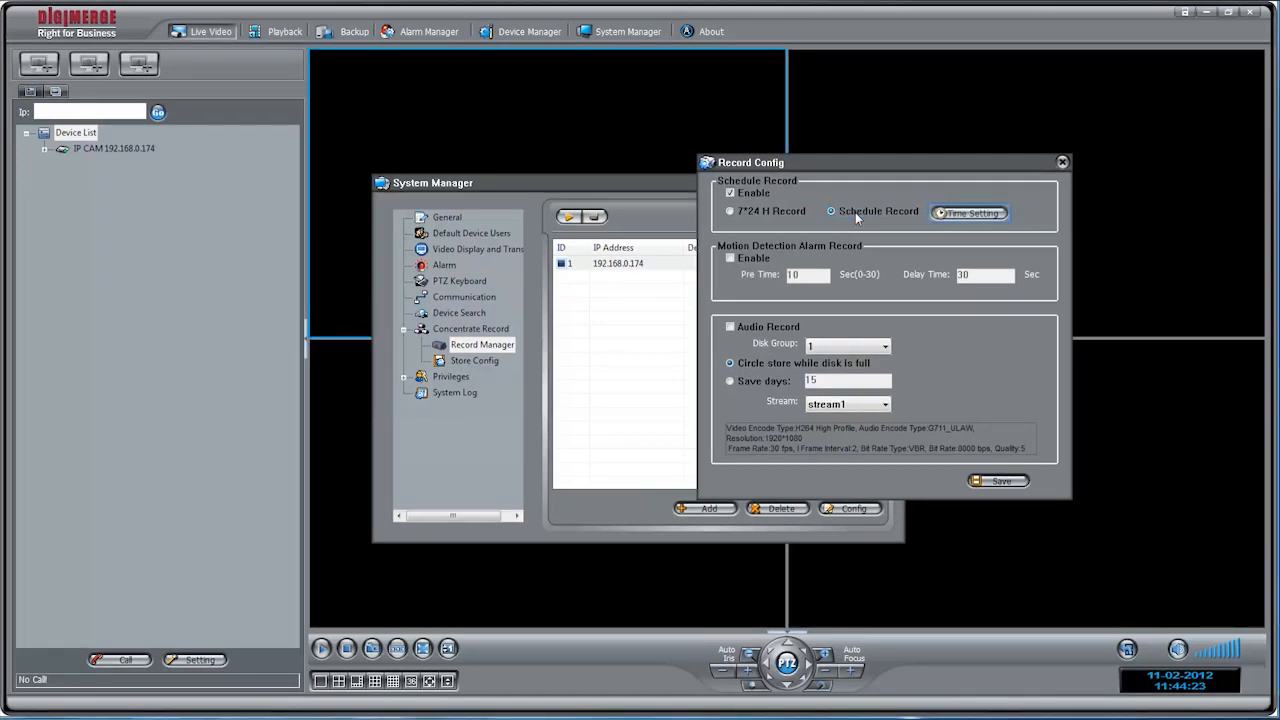
mouse_move(963, 220)
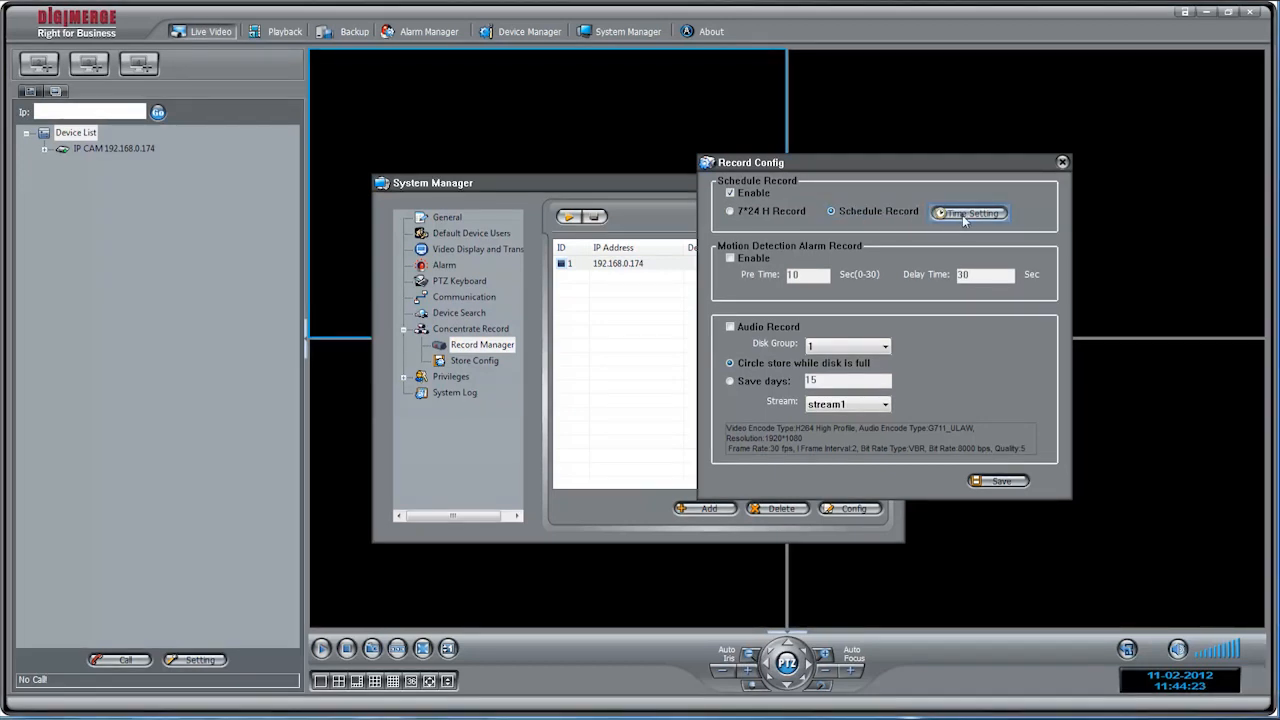
Schedule Friday recording from 9:00 to 17:00.
click(969, 213)
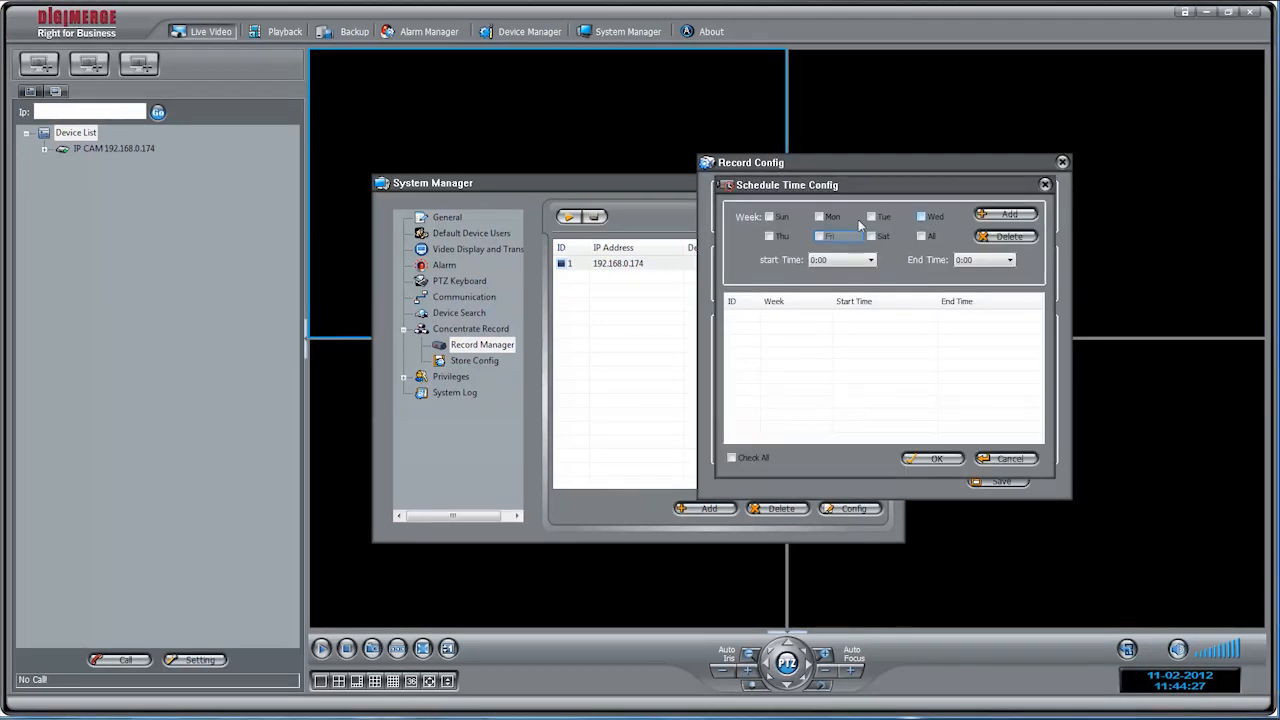
click(820, 235)
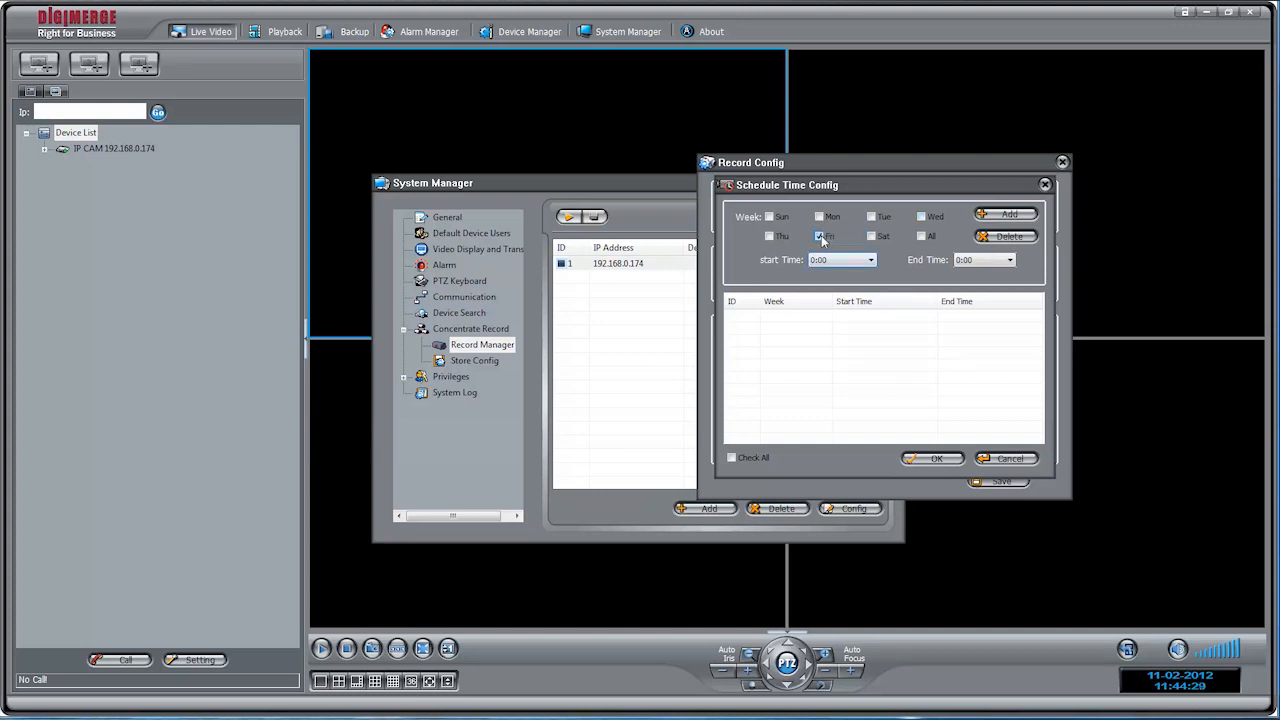
click(869, 260)
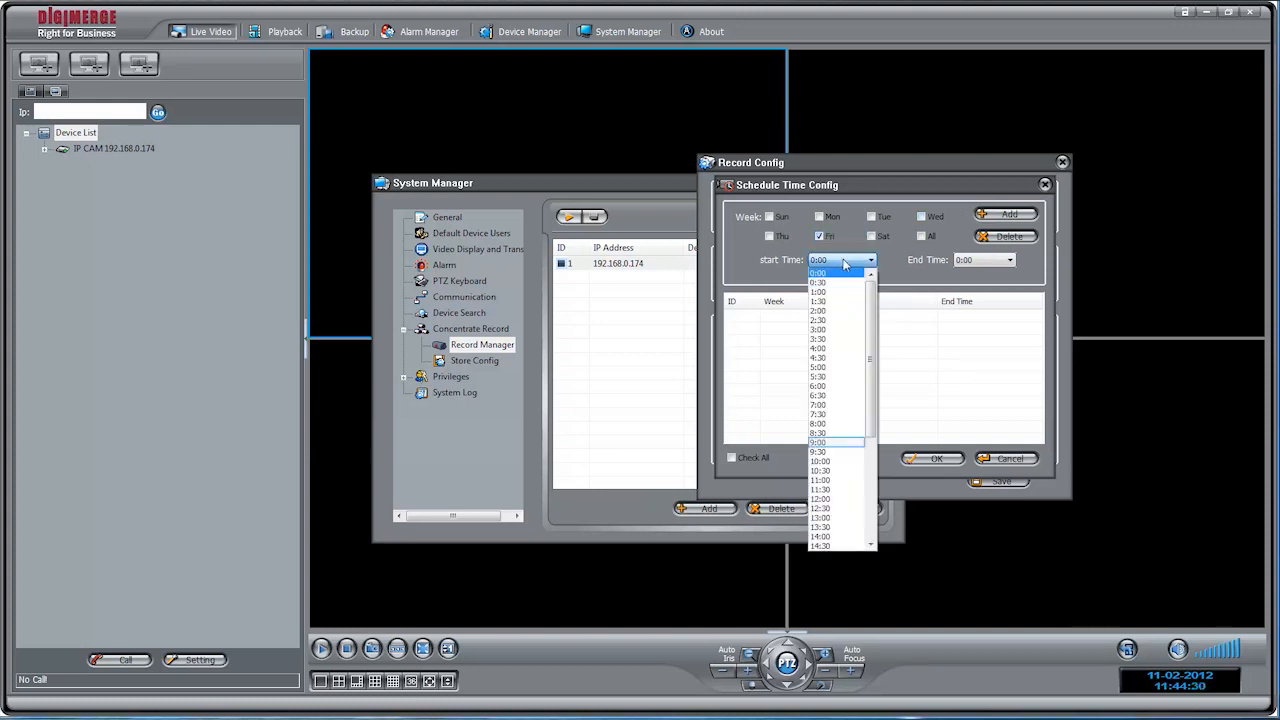
click(818, 442)
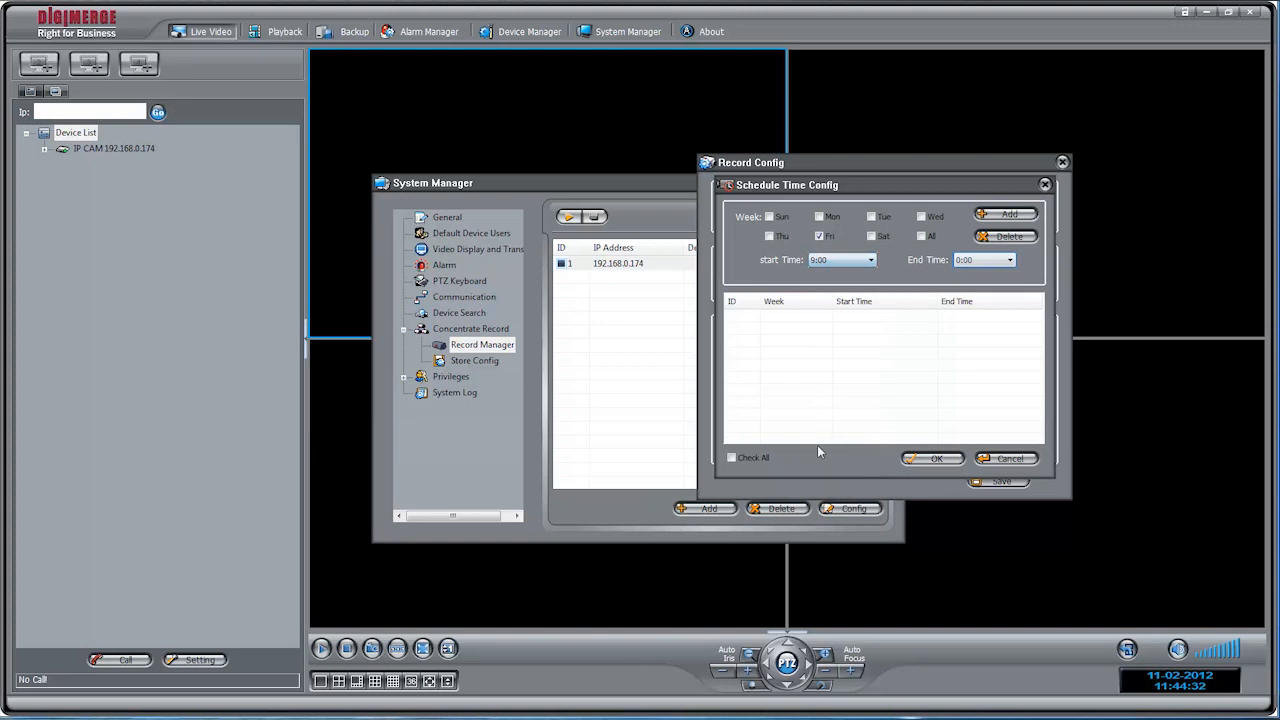
click(1009, 259)
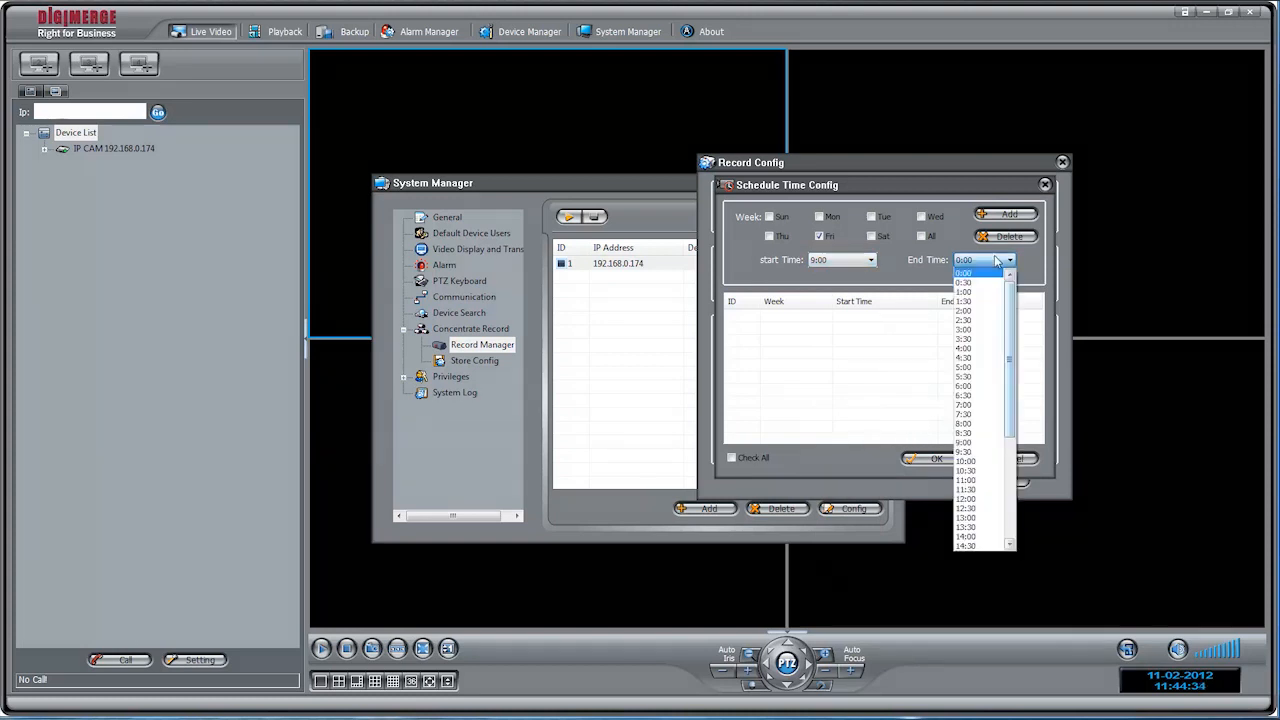
scroll(down, 3)
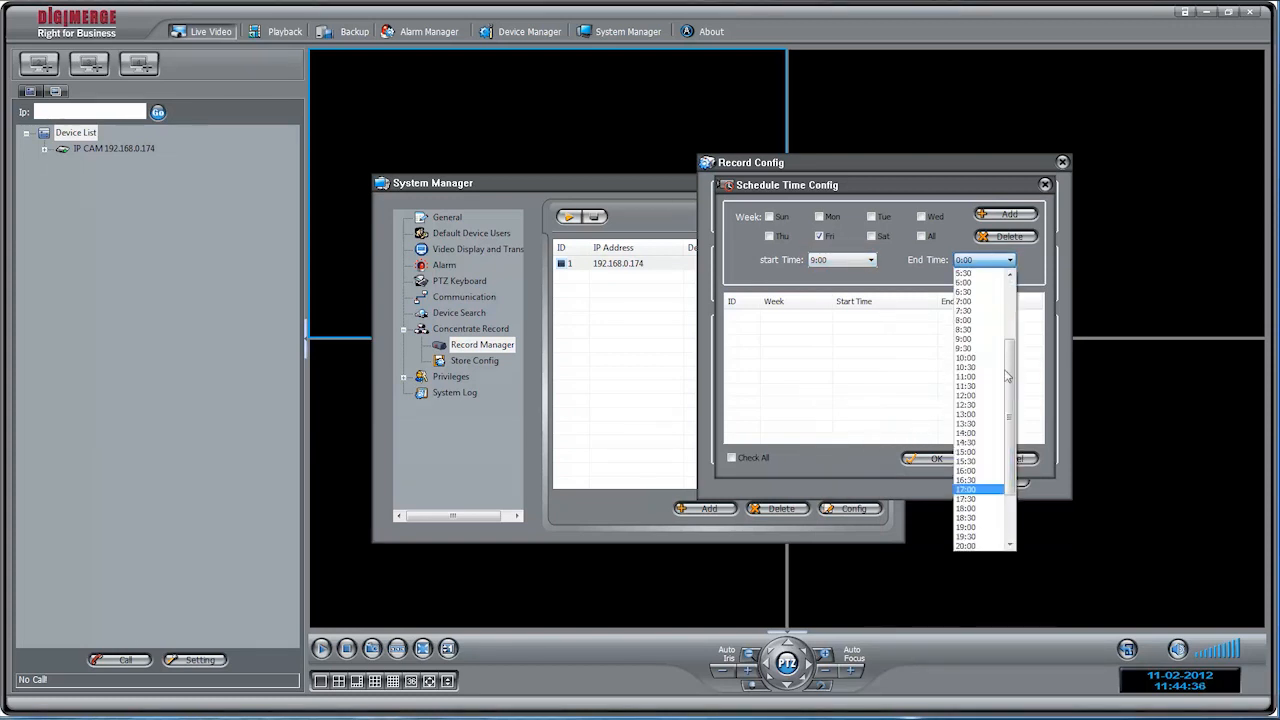
click(966, 489)
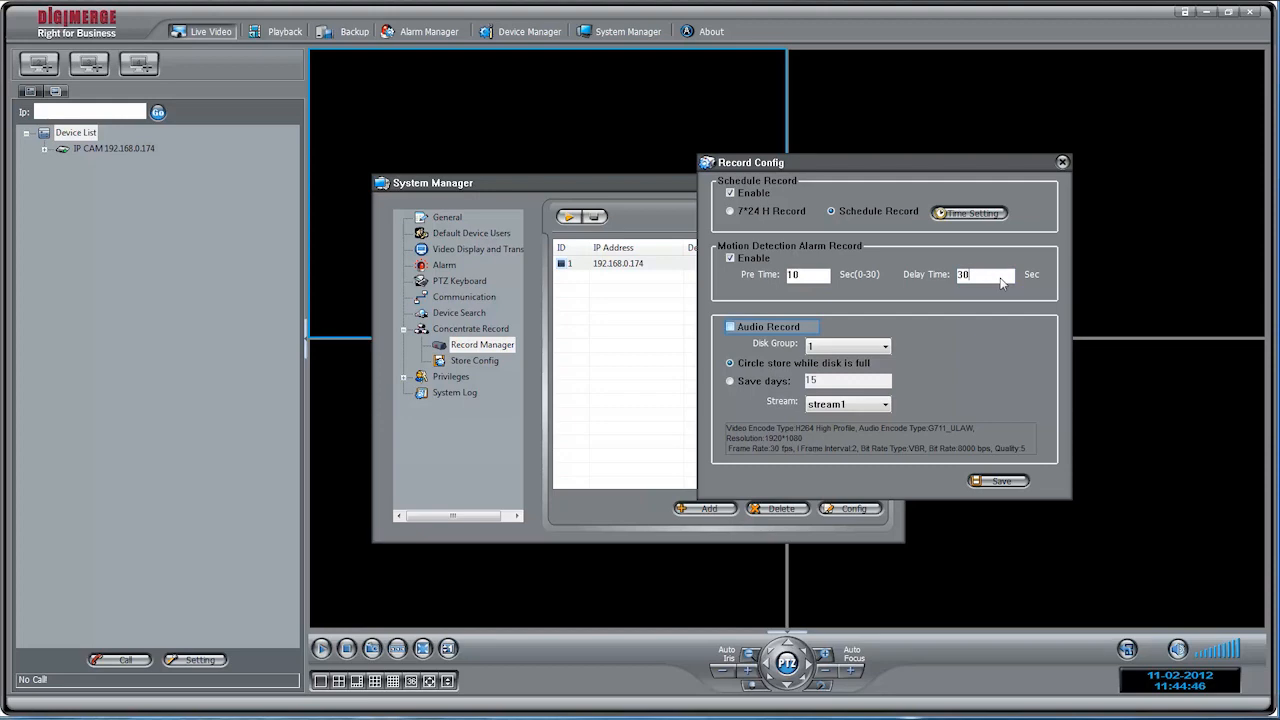
Enable audio recording on disk group 1, keep 30 days from stream1, and save.
click(731, 326)
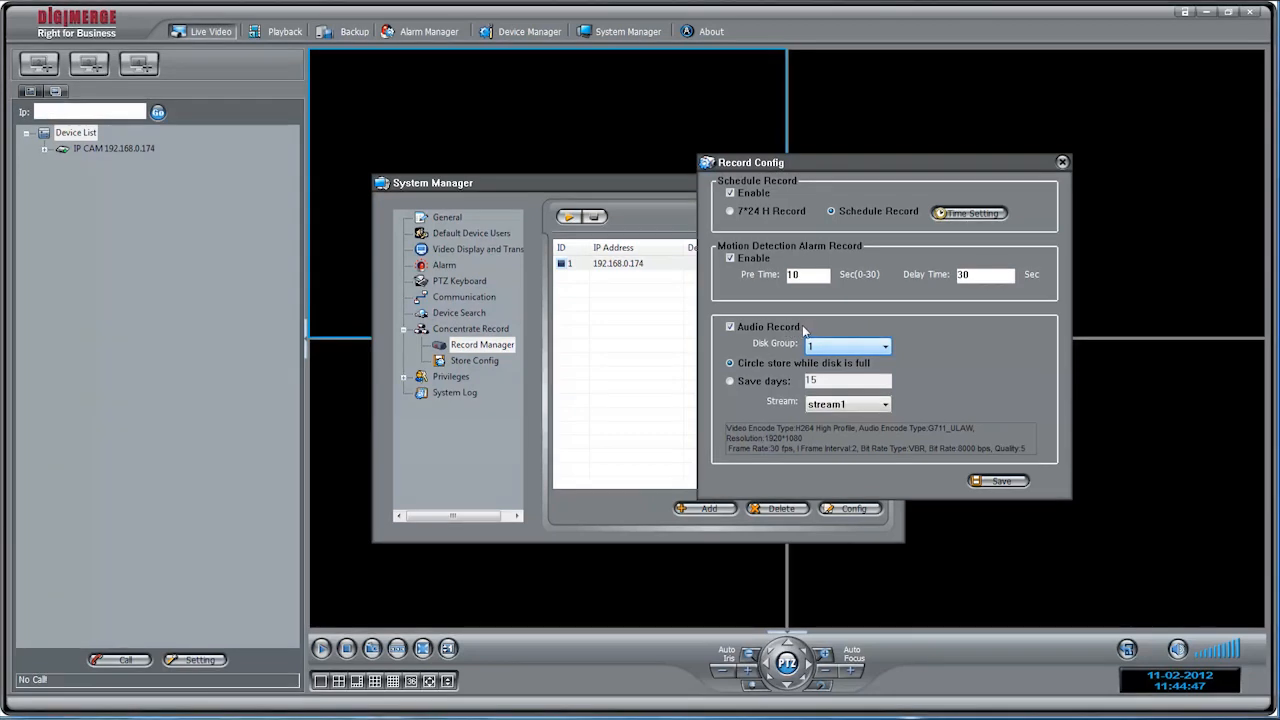
click(884, 345)
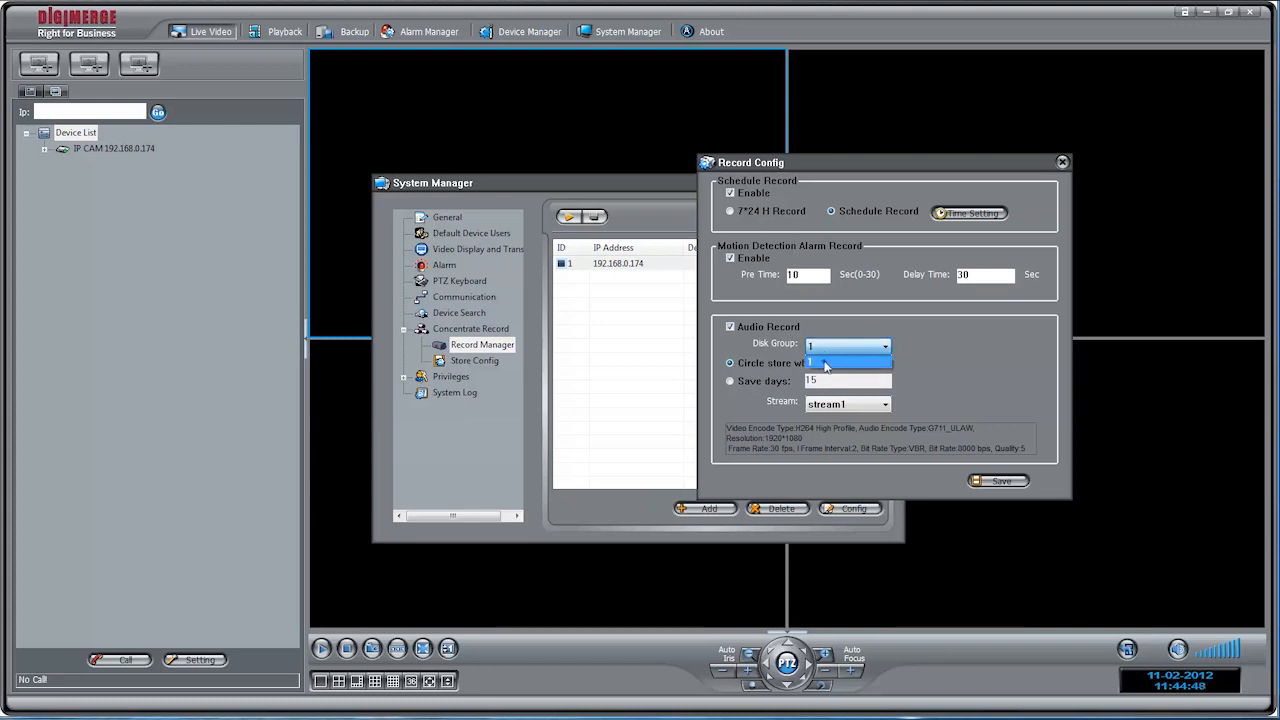
click(730, 362)
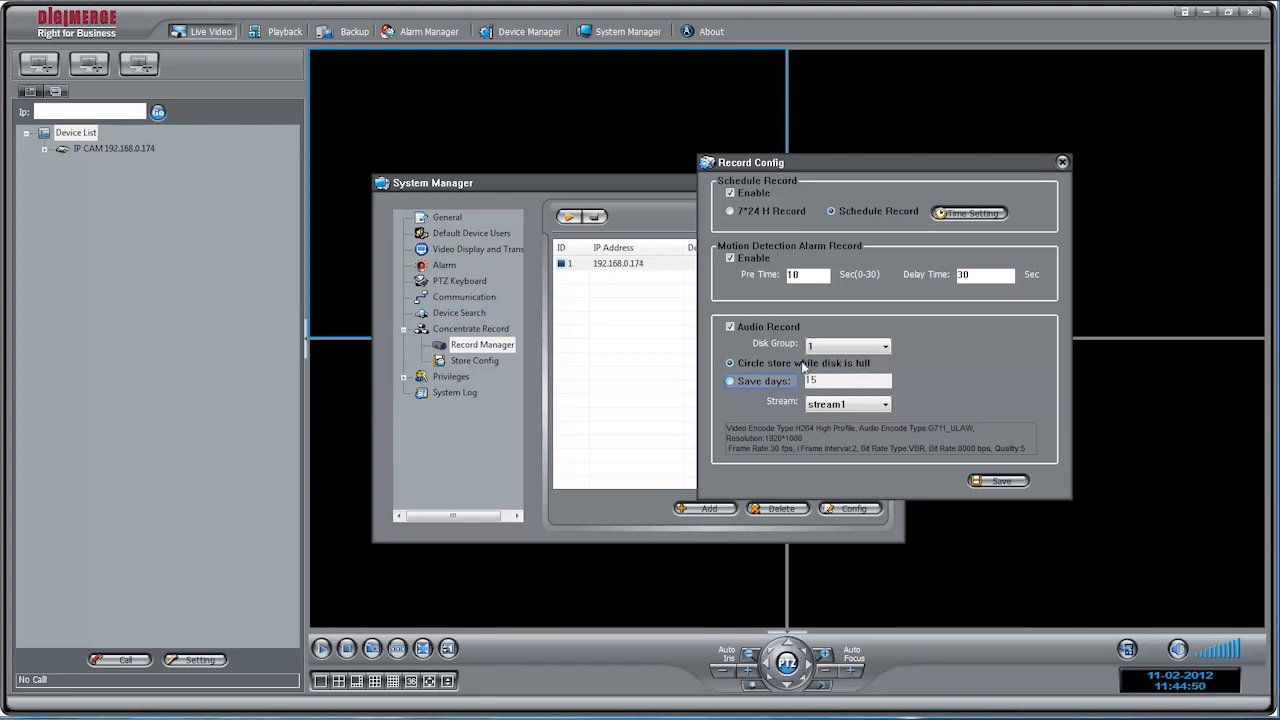
click(730, 381)
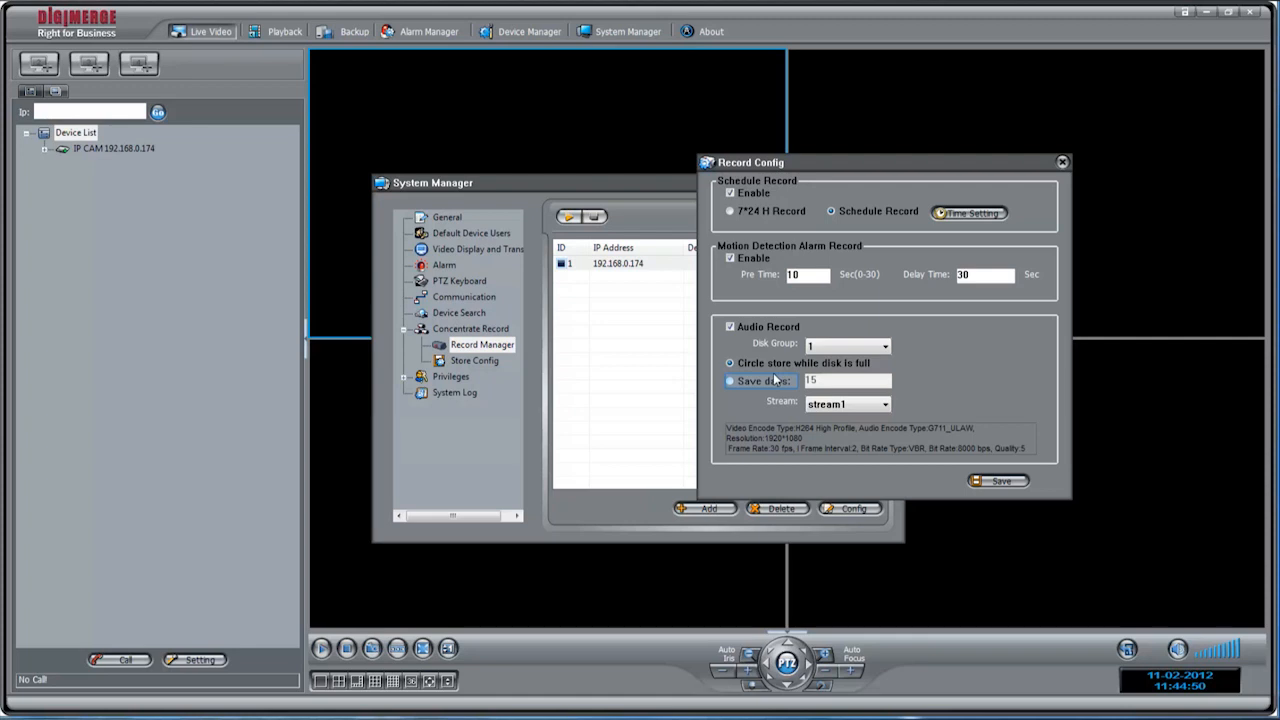
click(730, 380)
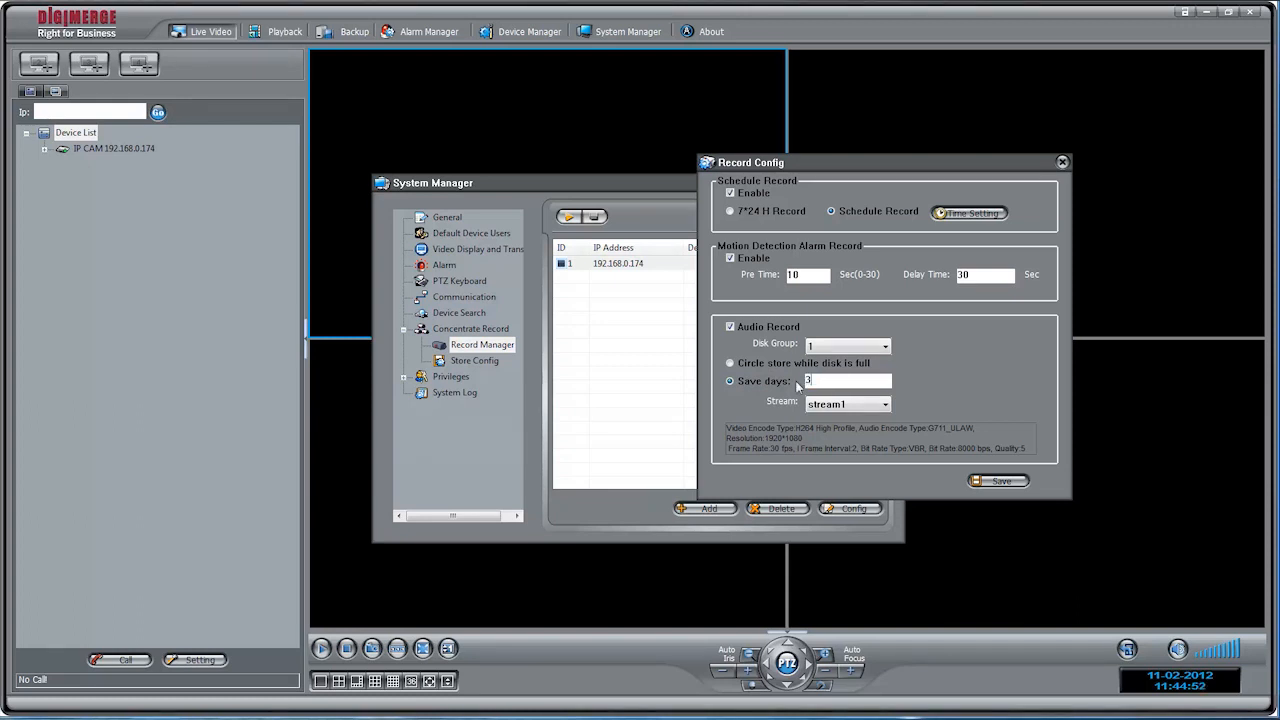
text(0)
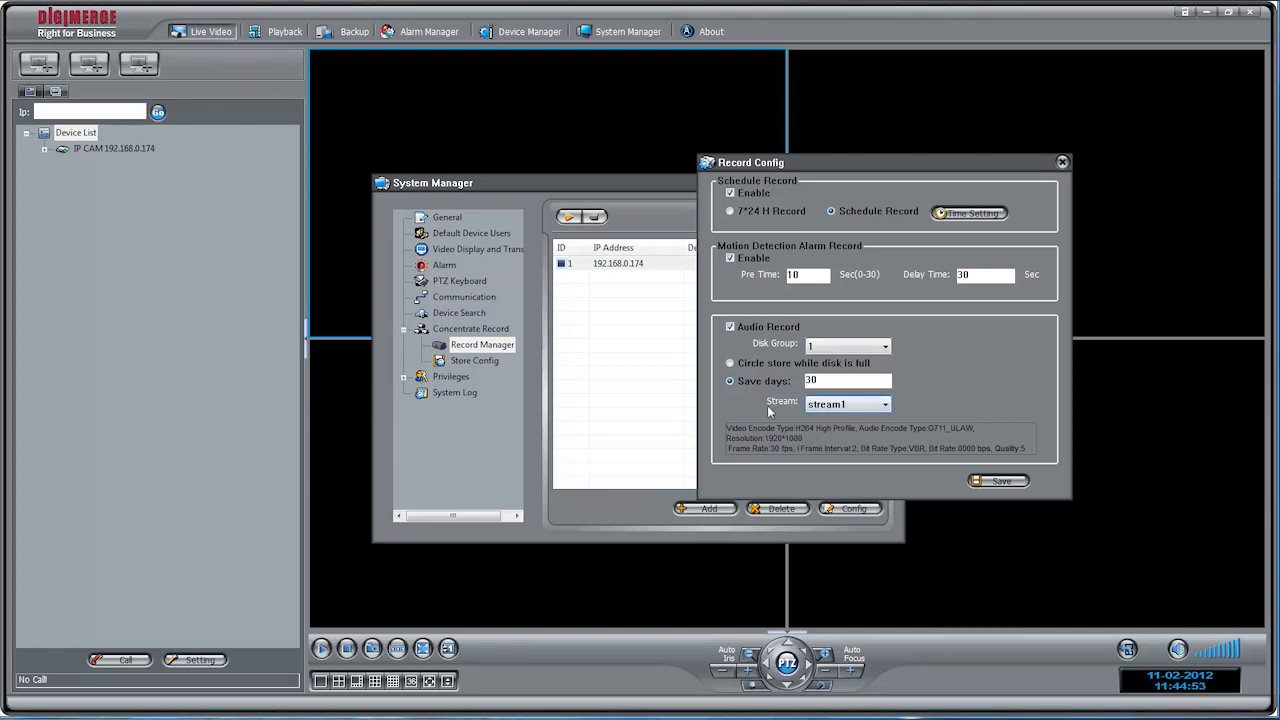
click(884, 403)
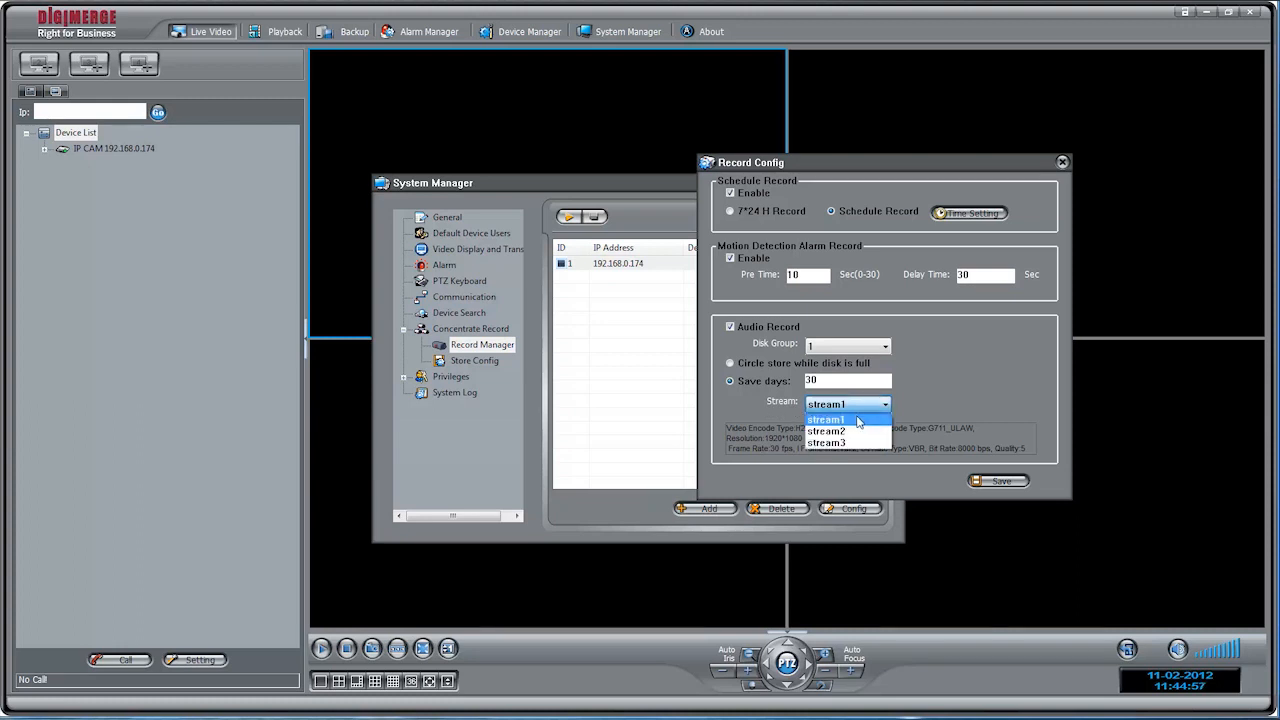
click(827, 419)
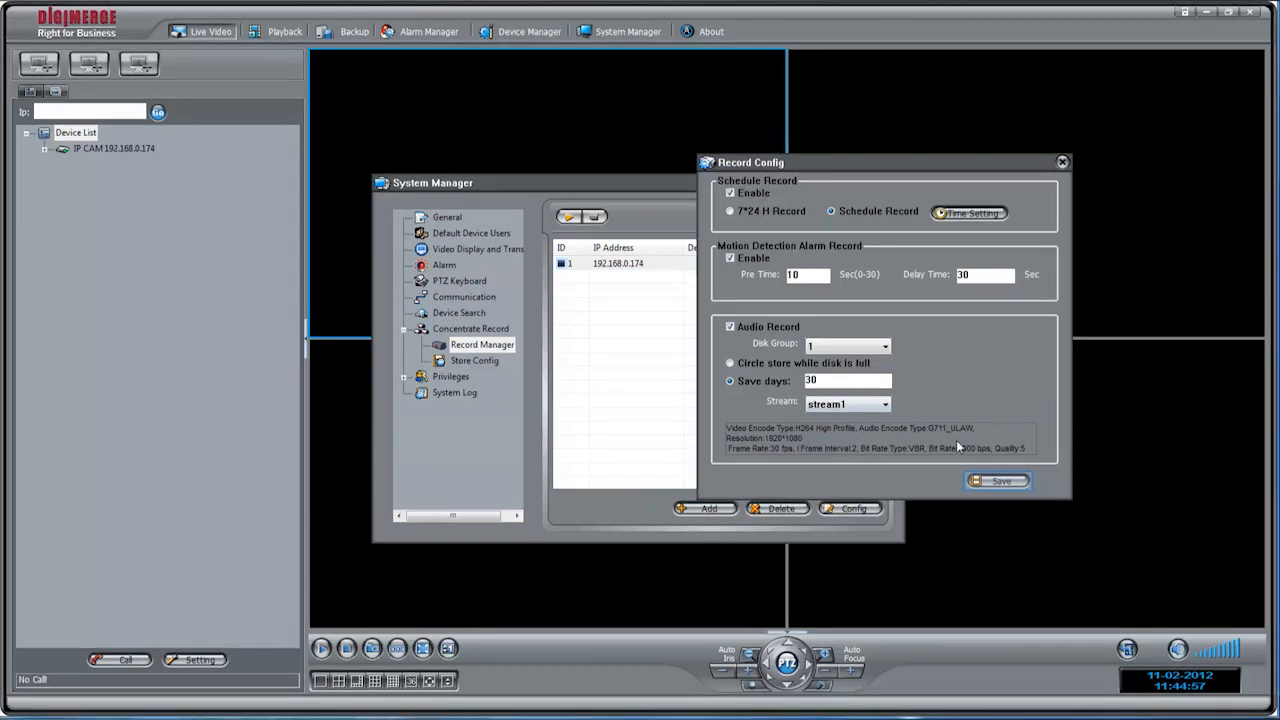
click(997, 481)
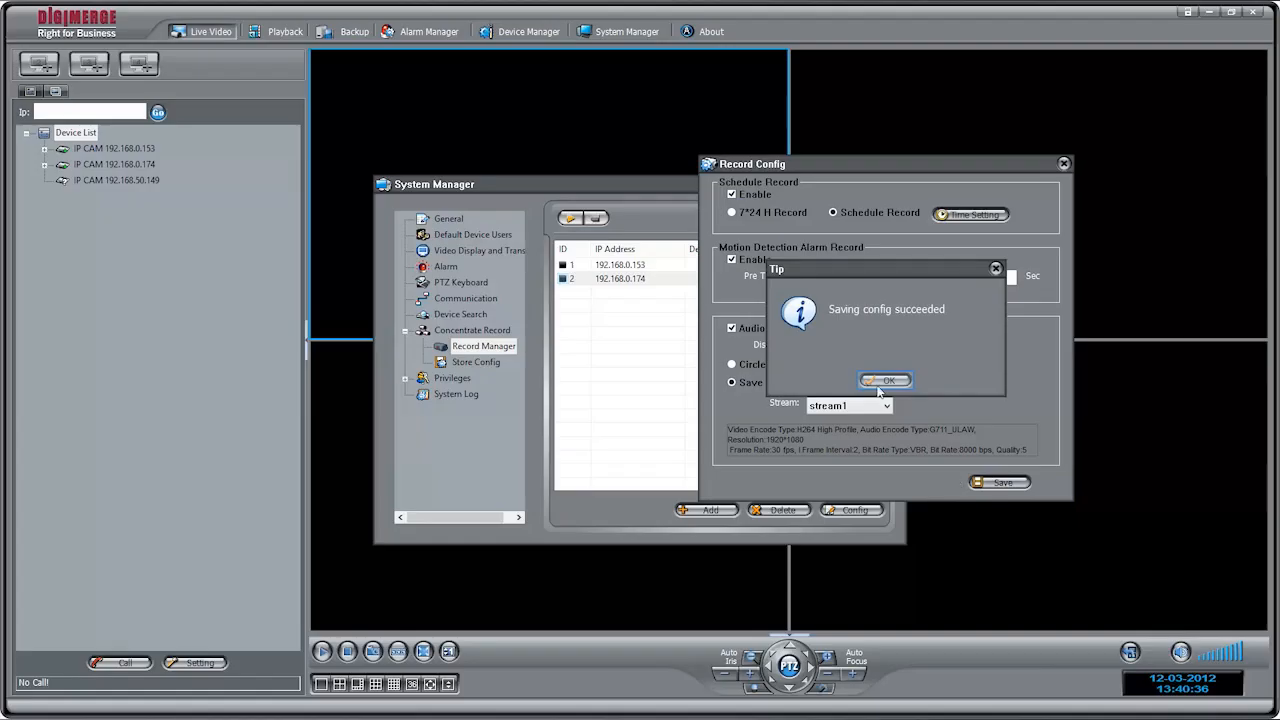
Dismiss the tip, close Record Config, start recording both listed cameras, and close System Manager.
click(884, 380)
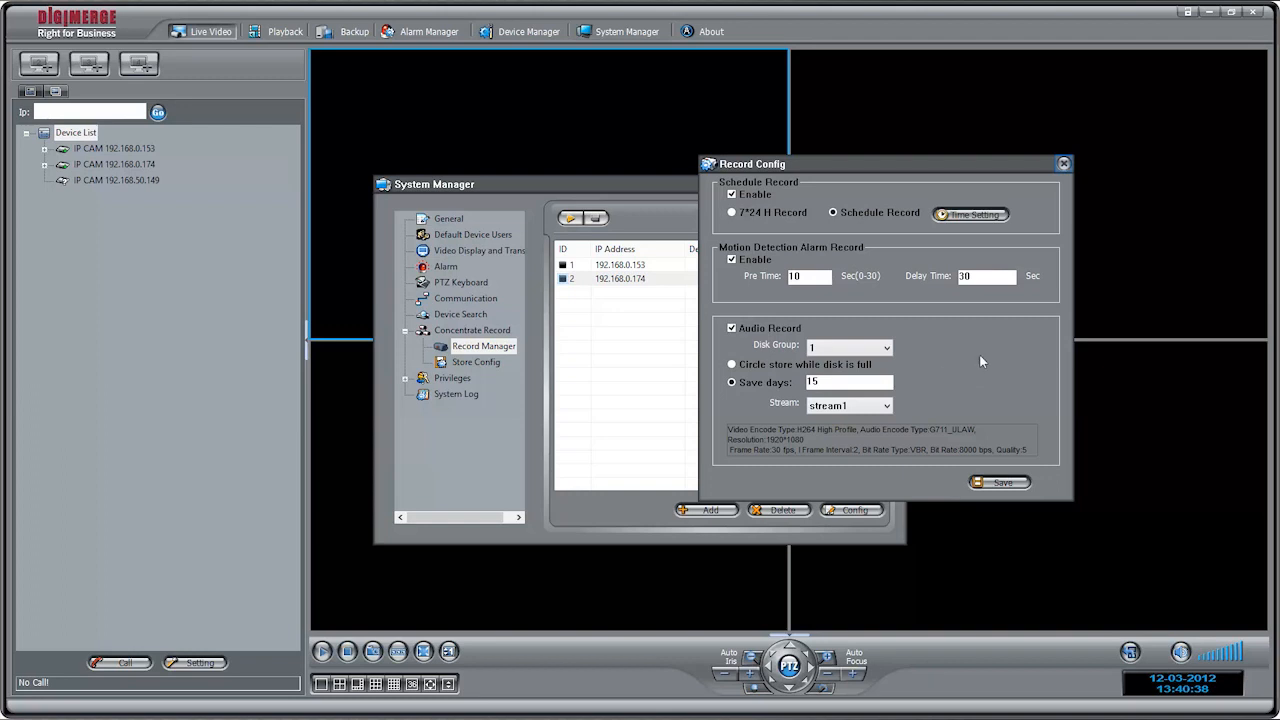
click(1063, 163)
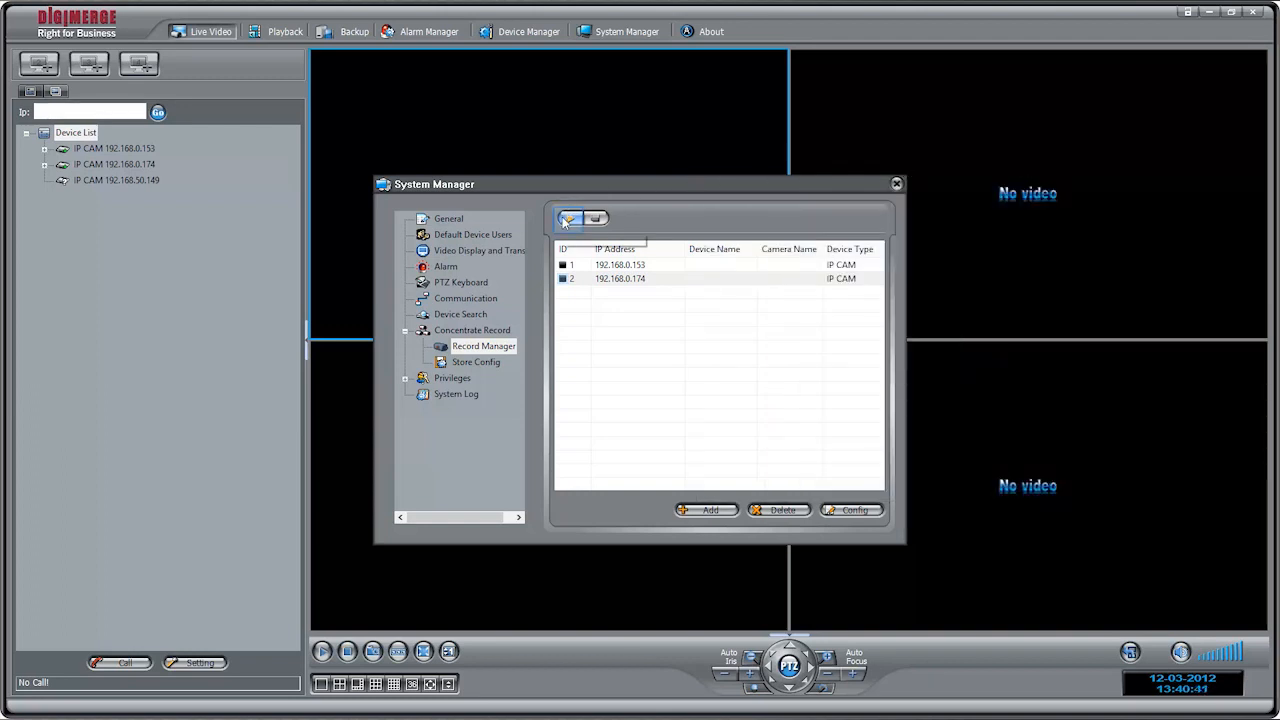
click(569, 218)
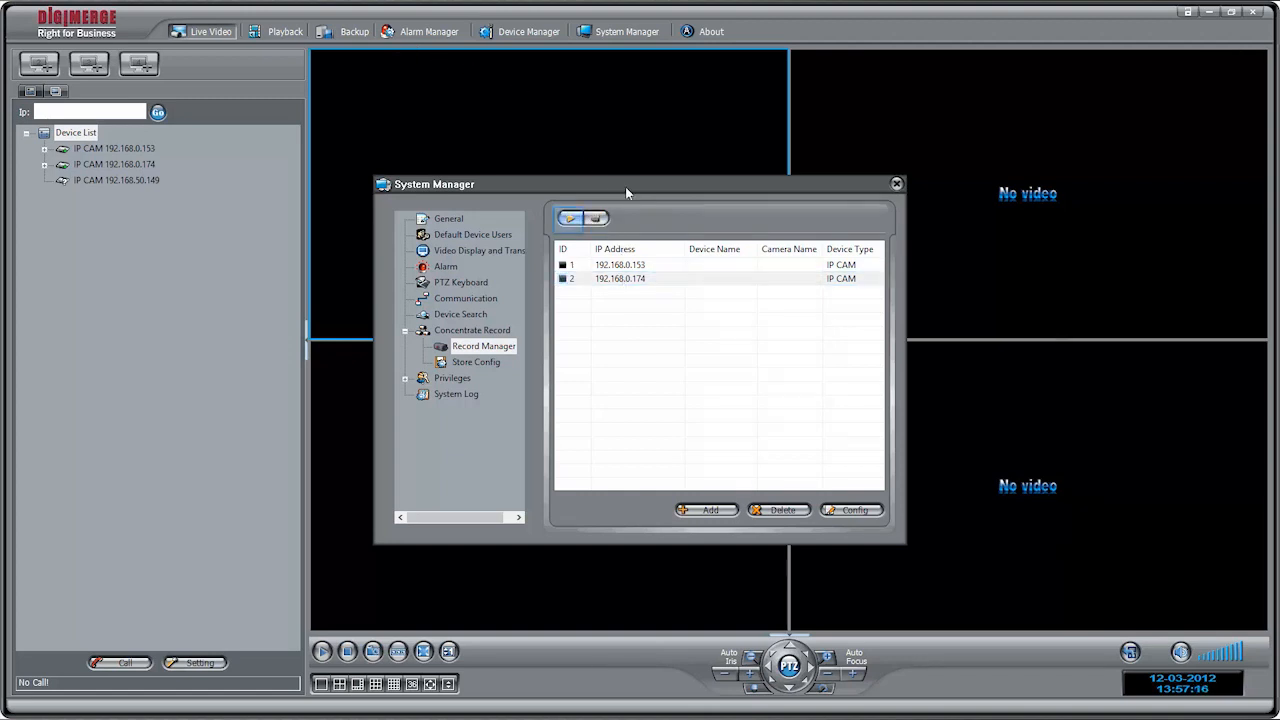
click(570, 218)
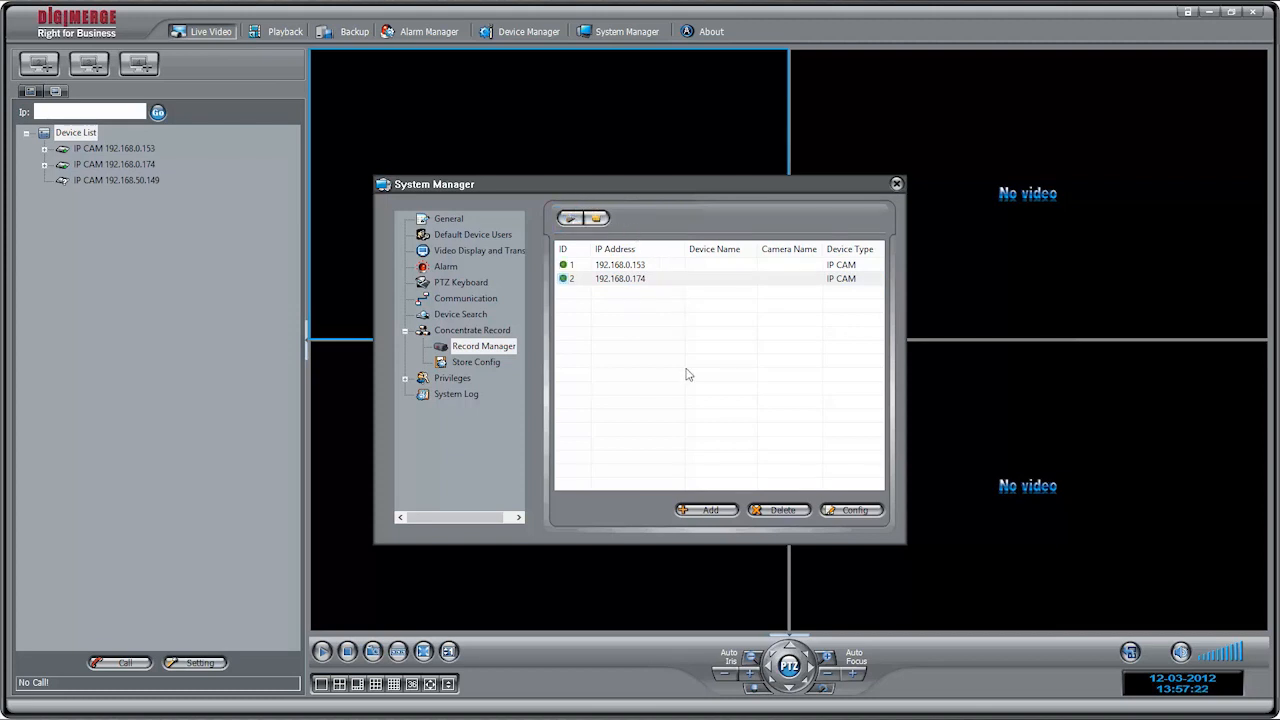
click(895, 183)
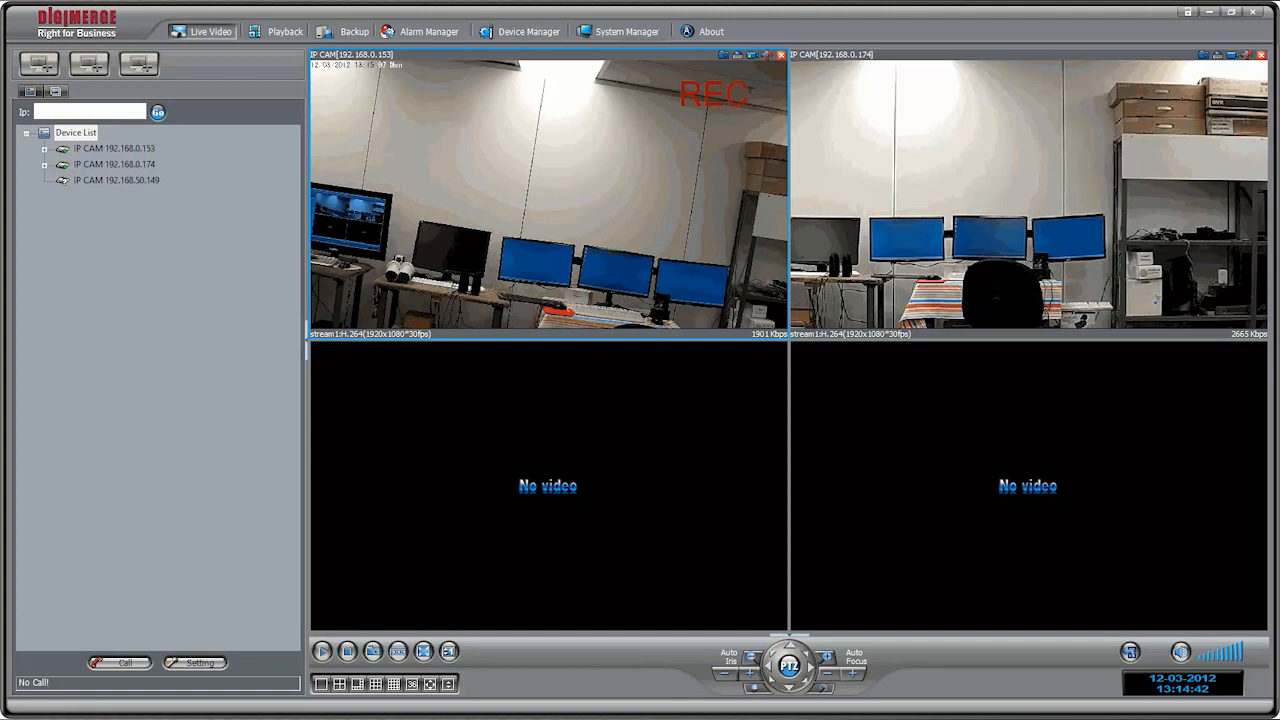
Switch to the Playback view showing local and NAS record paths and search time range.
click(284, 31)
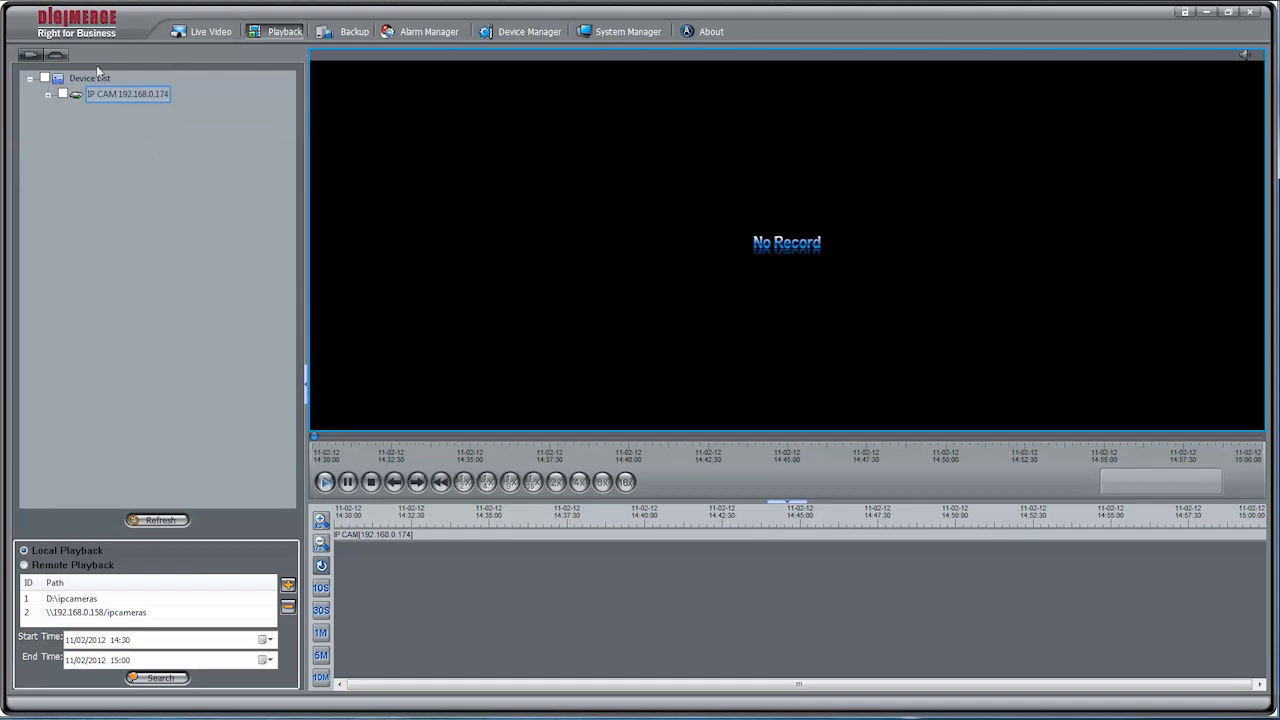
Search local recordings of IP CAM 192.168.0.174 from 12:30 to 13:00.
click(45, 77)
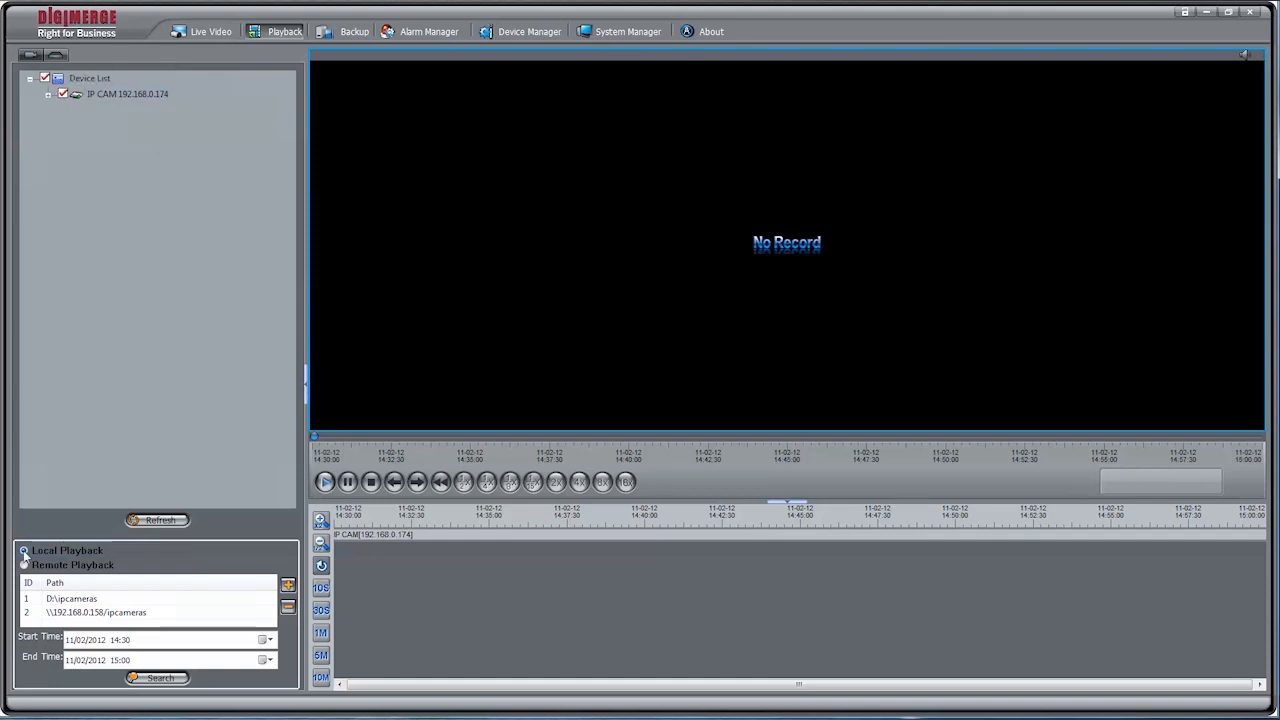
click(25, 550)
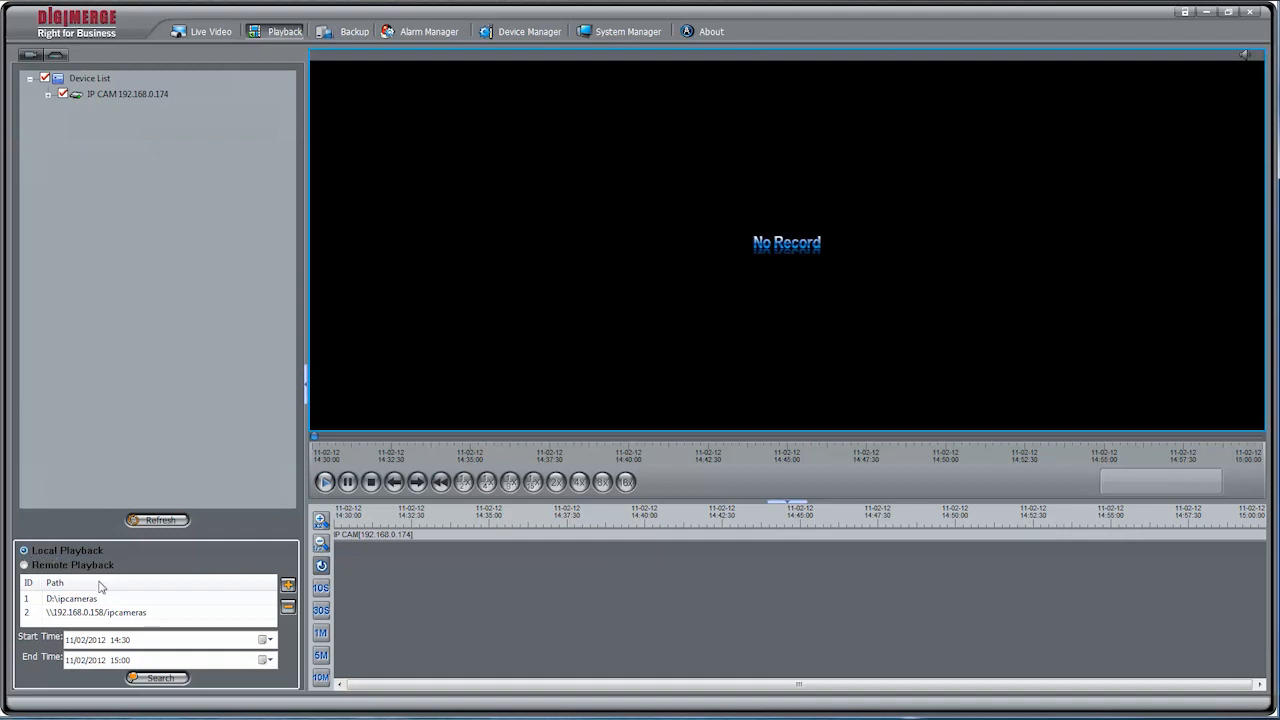
click(117, 639)
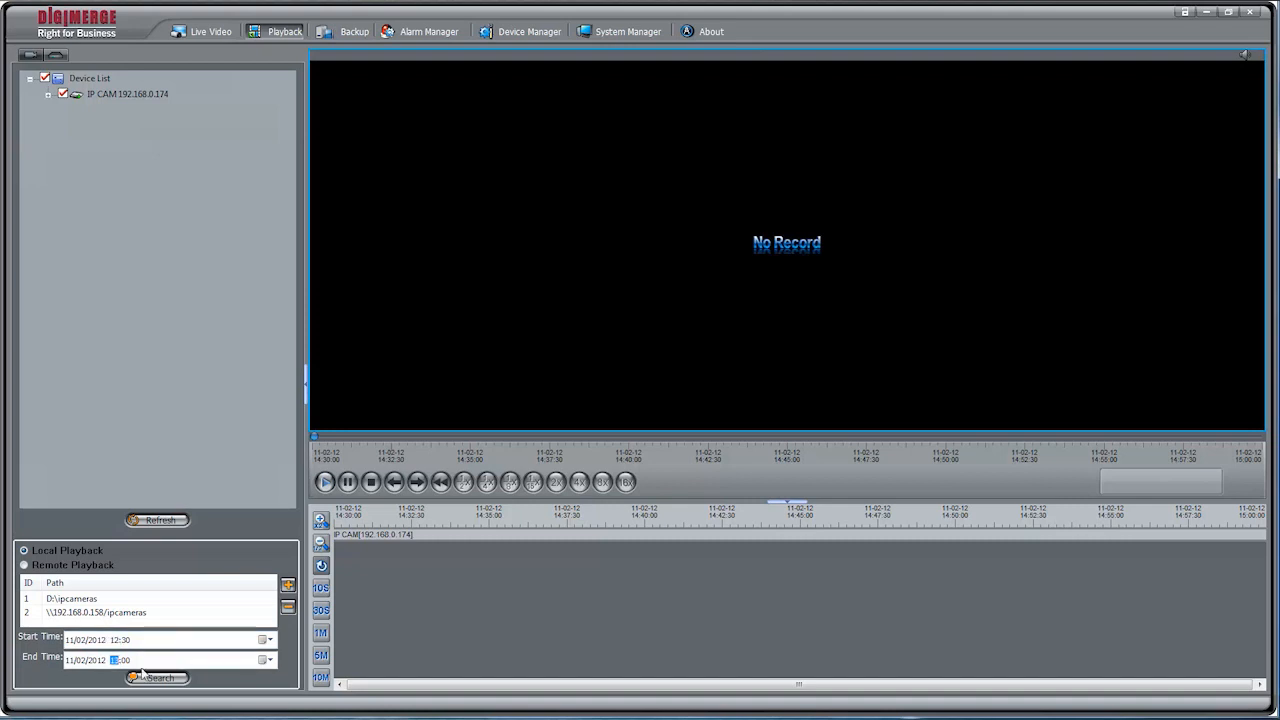
click(156, 678)
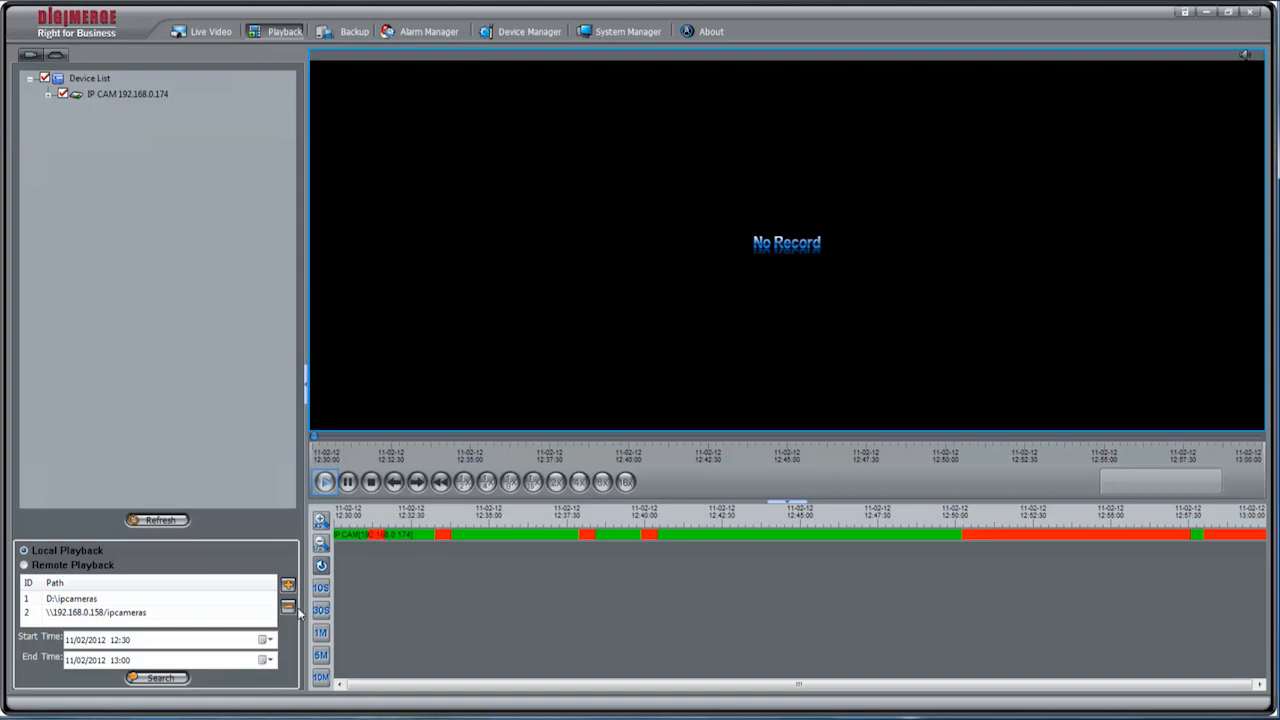
Play the IP CAM 192.168.0.174 recording starting at 12:30:03 on 11/02/2012.
click(324, 482)
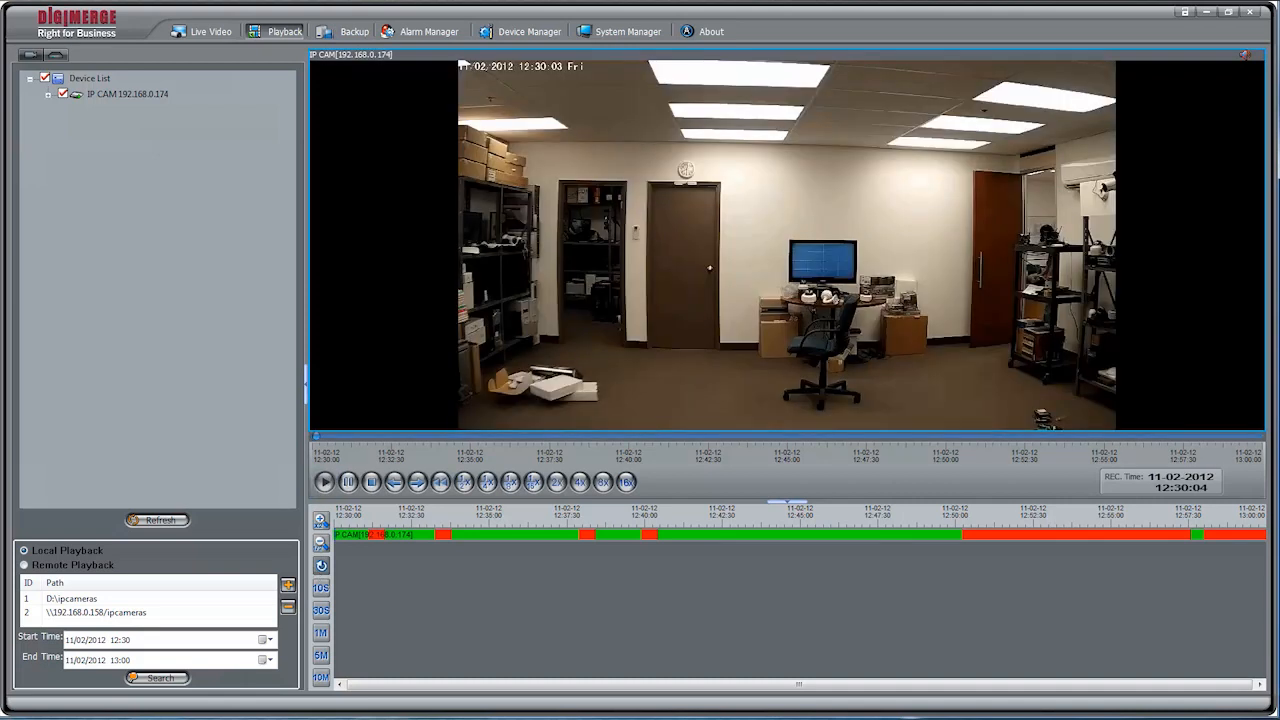